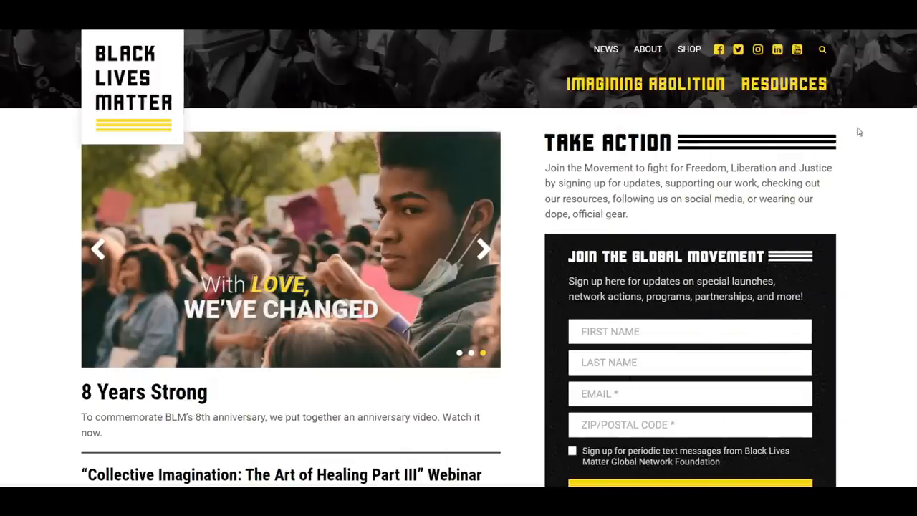
# Highlight the About page paragraph on BLM Global Network Foundation's founding and organization
pyautogui.scroll(-3)
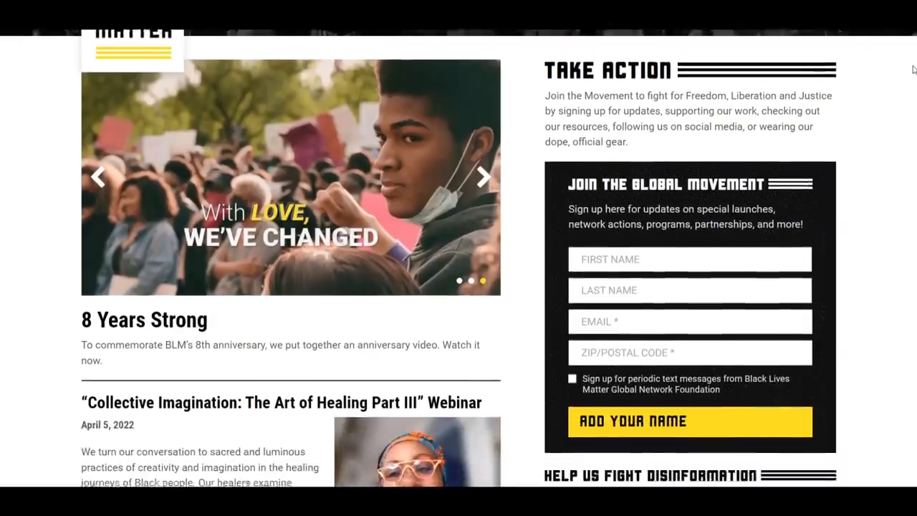
pyautogui.scroll(-3)
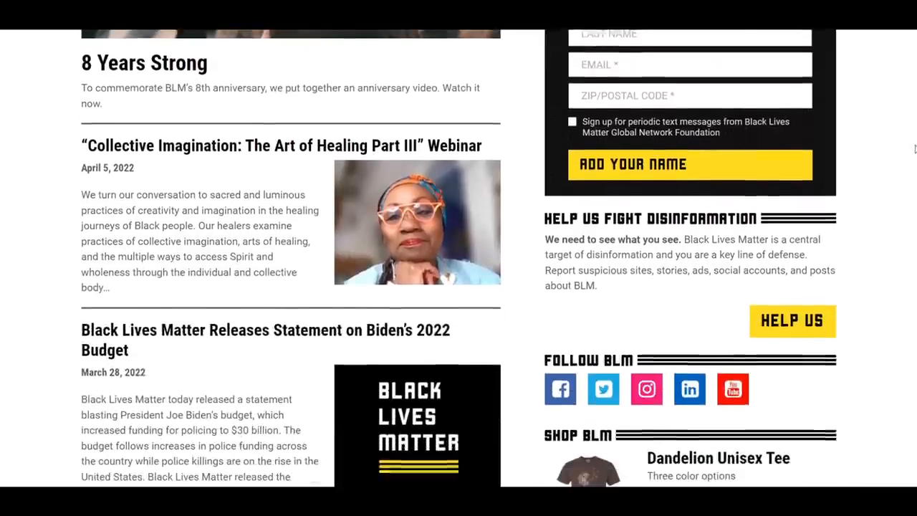
pyautogui.scroll(-3)
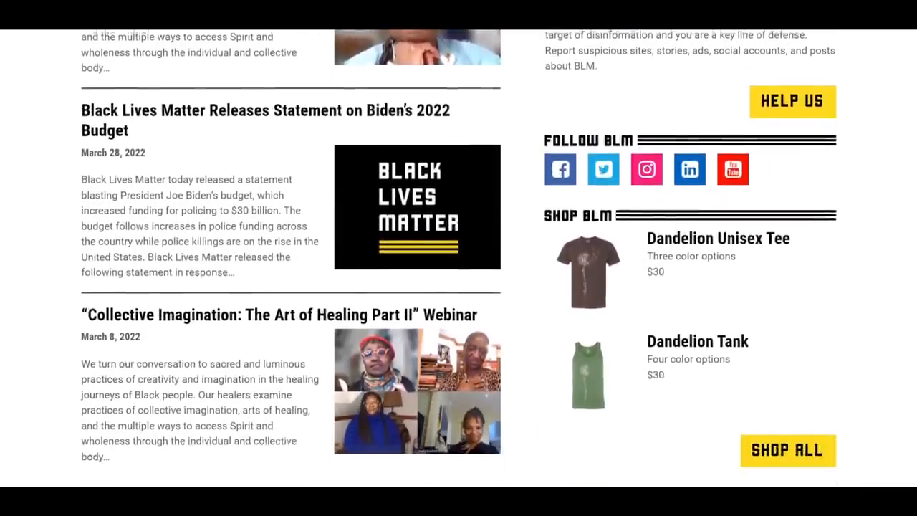
pyautogui.scroll(-3)
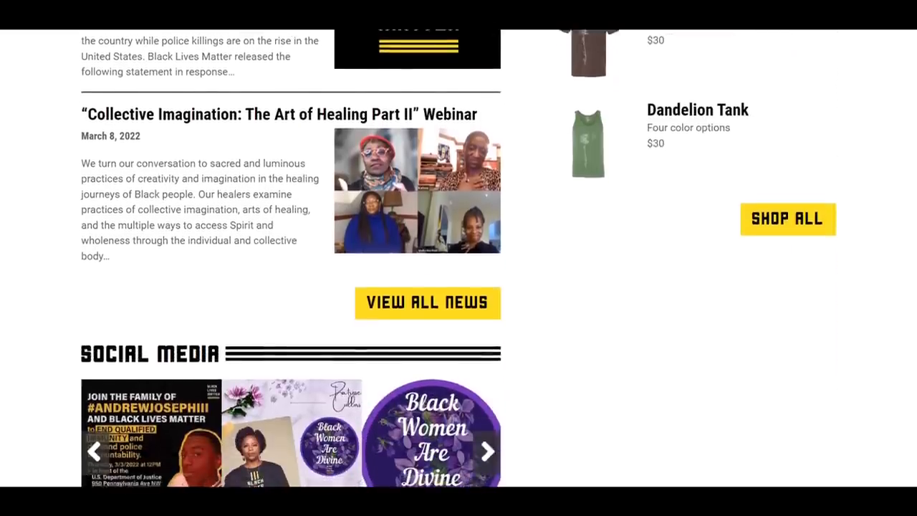
pyautogui.scroll(-3)
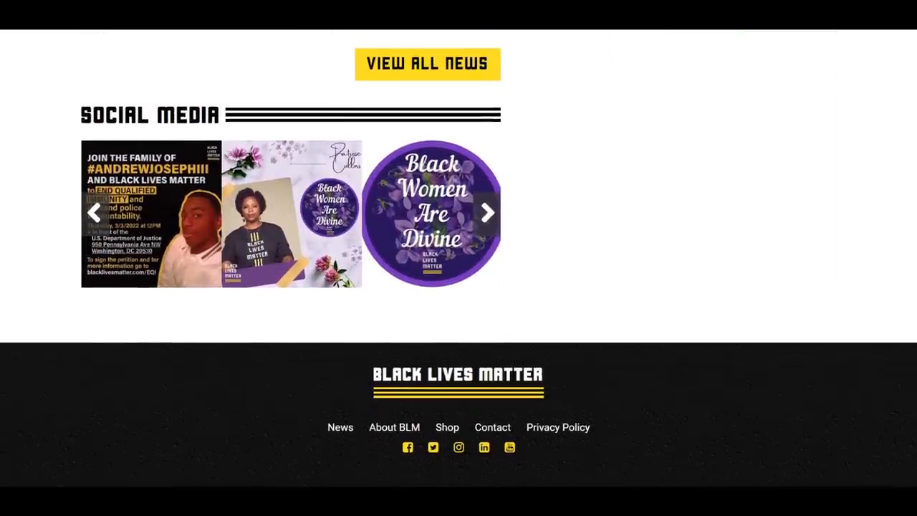
pyautogui.moveTo(387, 418)
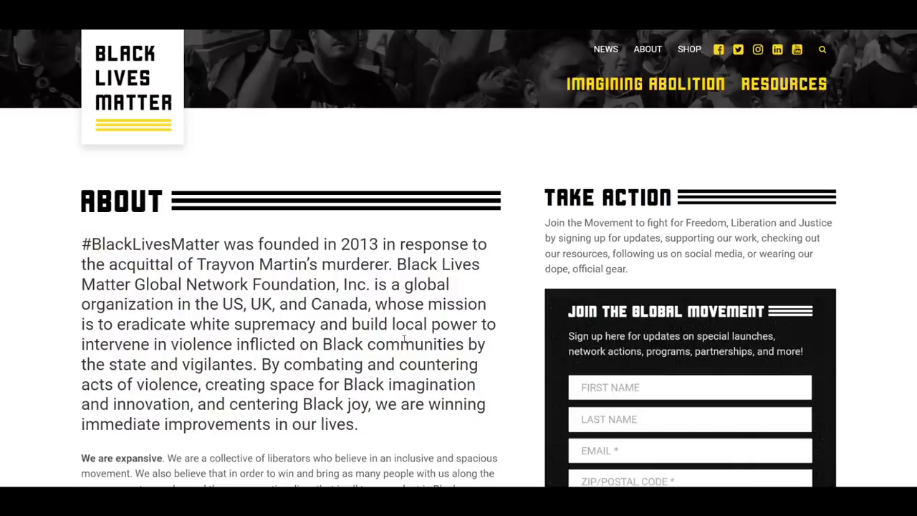
pyautogui.moveTo(81, 244); pyautogui.dragTo(213, 255)
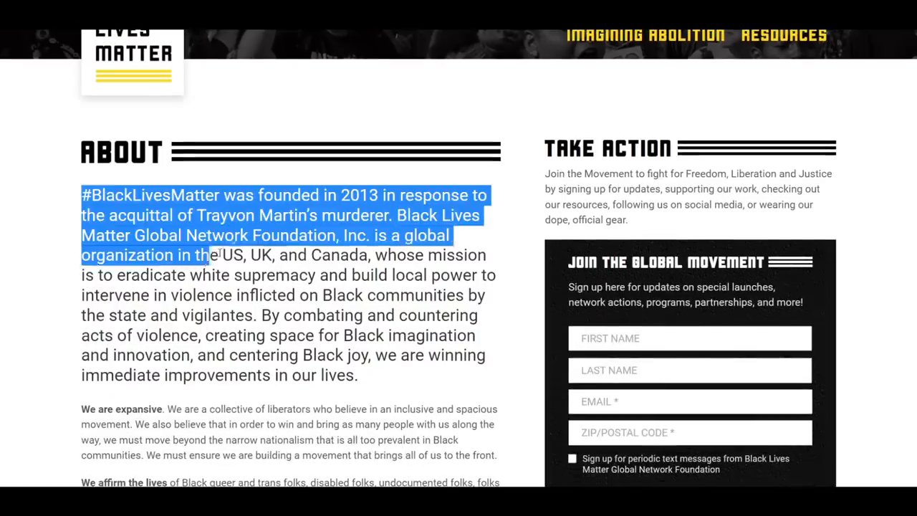
# Scroll through the rest of the About page and back up to the mission text
pyautogui.scroll(-3)
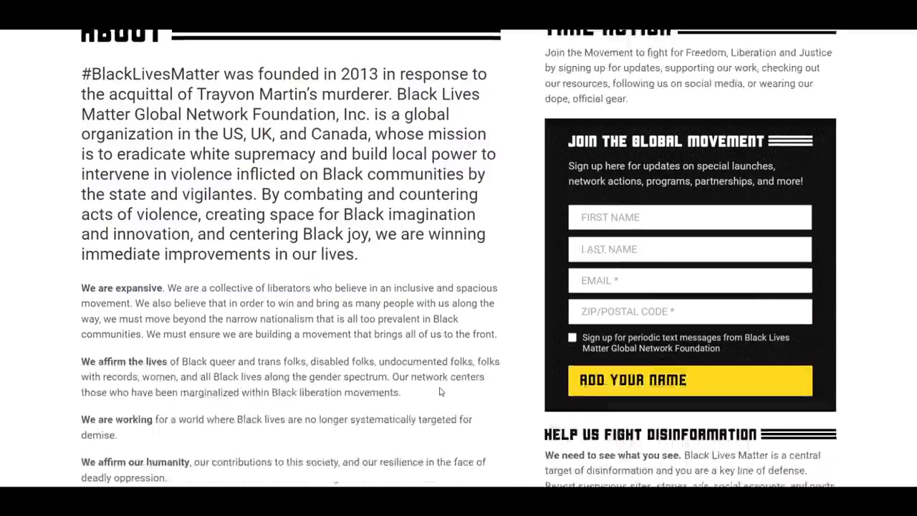
pyautogui.scroll(-3)
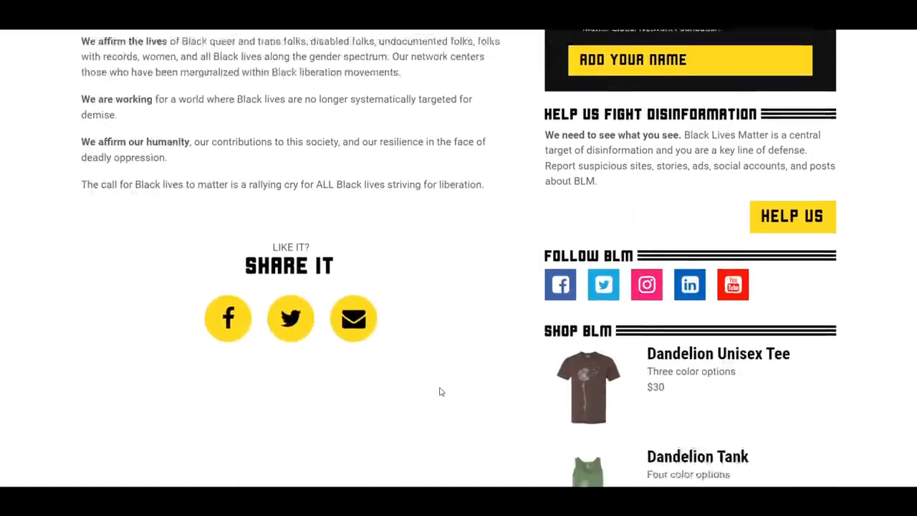
pyautogui.scroll(3)
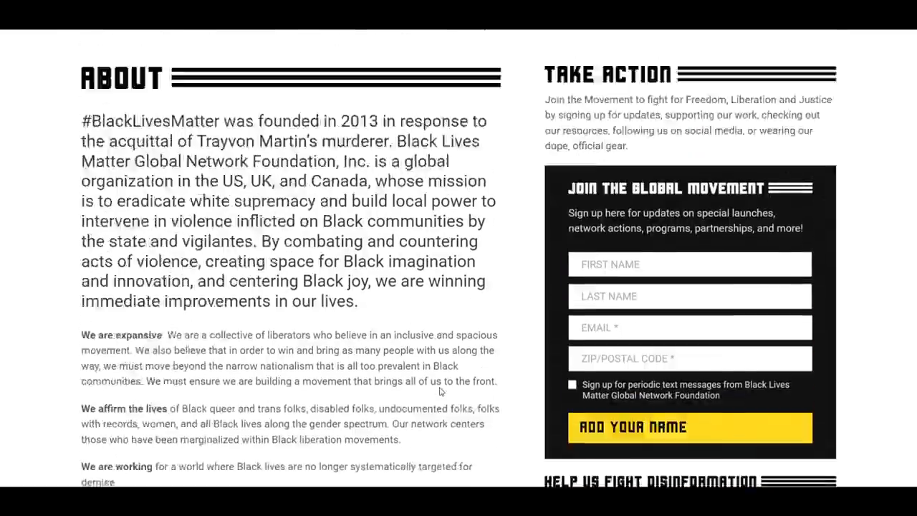
pyautogui.scroll(3)
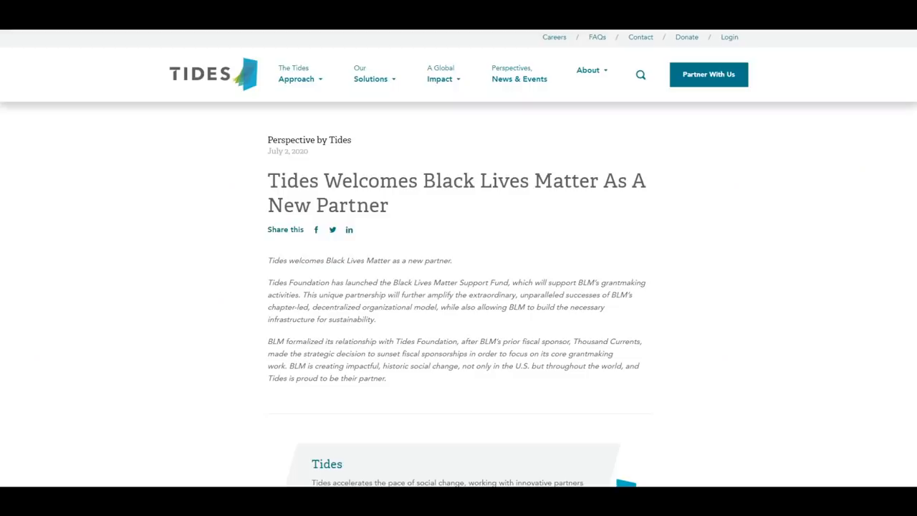
# Mark the Tides article's opening line and paragraphs on the Black Lives Matter Support Fund partnership
pyautogui.tripleClick(456, 181)
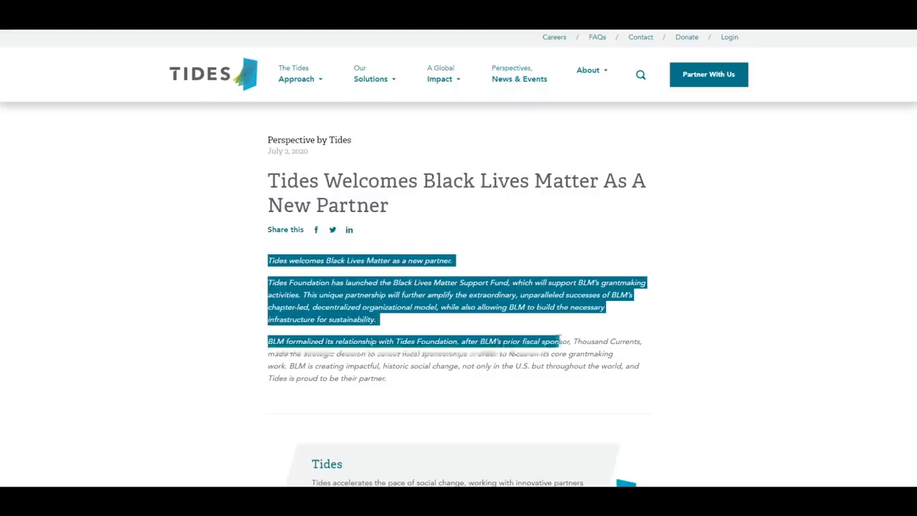
pyautogui.moveTo(559, 341); pyautogui.dragTo(385, 379)
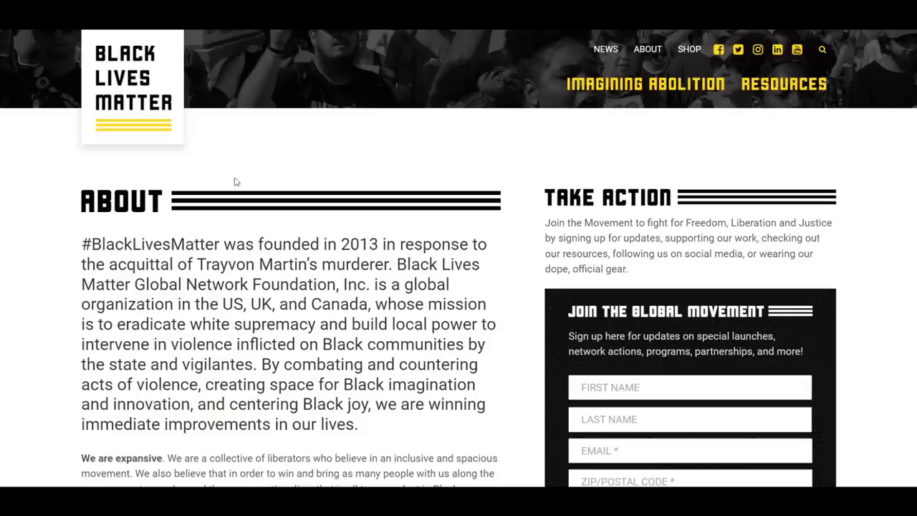
pyautogui.moveTo(784, 83)
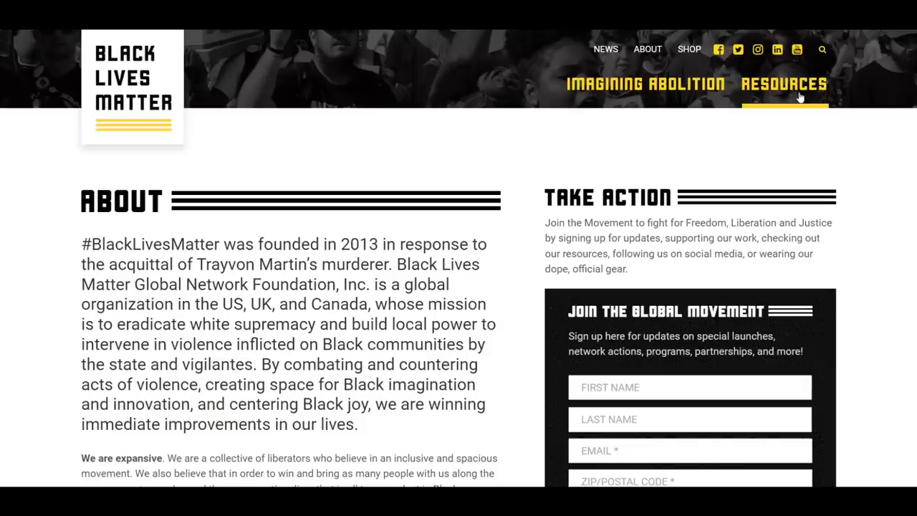
# Navigate via Resources to the Global Actions #Free21Savage page and read down it
pyautogui.click(784, 83)
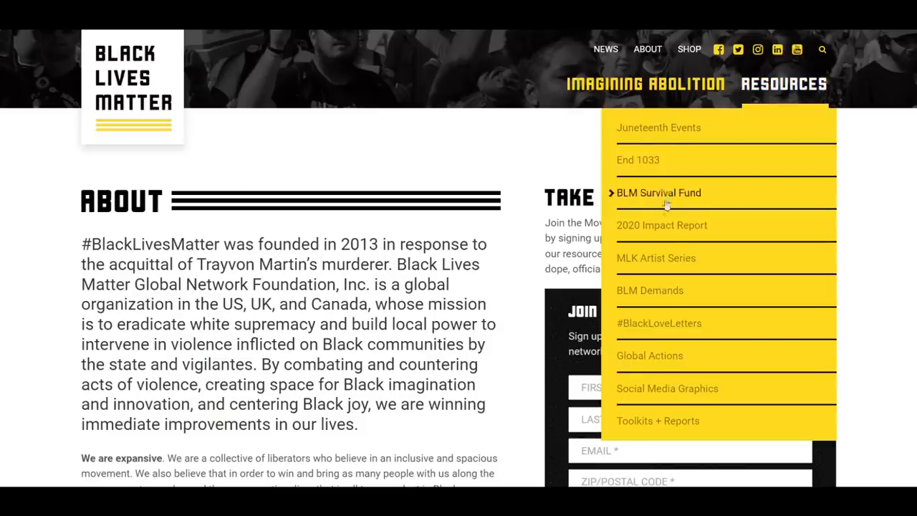
pyautogui.moveTo(651, 355)
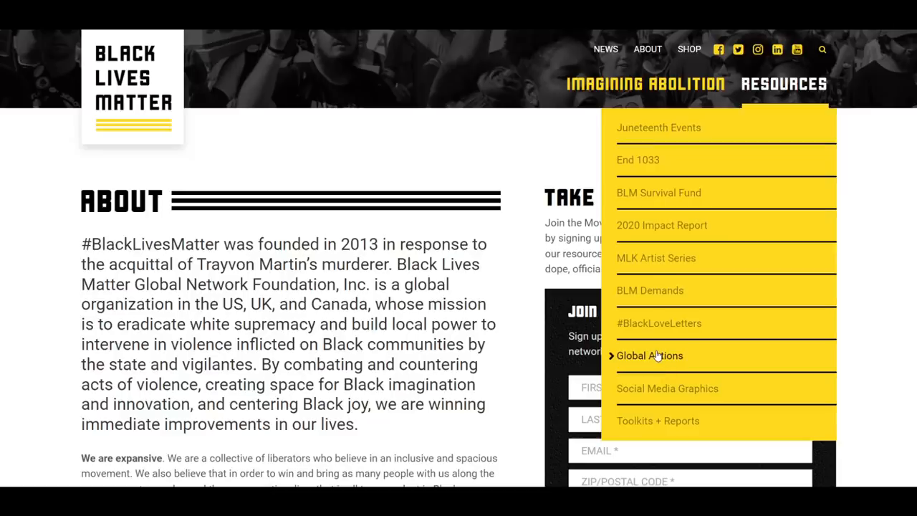
pyautogui.click(650, 356)
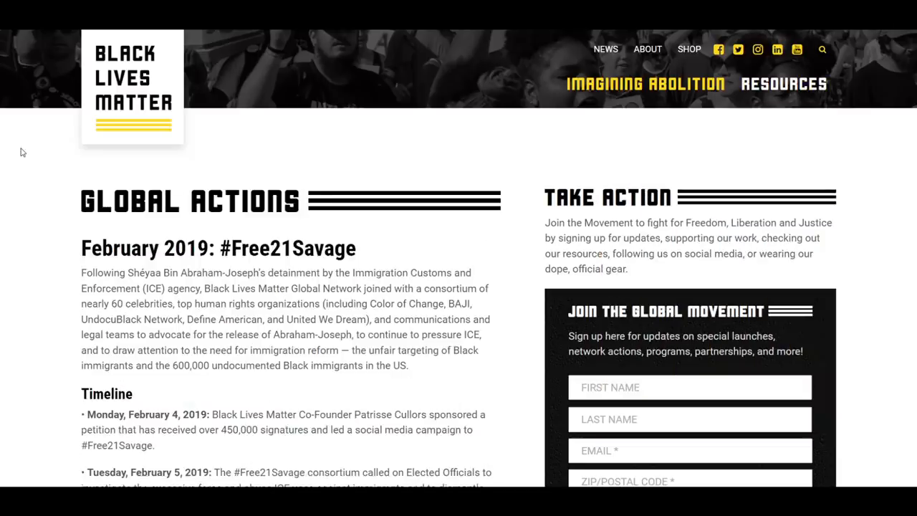
pyautogui.scroll(-3)
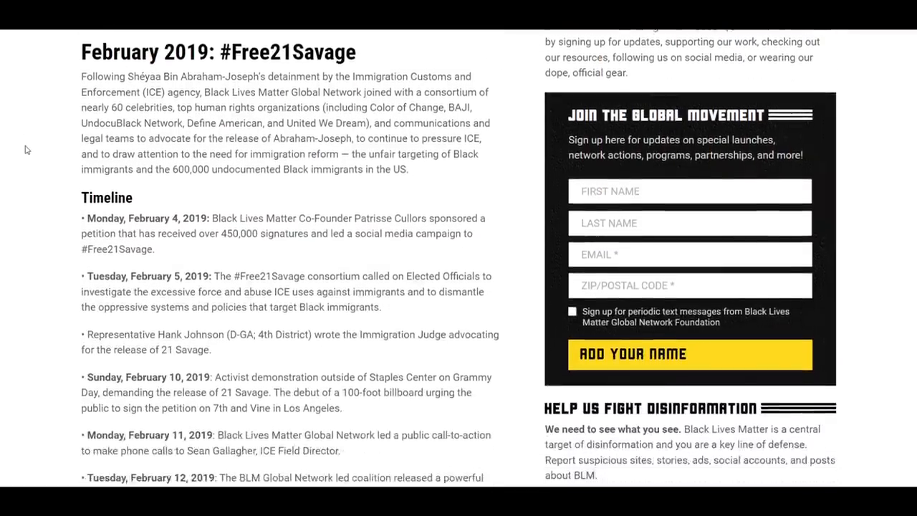
pyautogui.scroll(-3)
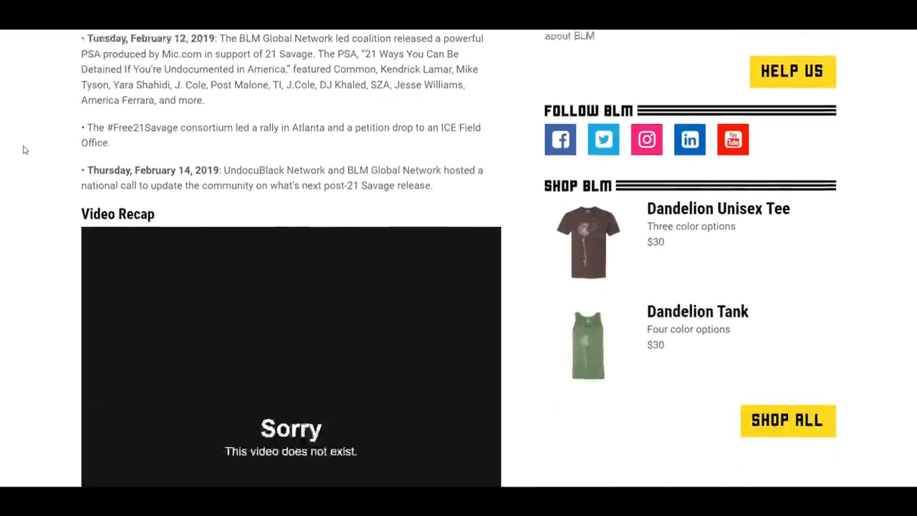
pyautogui.scroll(-3)
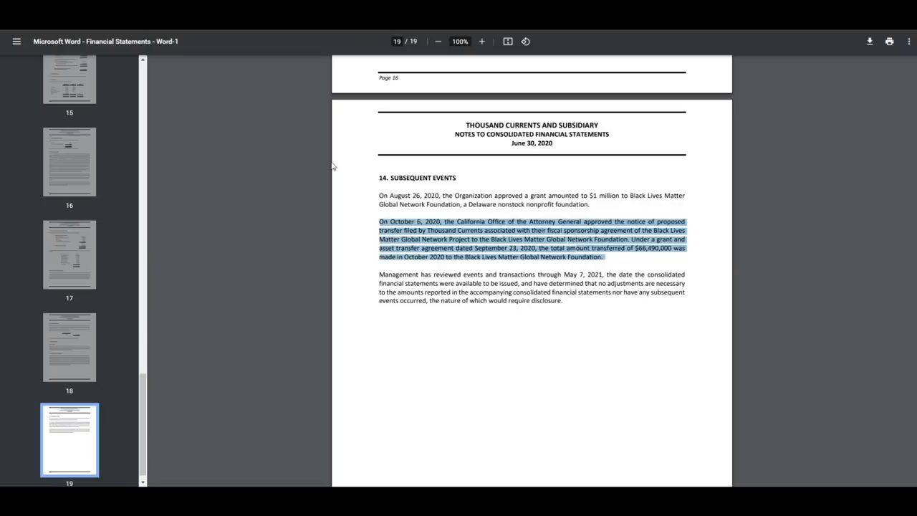
pyautogui.moveTo(299, 144)
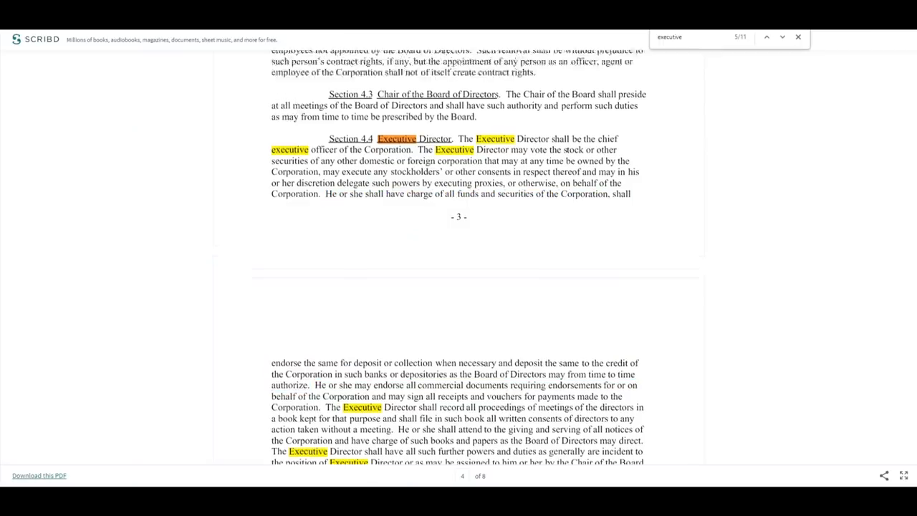
# Close the 'executive' search and highlight the bylaws line naming the Executive Director chief officer
pyautogui.click(783, 38)
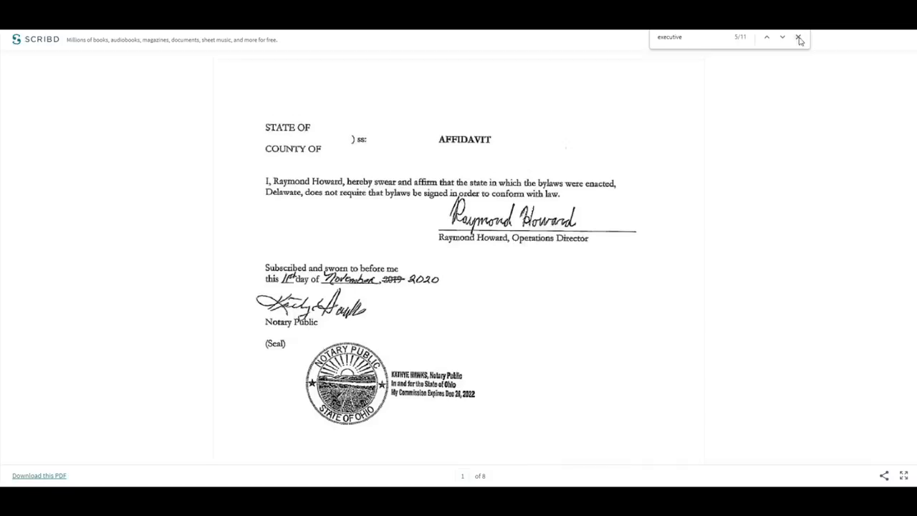
pyautogui.click(799, 37)
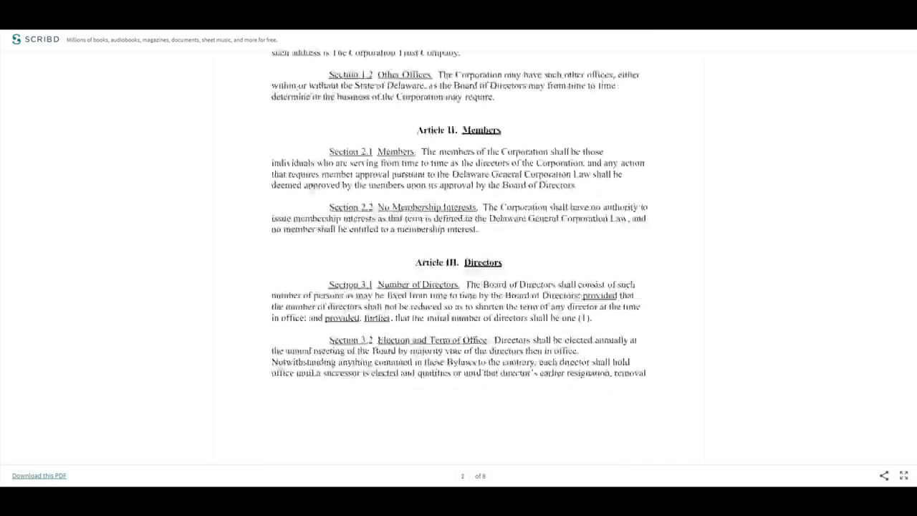
pyautogui.scroll(-3)
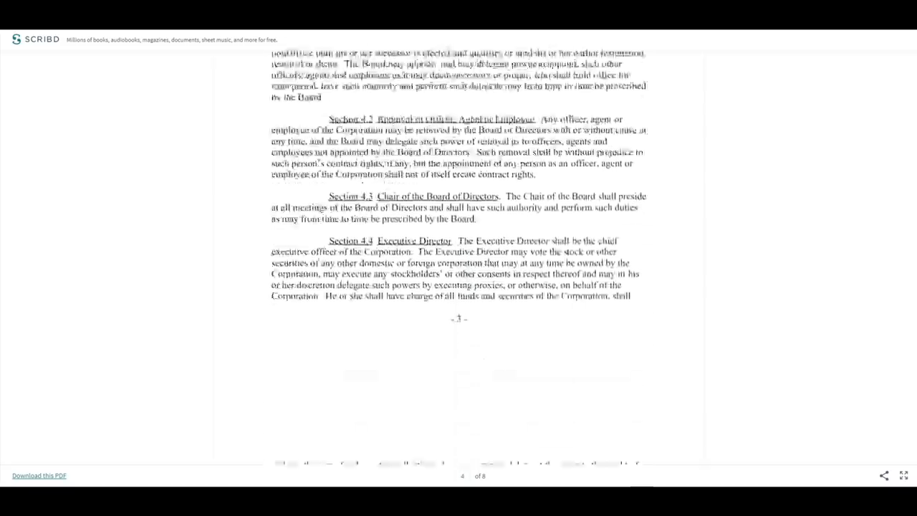
pyautogui.scroll(-3)
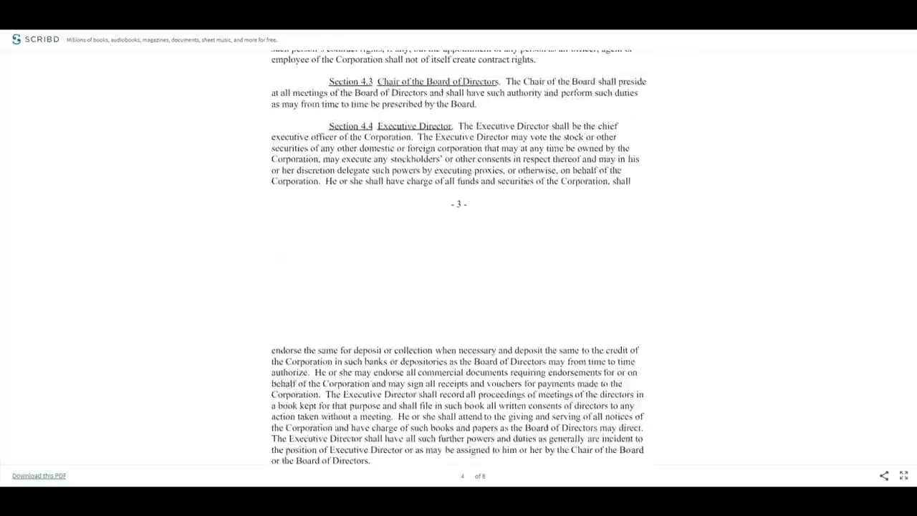
pyautogui.moveTo(459, 126); pyautogui.dragTo(436, 148)
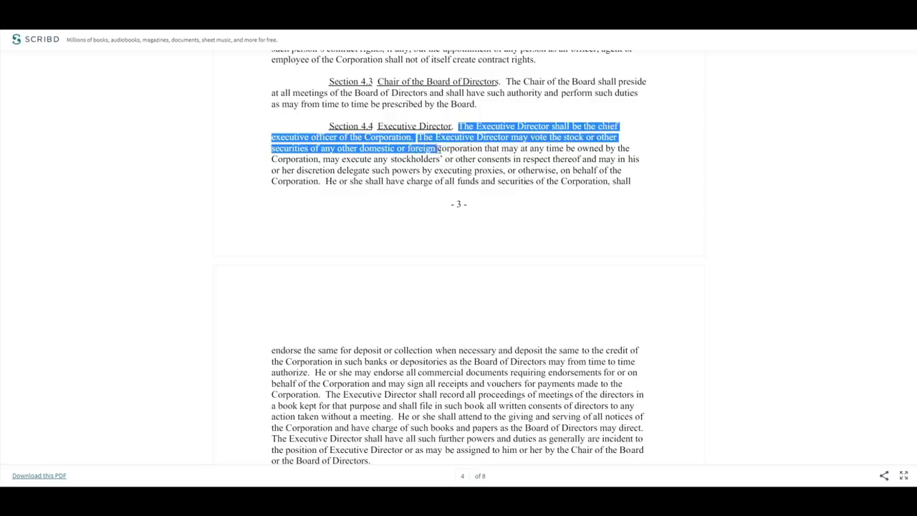
pyautogui.moveTo(436, 147); pyautogui.dragTo(447, 160)
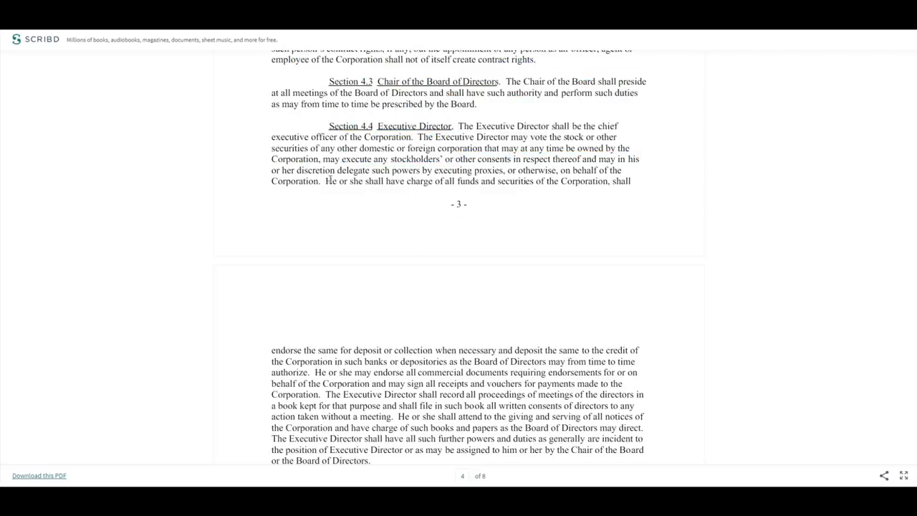
# Highlight only the sentence giving the Executive Director charge of all funds and securities
pyautogui.moveTo(326, 180); pyautogui.dragTo(314, 350)
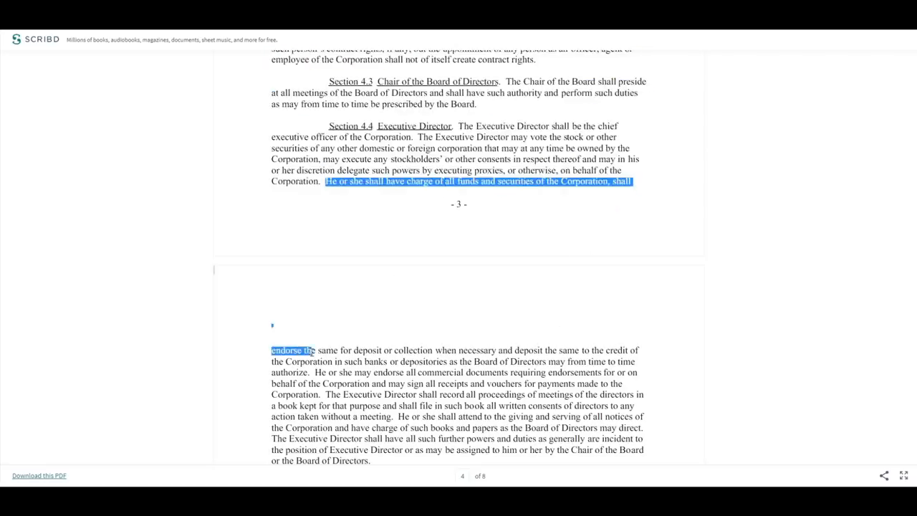
pyautogui.moveTo(315, 350); pyautogui.dragTo(343, 361)
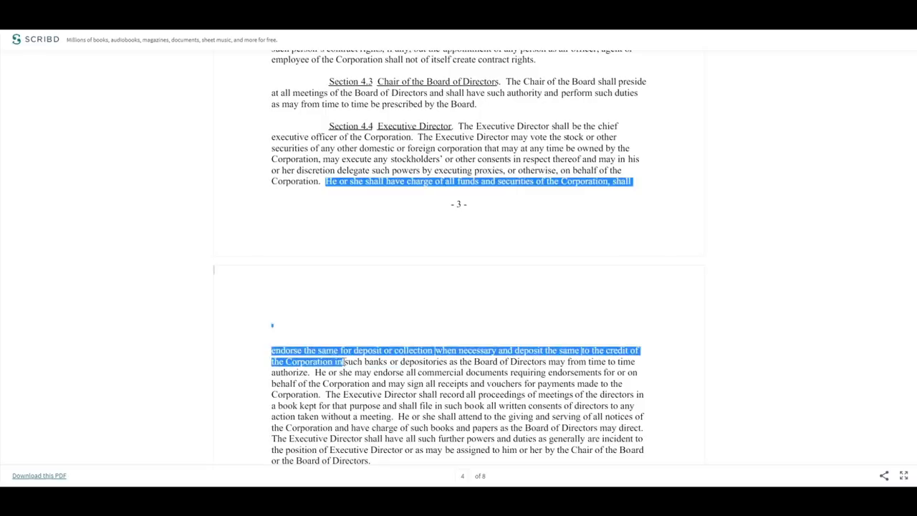
pyautogui.moveTo(344, 362); pyautogui.dragTo(565, 361)
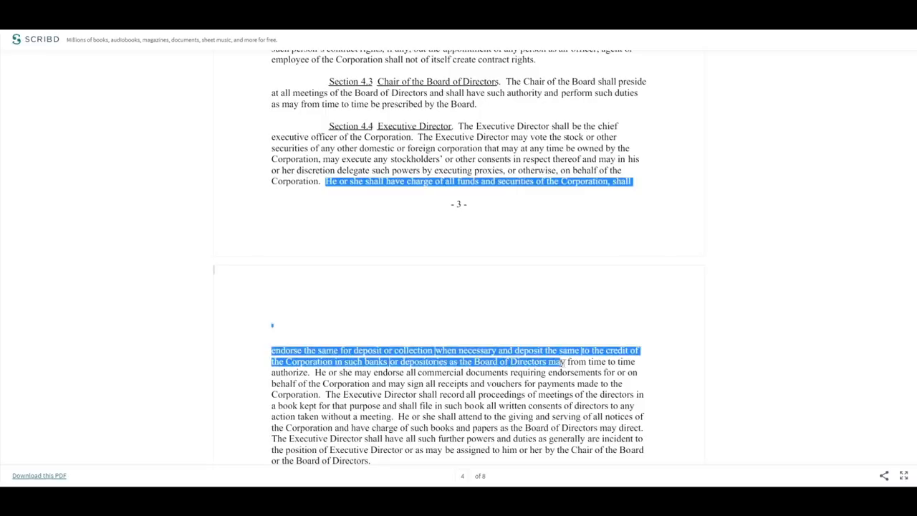
pyautogui.moveTo(562, 361); pyautogui.dragTo(310, 372)
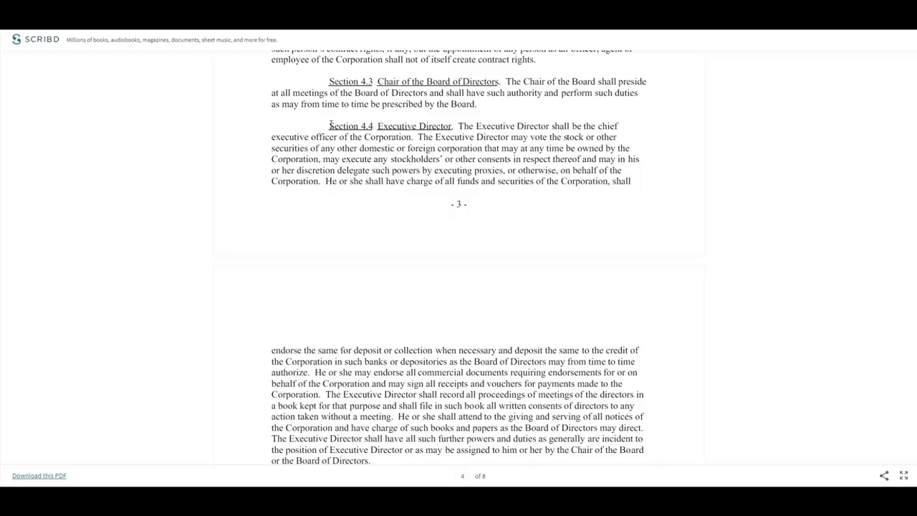
pyautogui.doubleClick(344, 181)
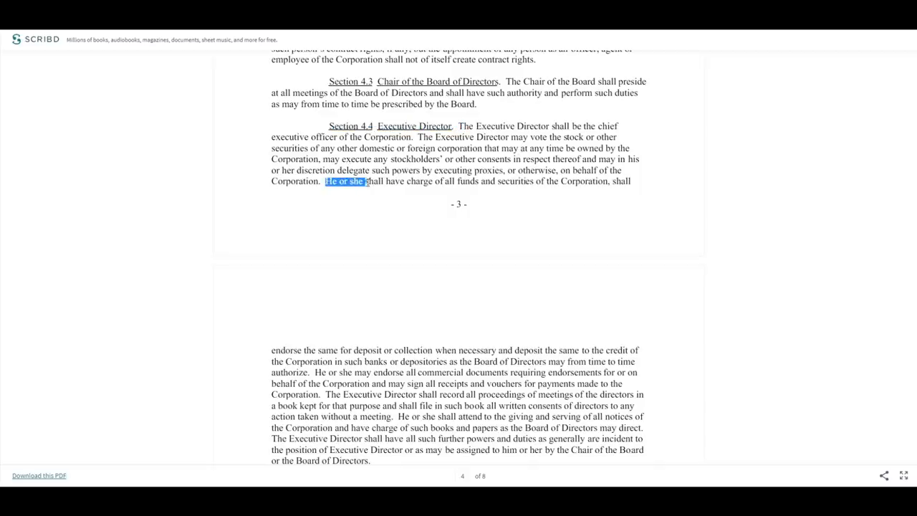
pyautogui.moveTo(366, 181); pyautogui.dragTo(607, 180)
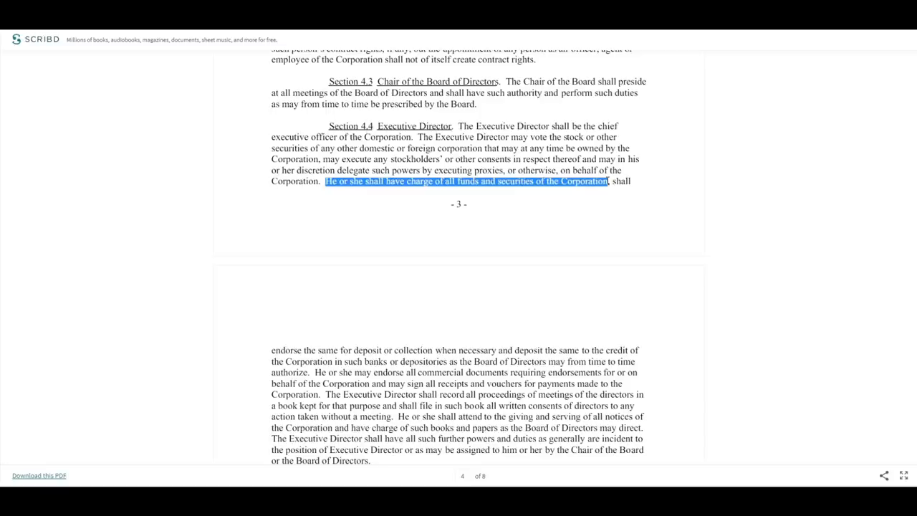
pyautogui.moveTo(727, 247)
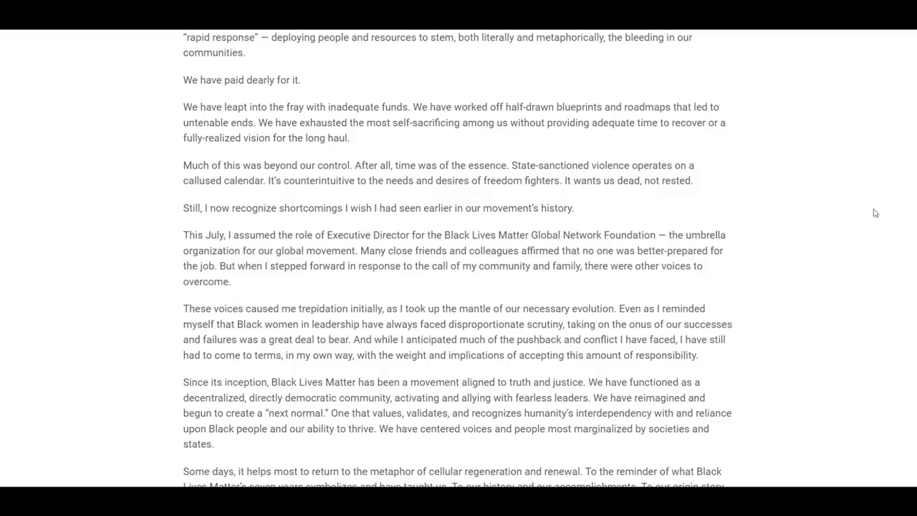
# Highlight Patrisse Cullors' paragraph 'This July, I assumed the role of Executive Director'
pyautogui.scroll(3)
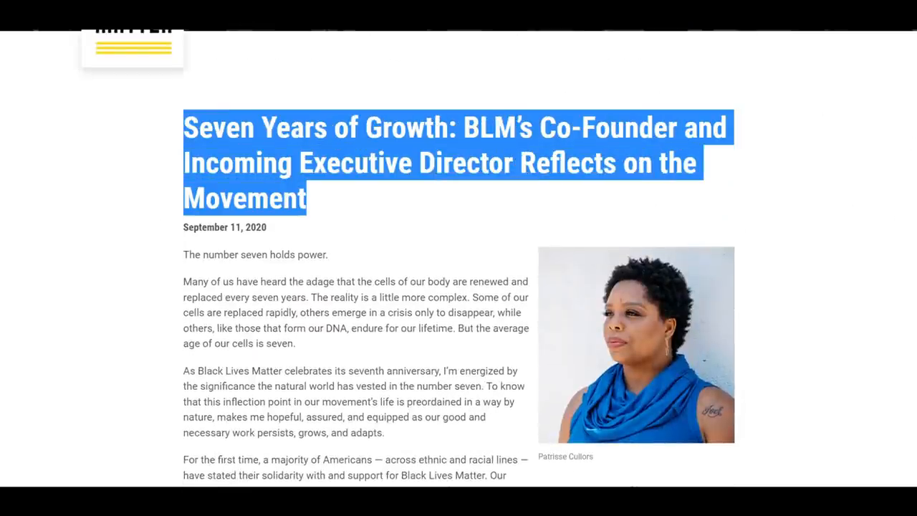
pyautogui.scroll(-3)
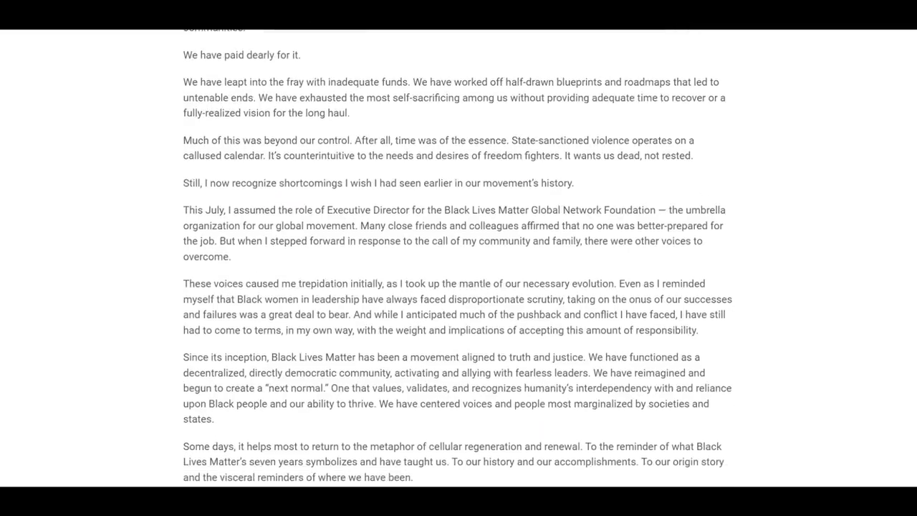
pyautogui.moveTo(184, 209); pyautogui.dragTo(231, 257)
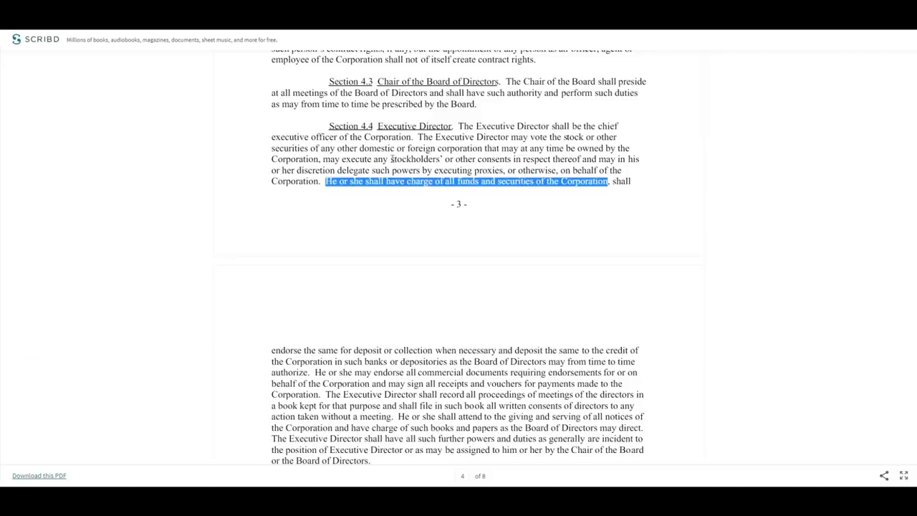
pyautogui.scroll(3)
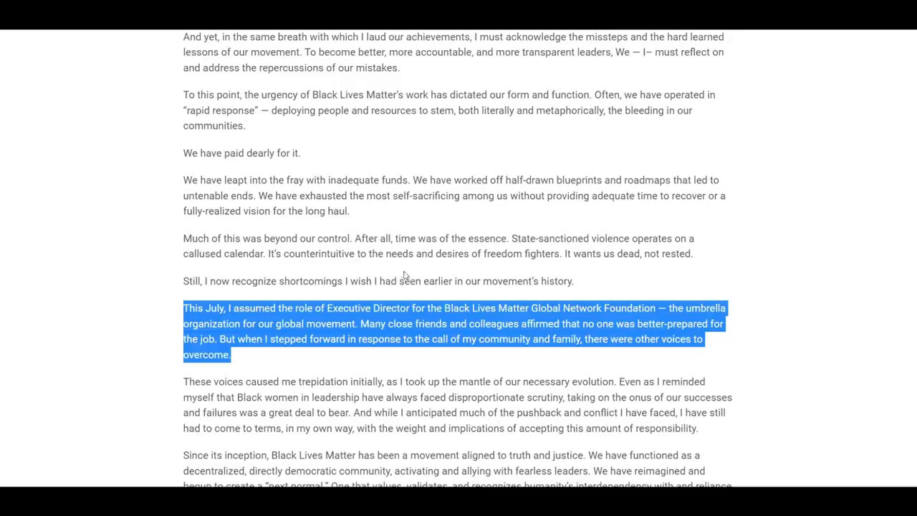
pyautogui.scroll(-3)
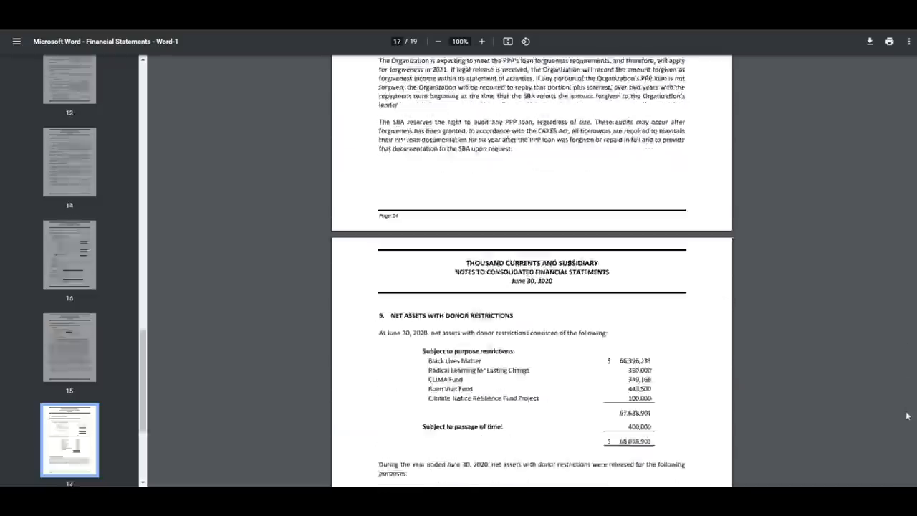
# Clear the October date highlight and mark the $66,400,000 transfer figure in note 14
pyautogui.scroll(-3)
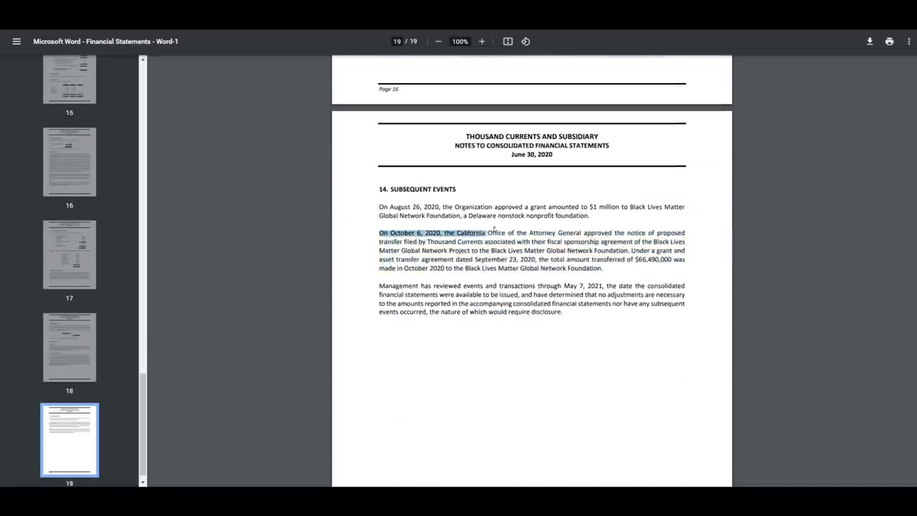
pyautogui.moveTo(494, 229); pyautogui.dragTo(667, 270)
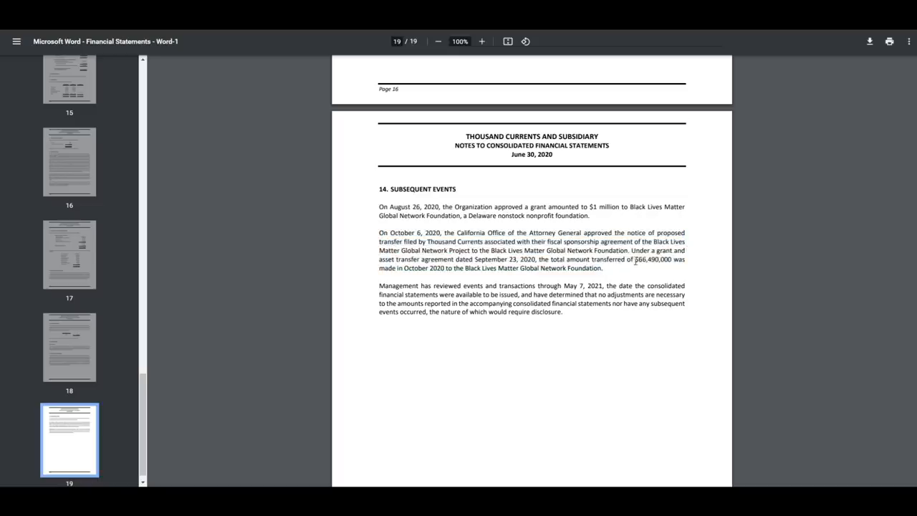
pyautogui.doubleClick(652, 260)
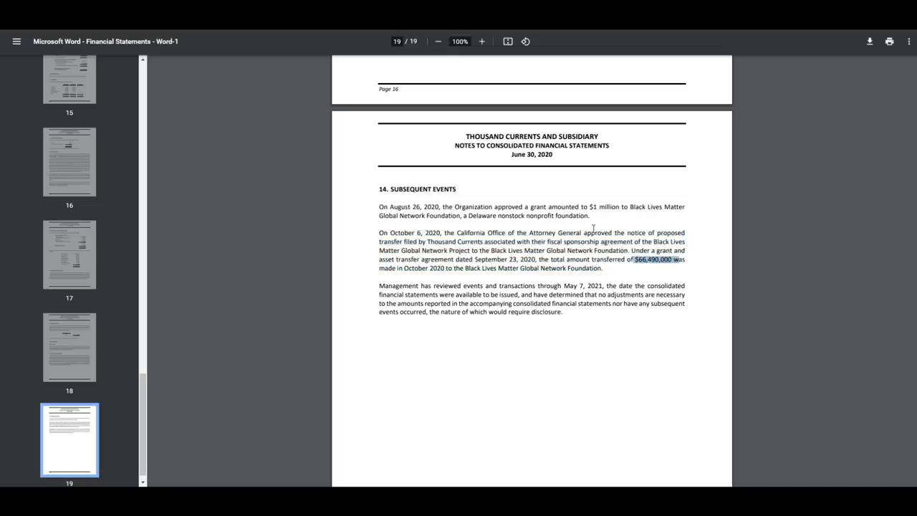
pyautogui.moveTo(593, 228)
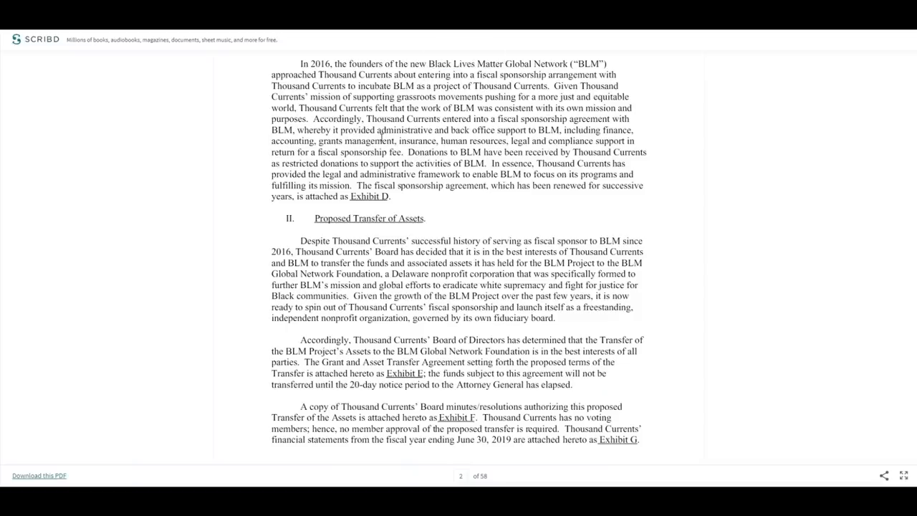
# Scroll through the IRS determination letter granting 501(c)(3) status dated 12/02/2020
pyautogui.scroll(3)
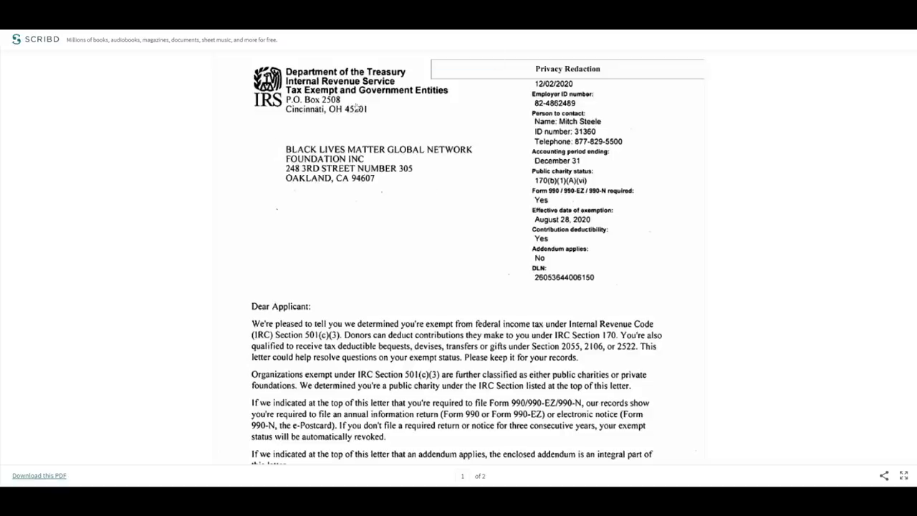
pyautogui.scroll(-3)
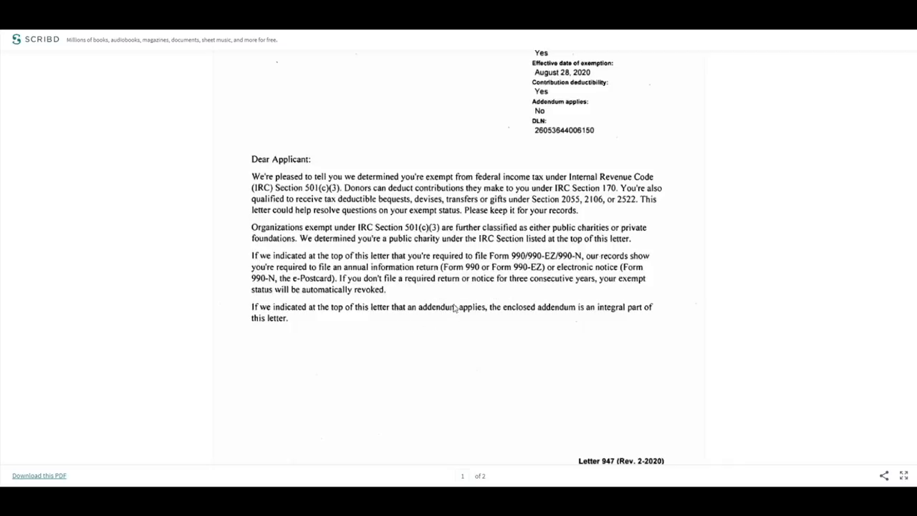
pyautogui.scroll(3)
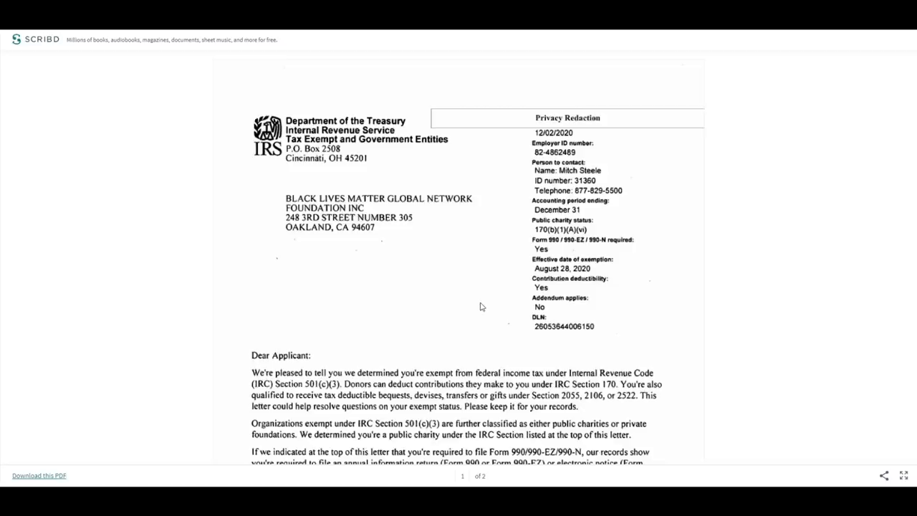
pyautogui.moveTo(246, 136)
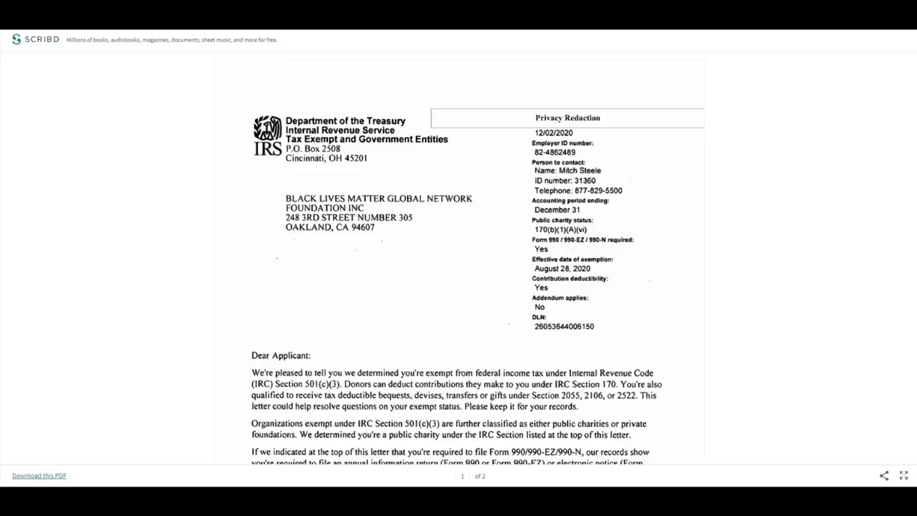
pyautogui.scroll(-3)
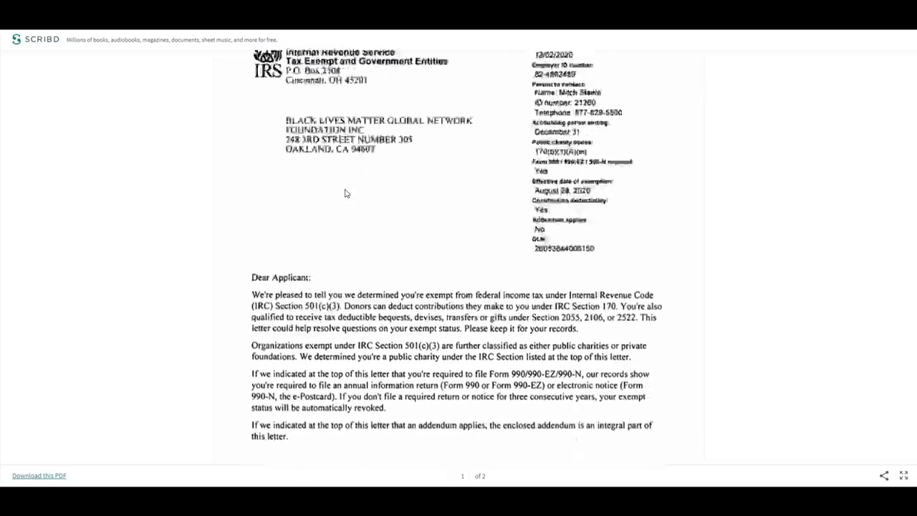
pyautogui.scroll(3)
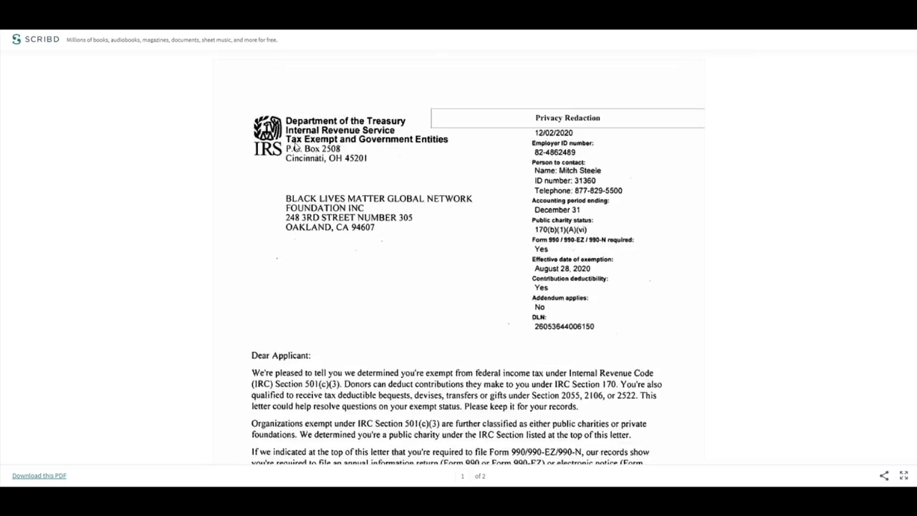
pyautogui.scroll(-3)
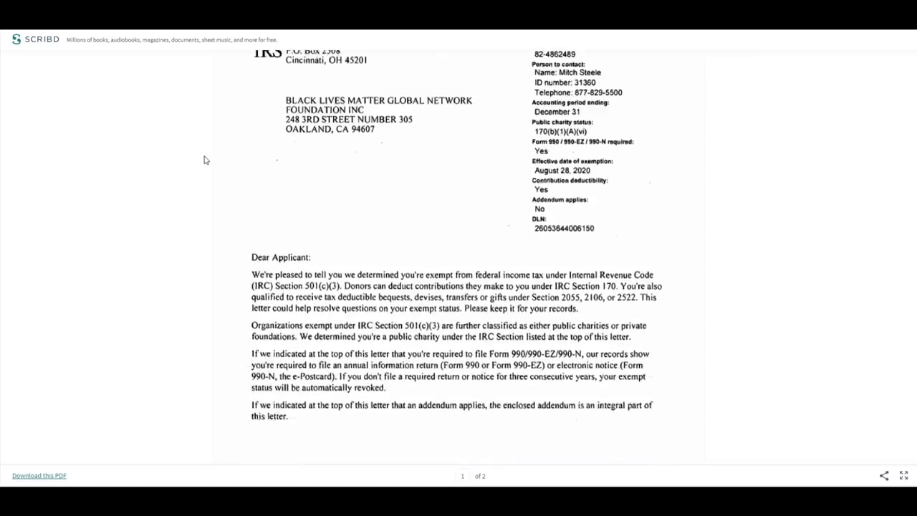
pyautogui.scroll(3)
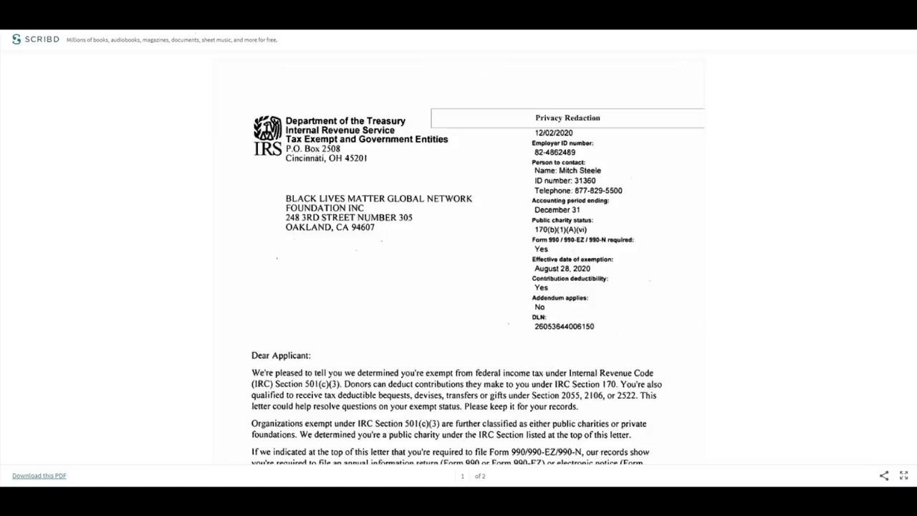
pyautogui.moveTo(212, 94)
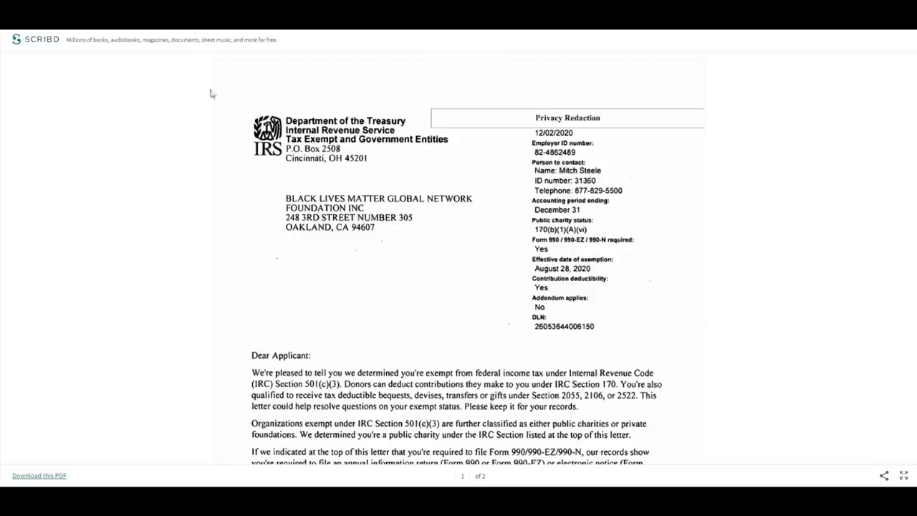
pyautogui.moveTo(212, 95)
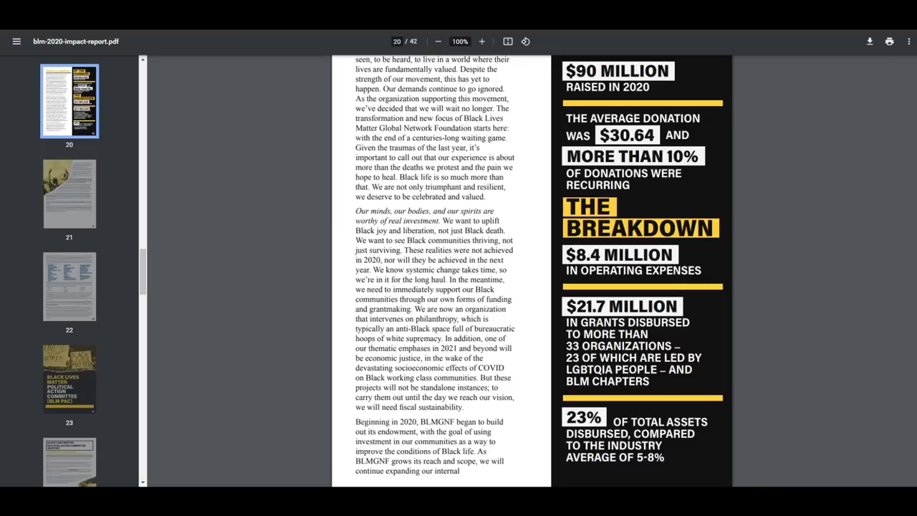
# Jump to the impact report's financial snapshot: $90 million raised, $21.7 million in grants
pyautogui.click(69, 100)
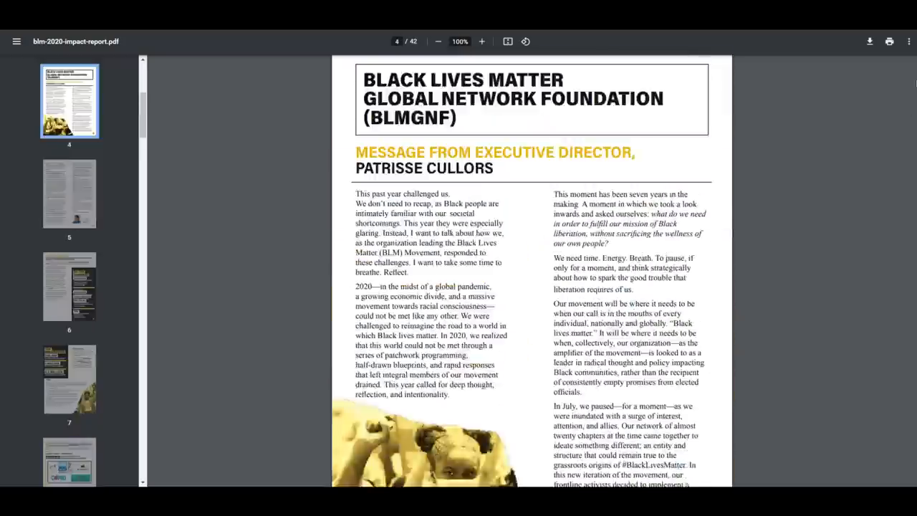
pyautogui.click(69, 100)
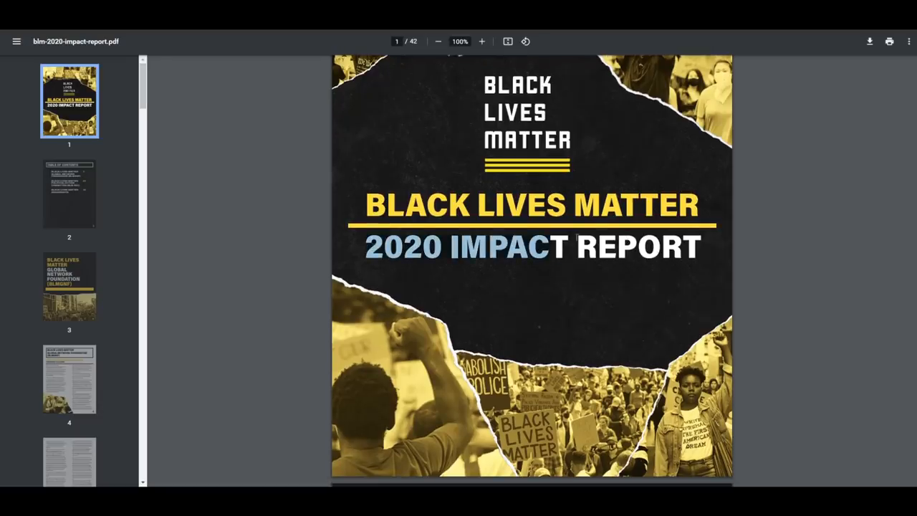
pyautogui.click(68, 287)
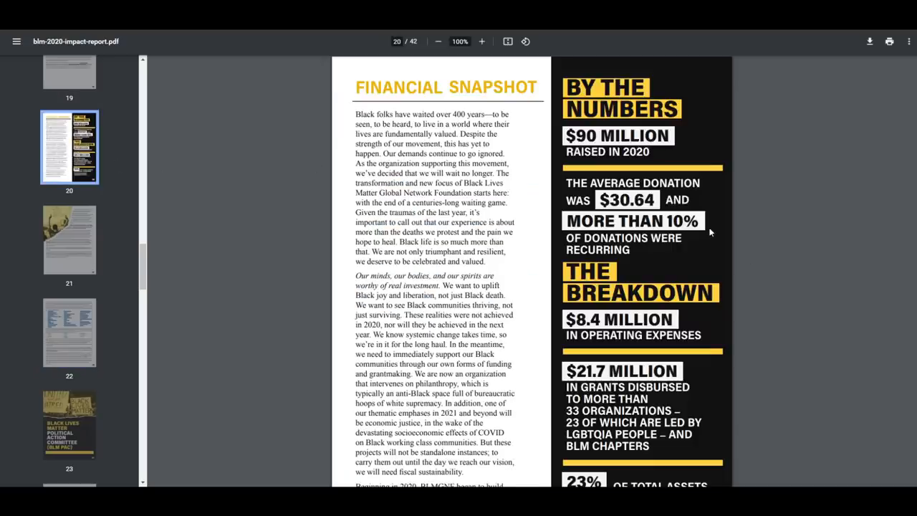
pyautogui.moveTo(782, 181)
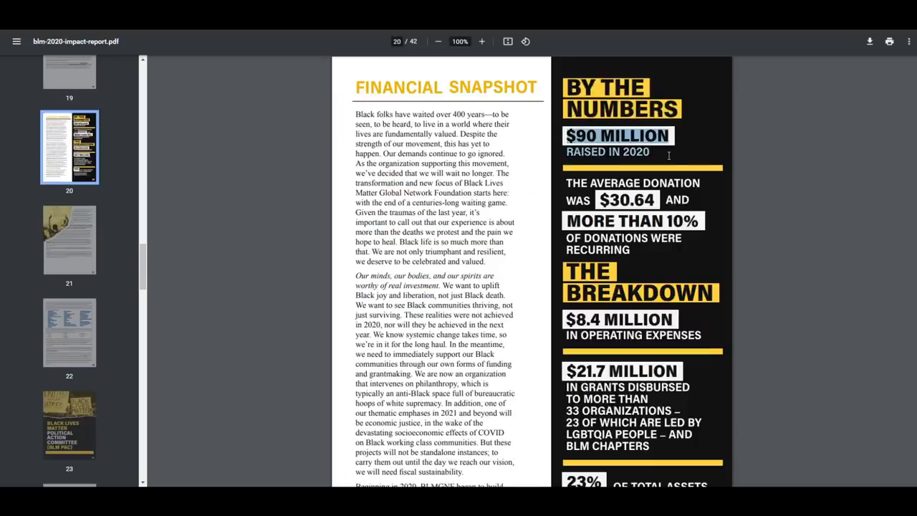
pyautogui.scroll(-3)
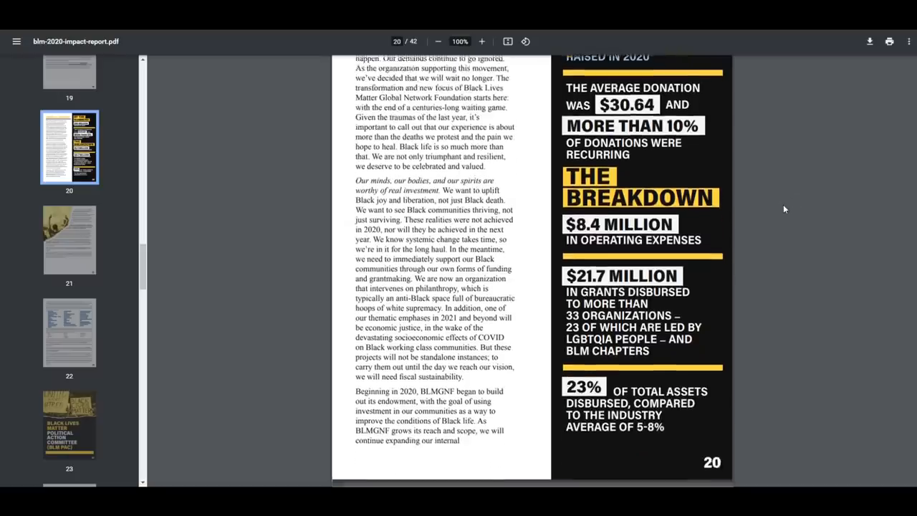
pyautogui.scroll(-3)
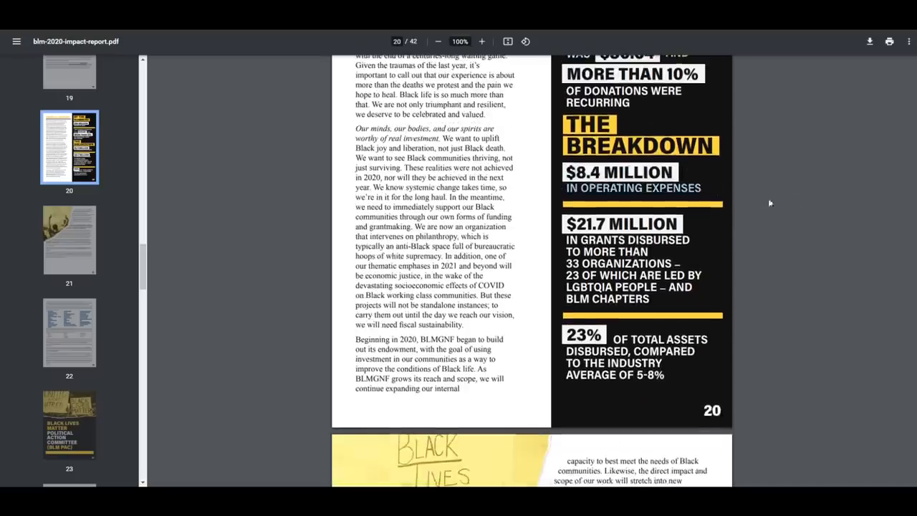
pyautogui.scroll(-3)
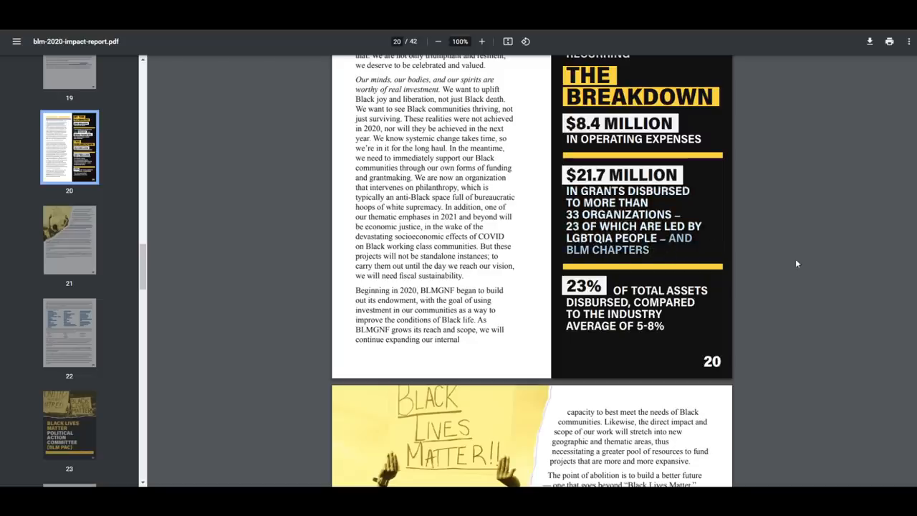
pyautogui.moveTo(754, 251)
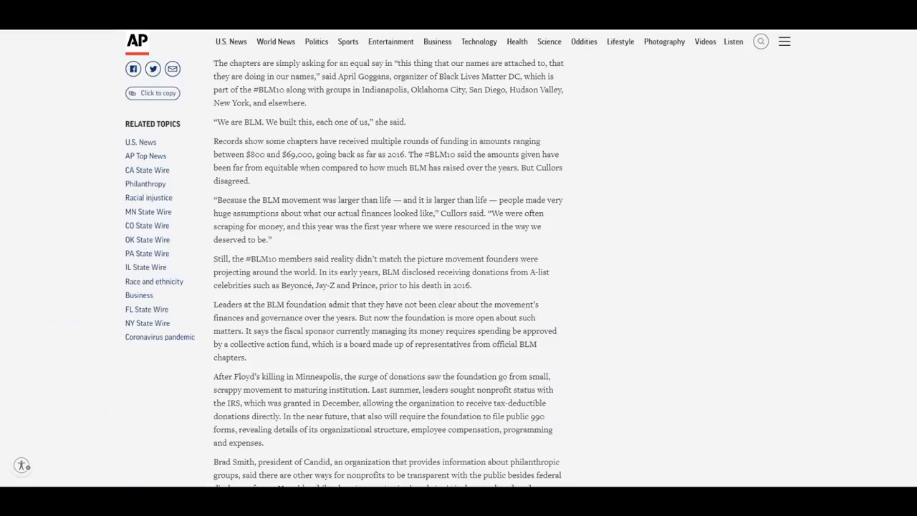
# Highlight the #BLM10 paragraph and the letter claiming chapters received little funding
pyautogui.scroll(3)
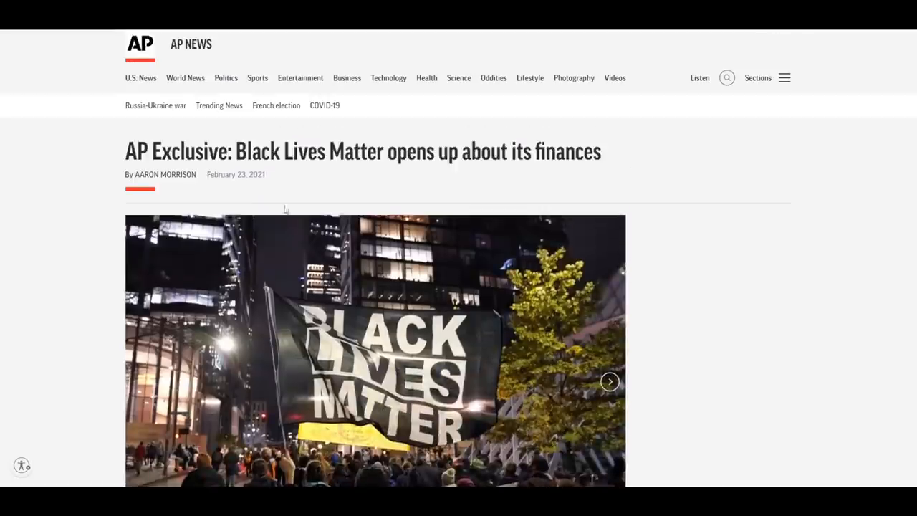
pyautogui.scroll(-3)
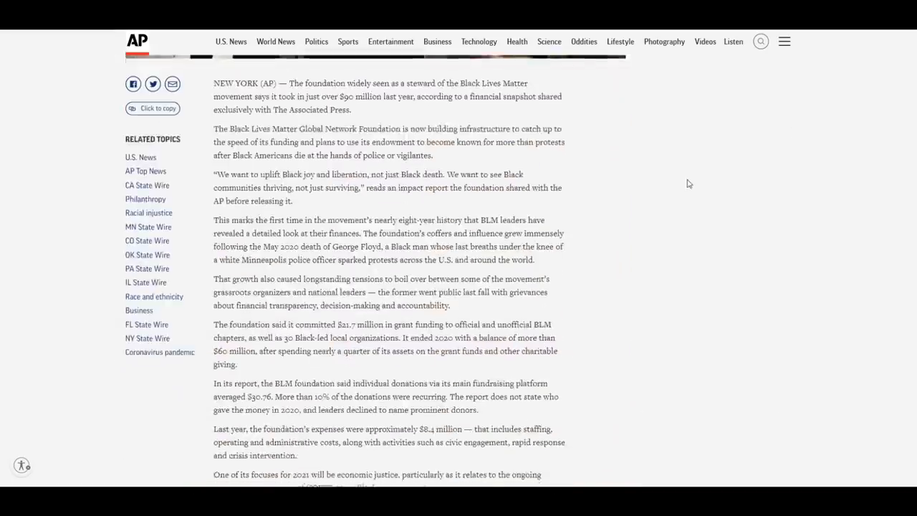
pyautogui.scroll(-3)
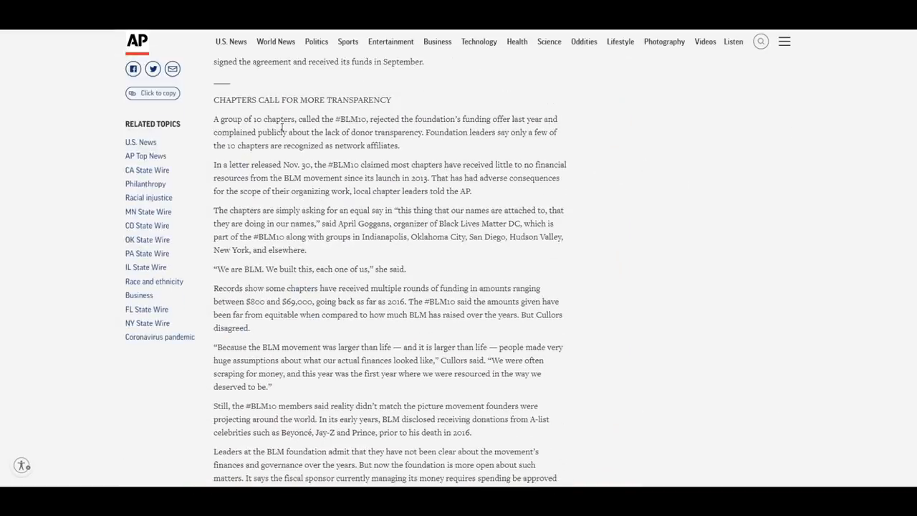
pyautogui.moveTo(215, 119); pyautogui.dragTo(400, 145)
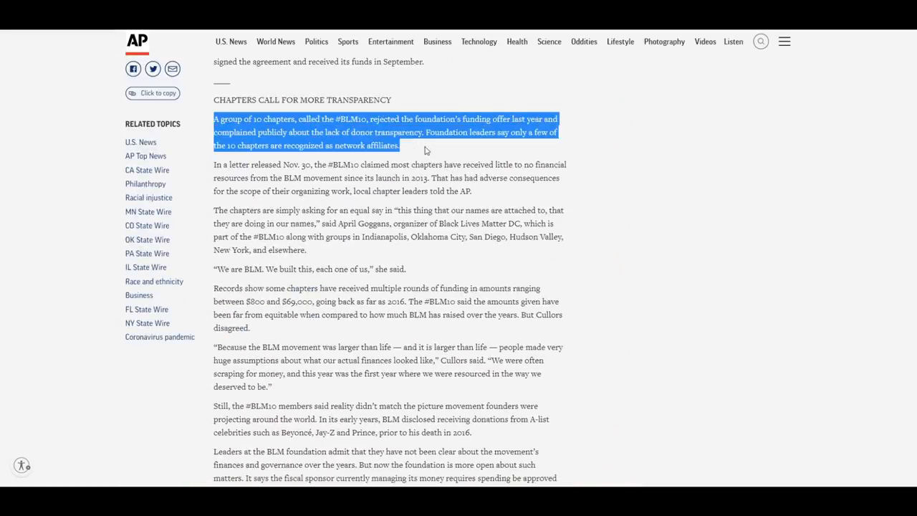
pyautogui.moveTo(214, 164)
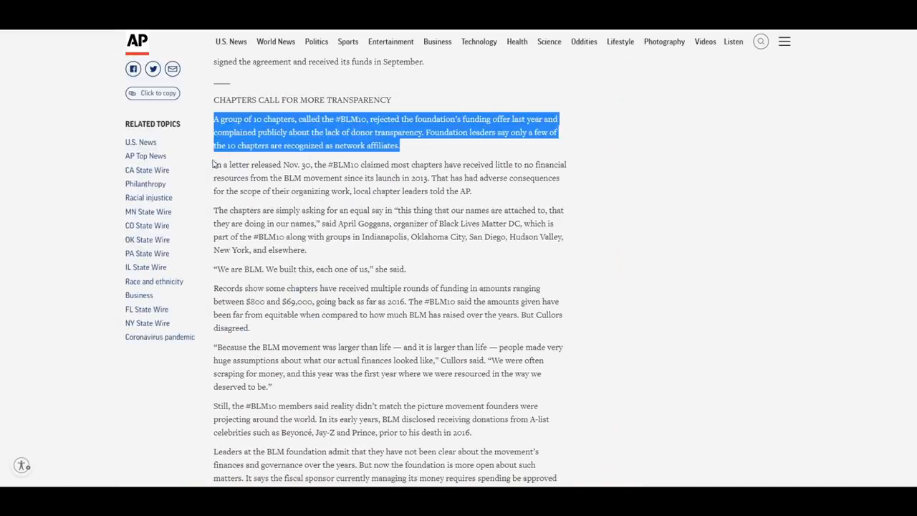
pyautogui.moveTo(213, 163); pyautogui.dragTo(428, 237)
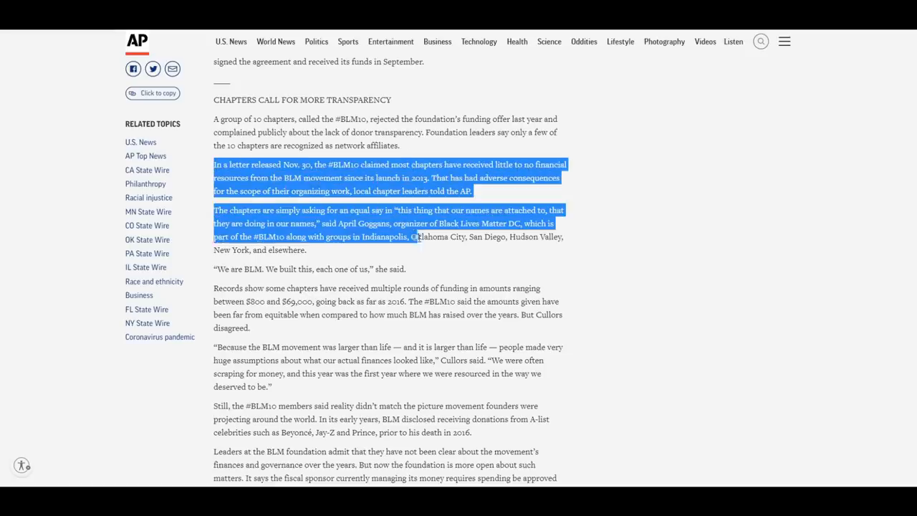
pyautogui.moveTo(408, 236); pyautogui.dragTo(574, 433)
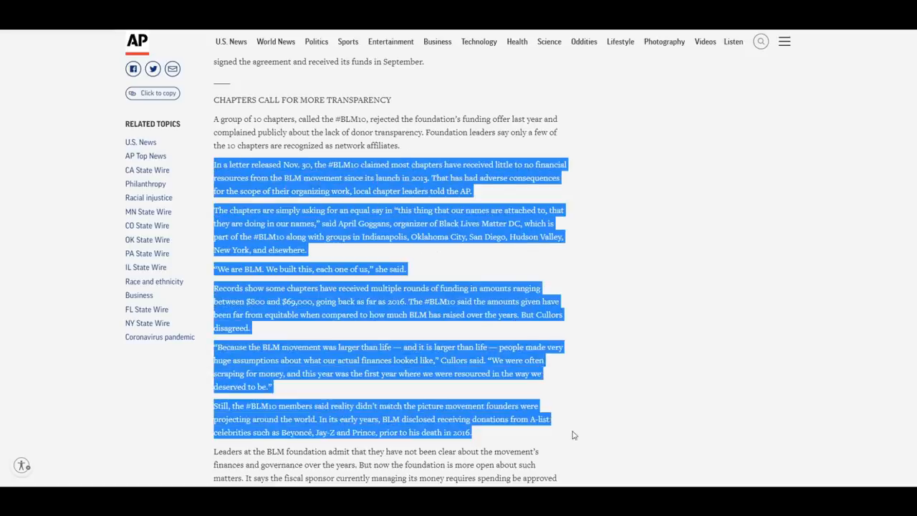
# Highlight the foundation leaders' admission on clarity and the celebrity donations paragraph
pyautogui.scroll(-3)
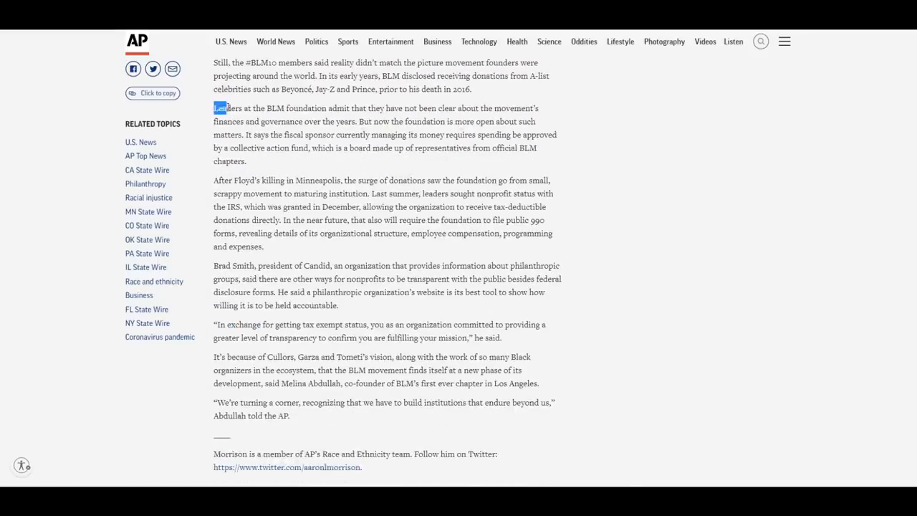
pyautogui.moveTo(218, 109); pyautogui.dragTo(316, 120)
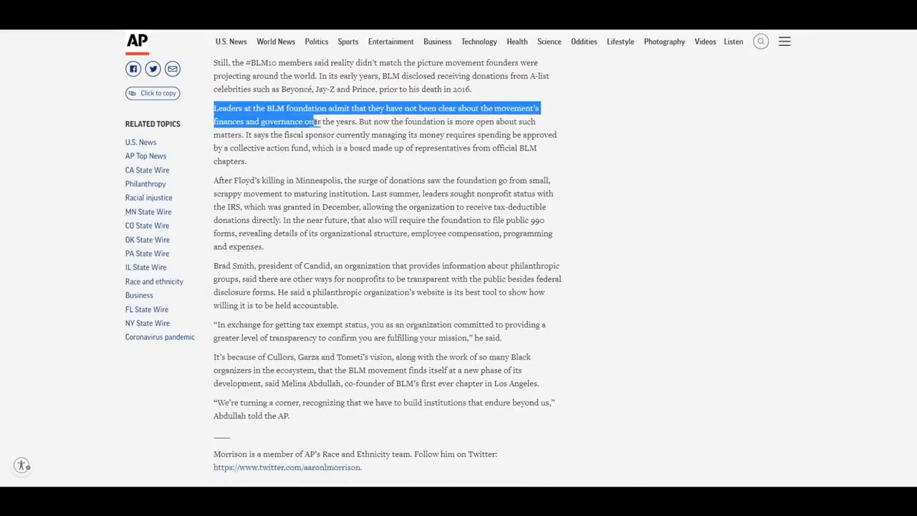
pyautogui.moveTo(313, 120); pyautogui.dragTo(356, 121)
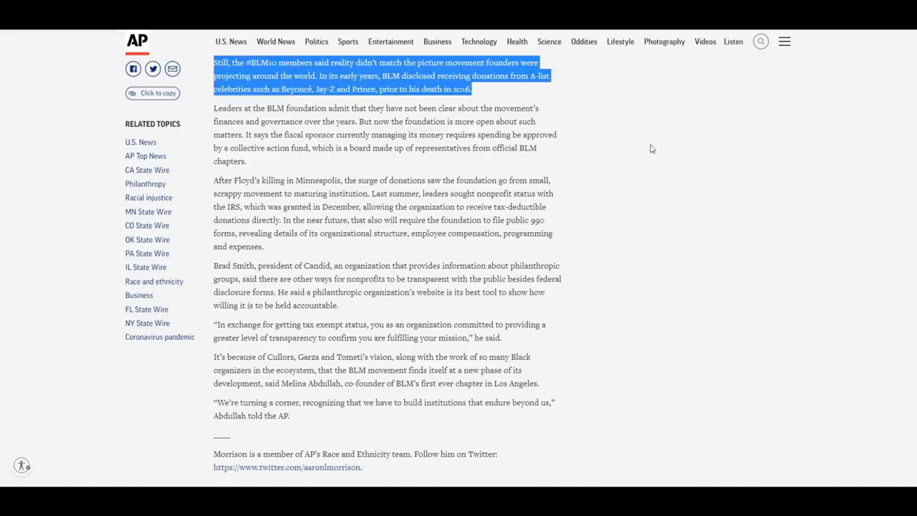
pyautogui.scroll(3)
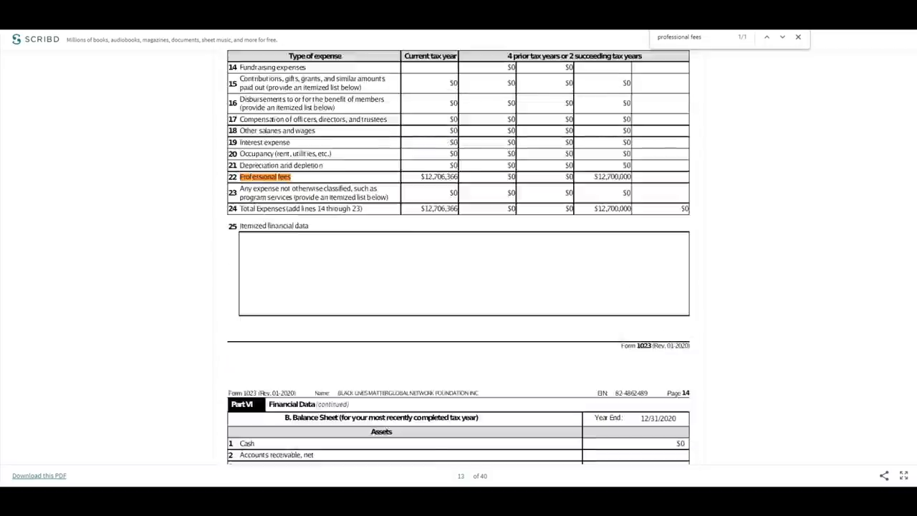
# Highlight the $12,706,366 current-year professional fees on Form 1023 and scan later pages
pyautogui.scroll(3)
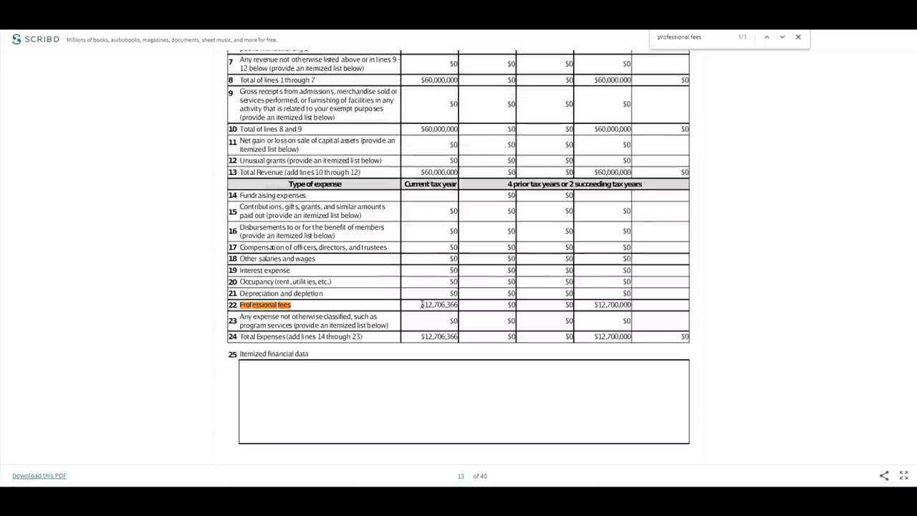
pyautogui.doubleClick(438, 304)
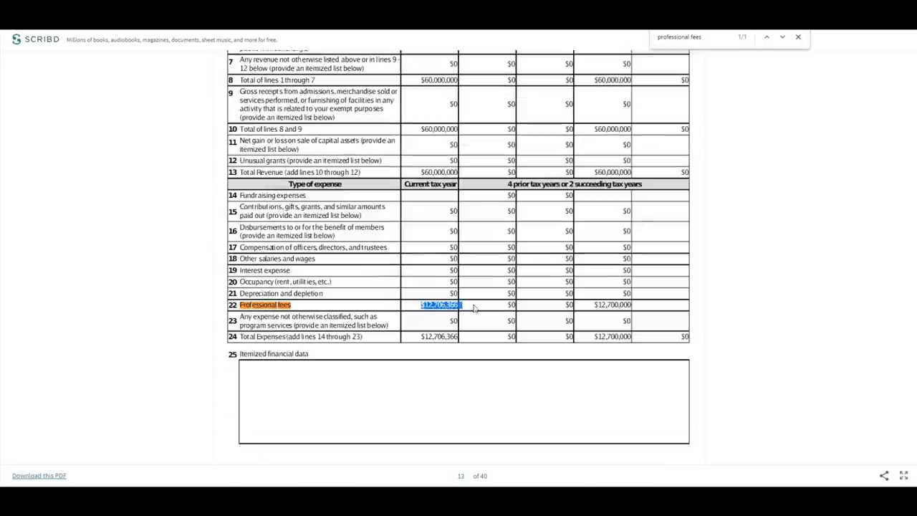
pyautogui.moveTo(487, 309)
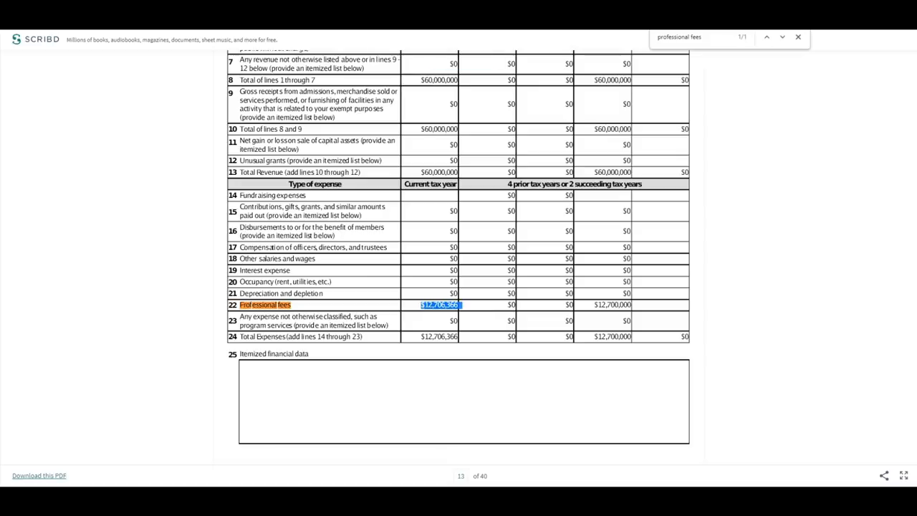
pyautogui.scroll(-3)
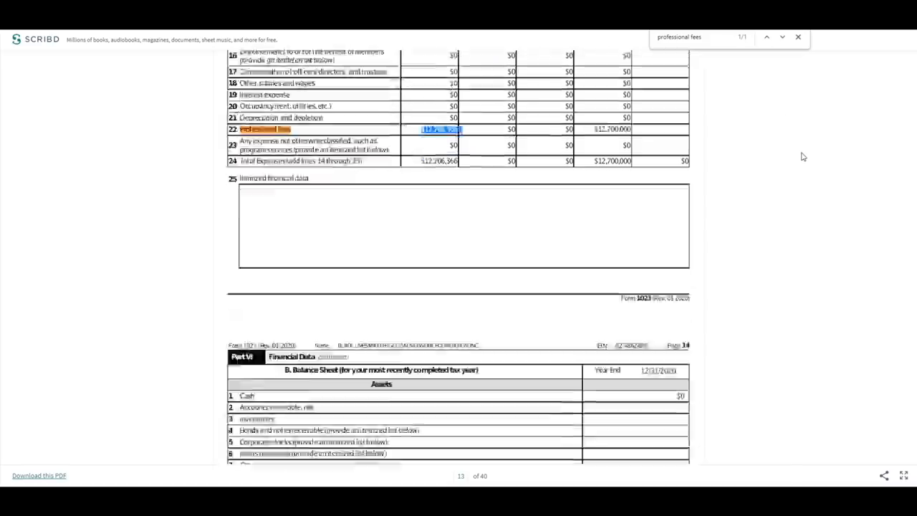
pyautogui.scroll(-3)
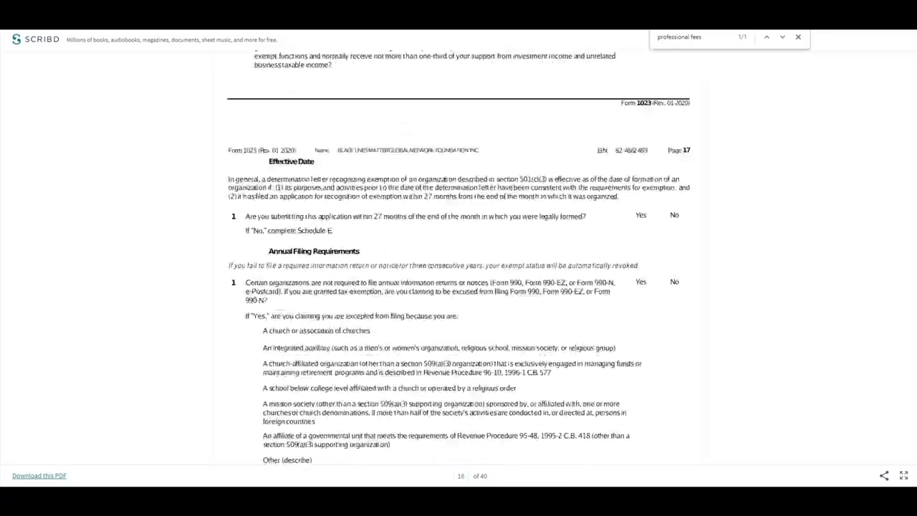
pyautogui.scroll(-3)
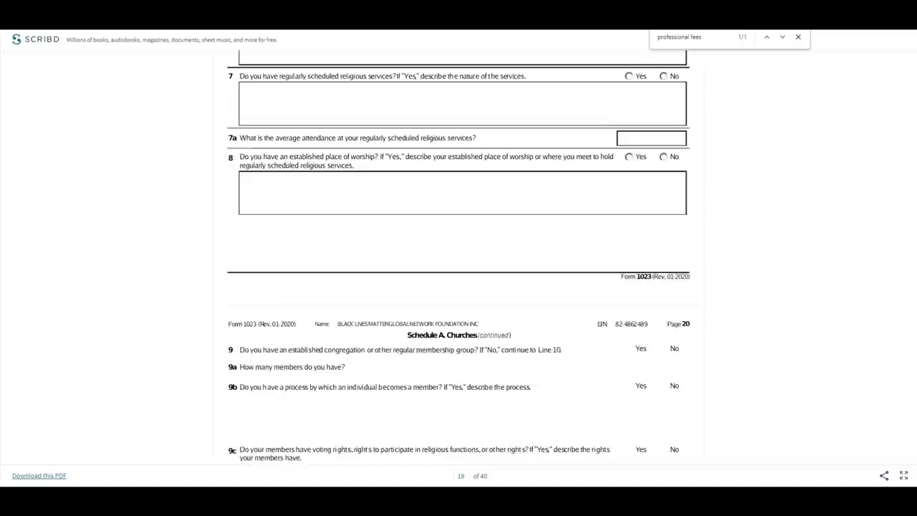
pyautogui.scroll(-3)
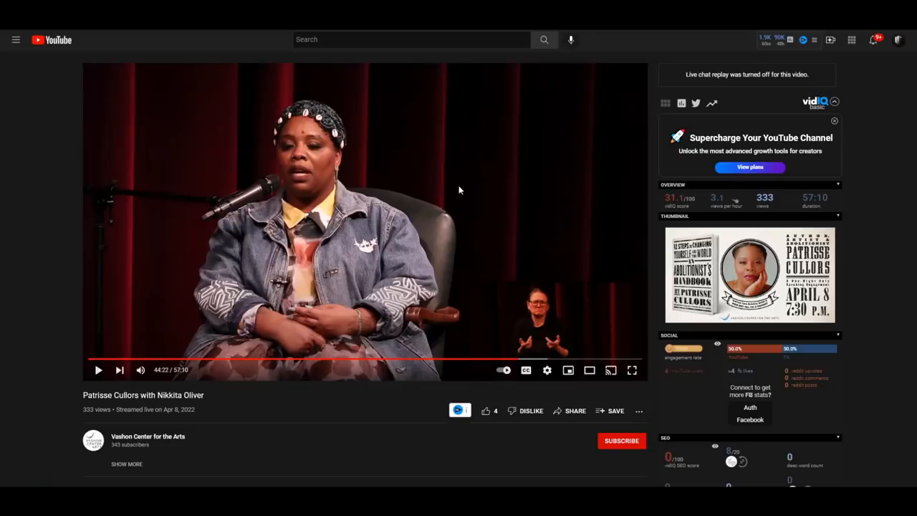
pyautogui.moveTo(289, 126)
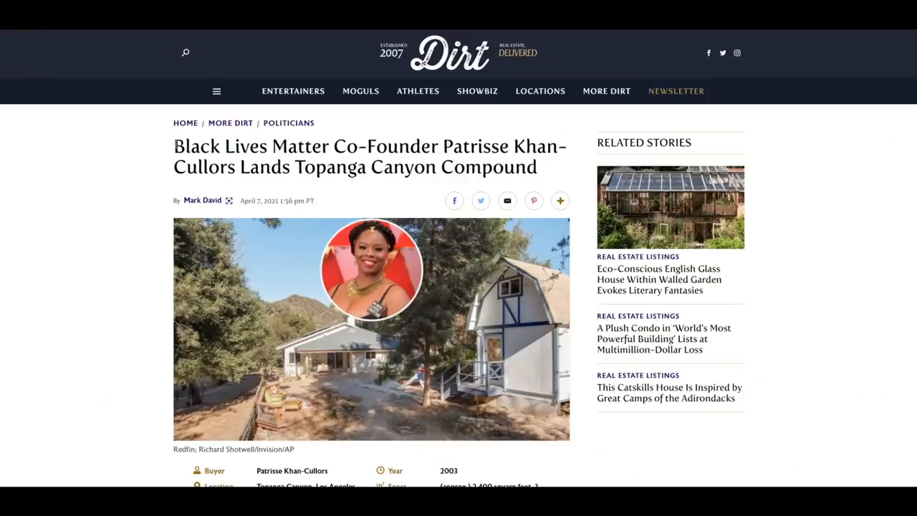
pyautogui.tripleClick(359, 146)
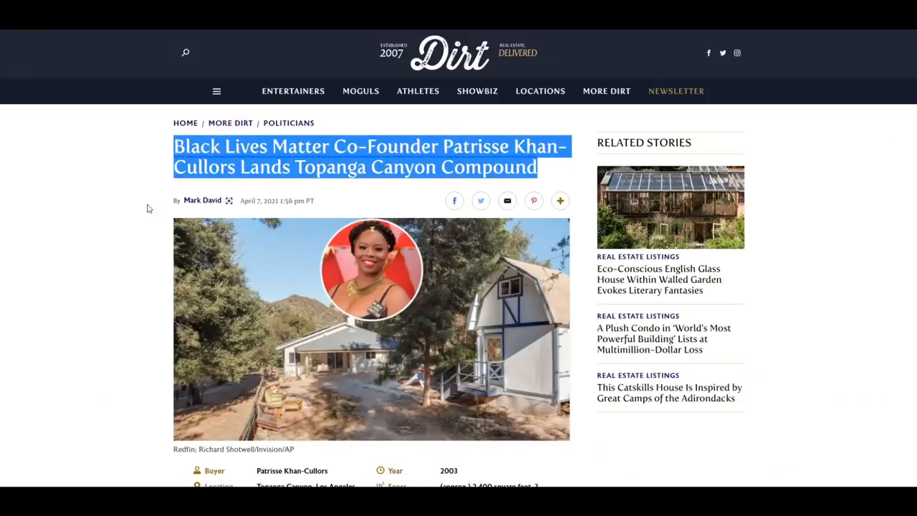
pyautogui.scroll(-3)
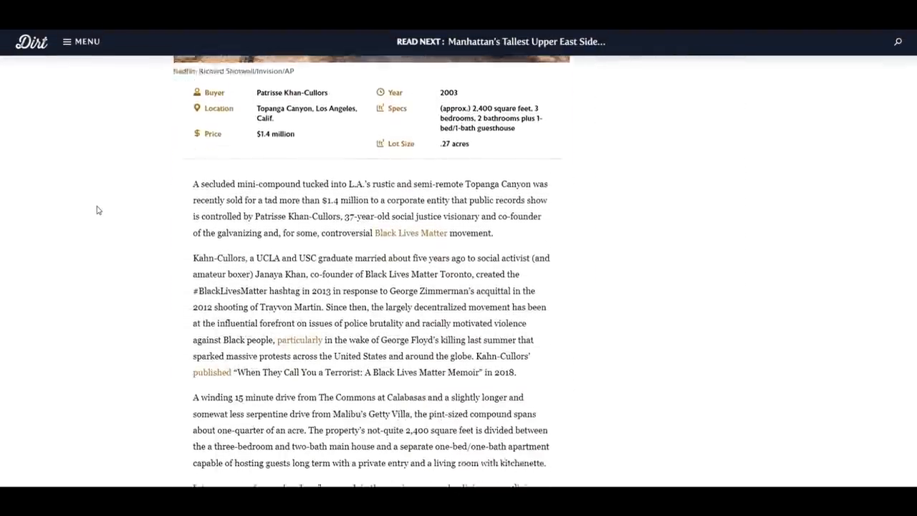
pyautogui.scroll(-3)
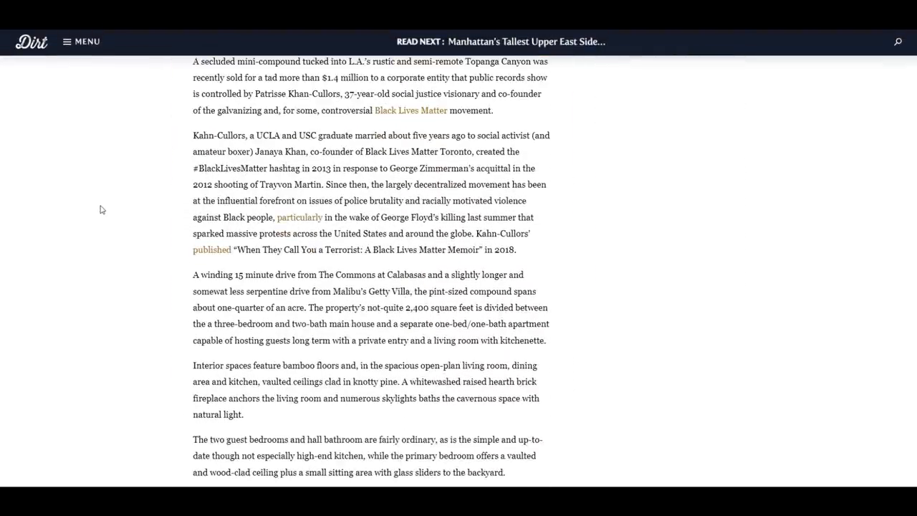
pyautogui.scroll(3)
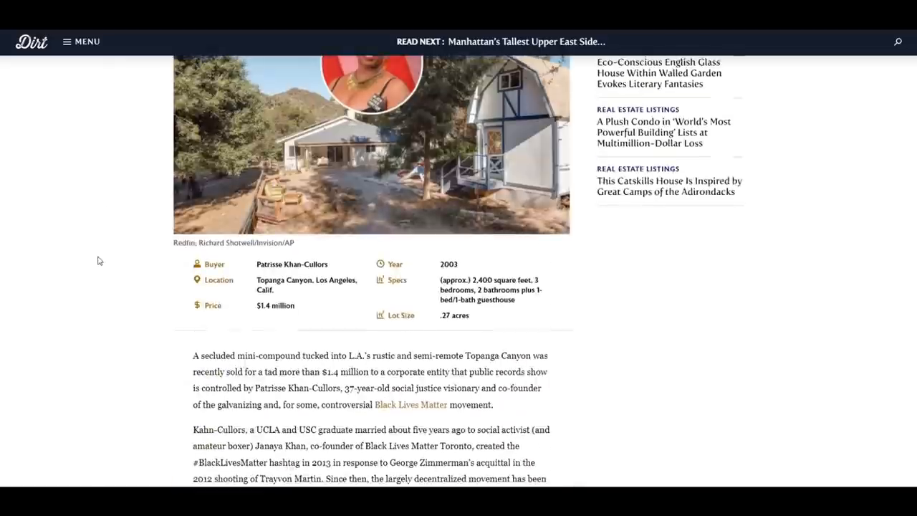
pyautogui.scroll(3)
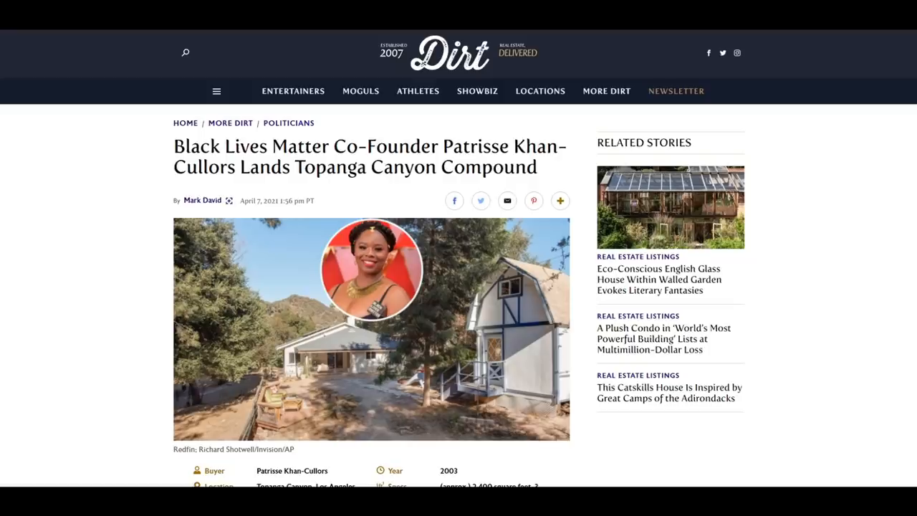
pyautogui.scroll(-3)
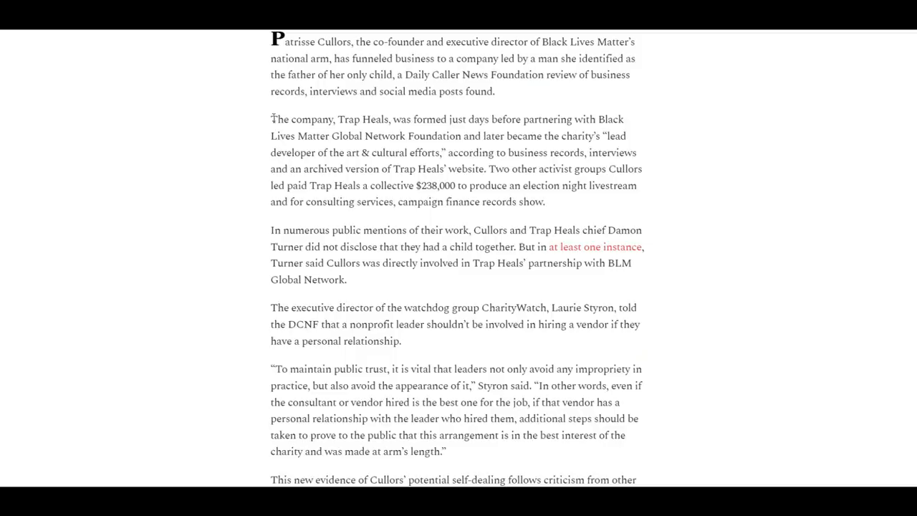
pyautogui.moveTo(271, 119); pyautogui.dragTo(625, 119)
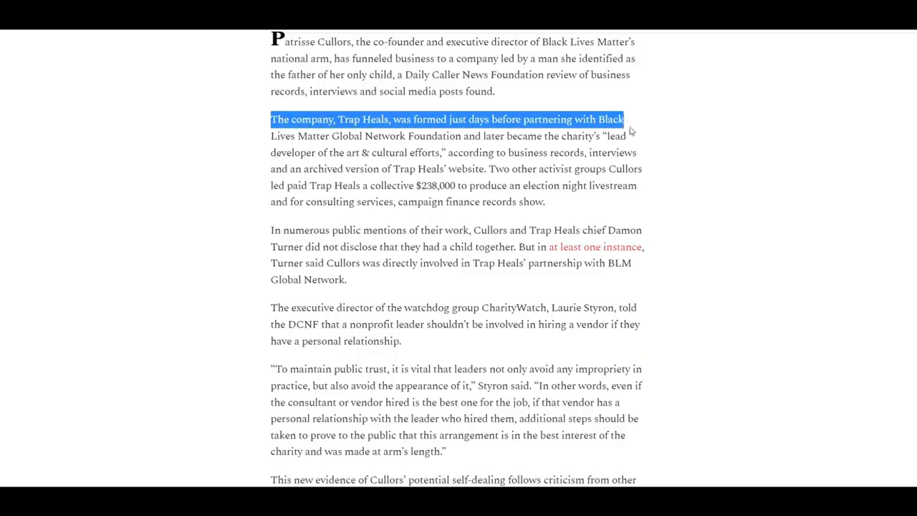
pyautogui.click(361, 217)
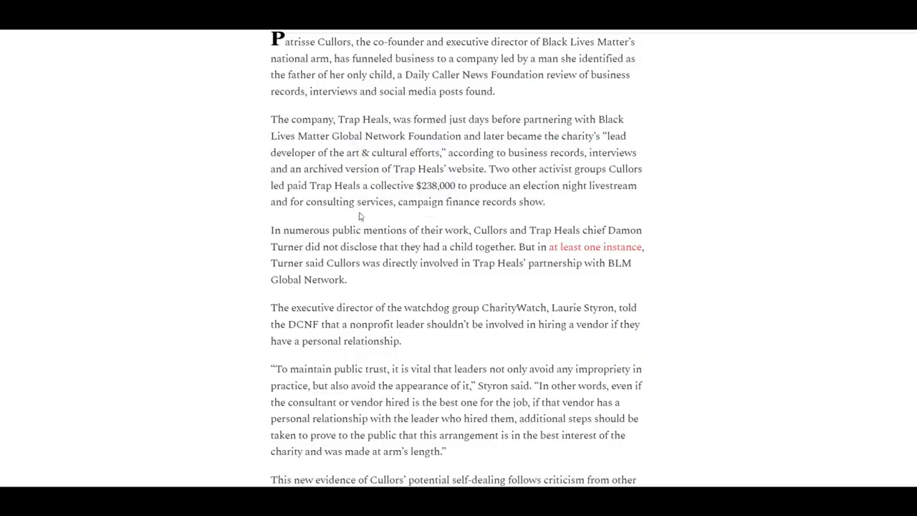
pyautogui.moveTo(271, 229); pyautogui.dragTo(347, 280)
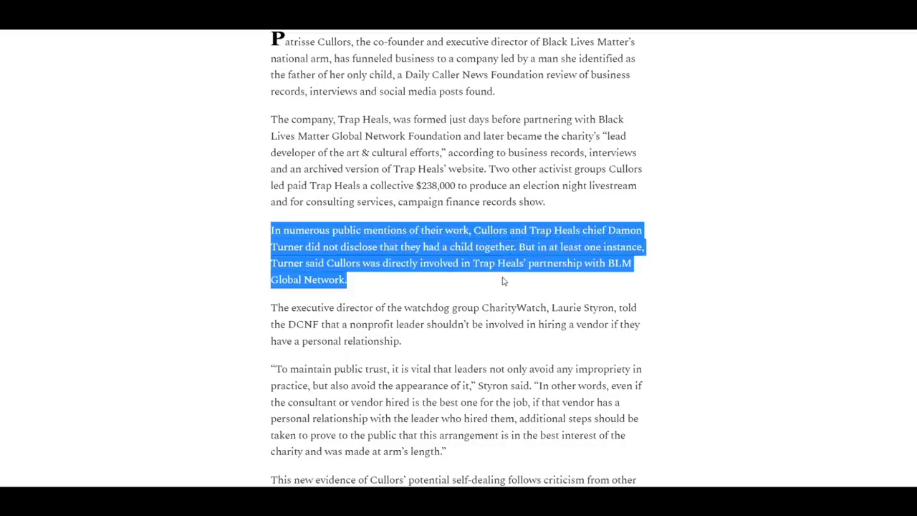
pyautogui.click(504, 284)
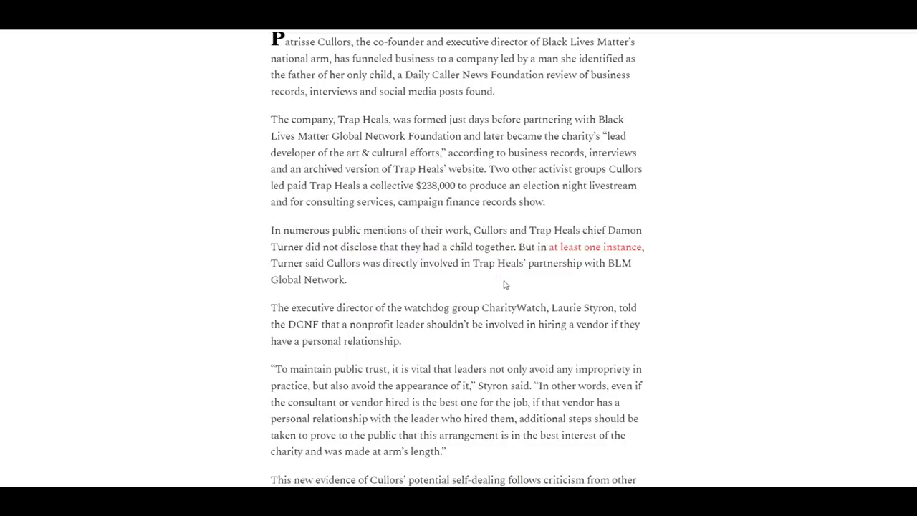
pyautogui.moveTo(278, 93)
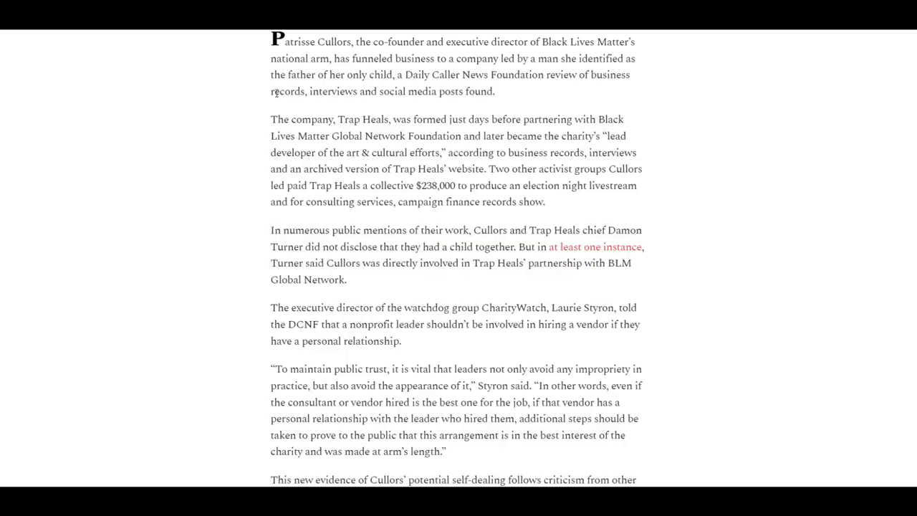
pyautogui.moveTo(273, 54); pyautogui.dragTo(642, 381)
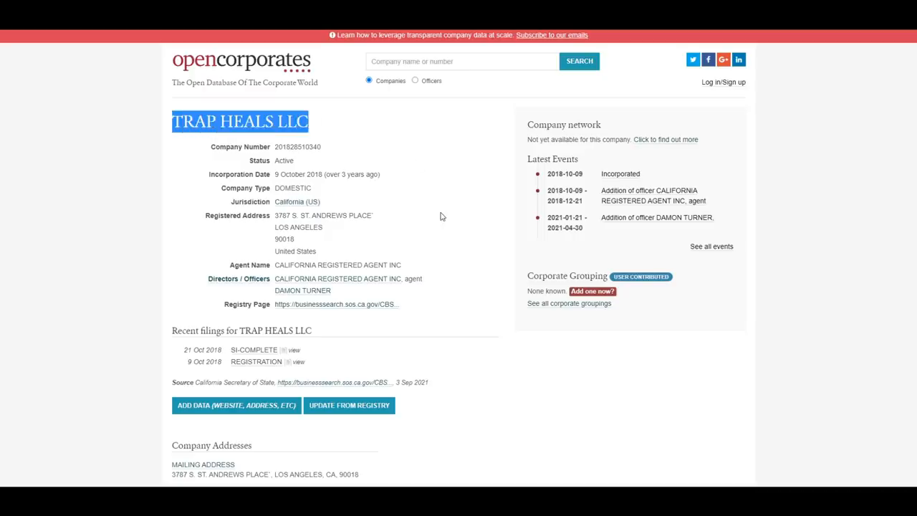
# Select the TRAP HEALS LLC title on its OpenCorporates company record
pyautogui.doubleClick(283, 290)
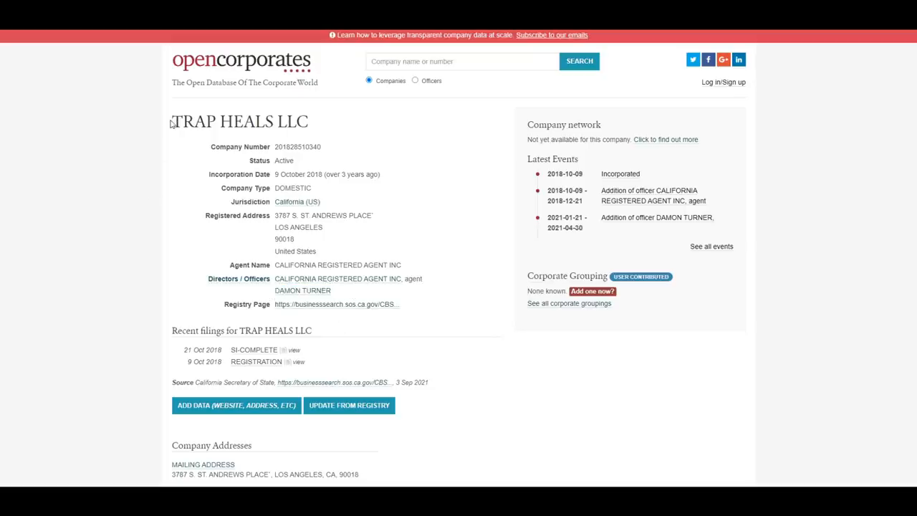
pyautogui.moveTo(172, 120); pyautogui.dragTo(470, 330)
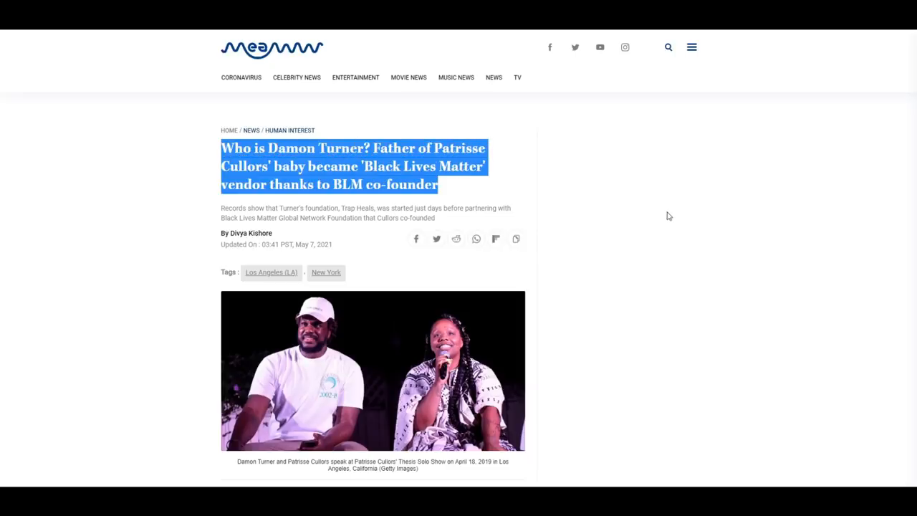
# Scroll through the MEAWW article's account of Damon Turner and Trap Heals
pyautogui.scroll(-3)
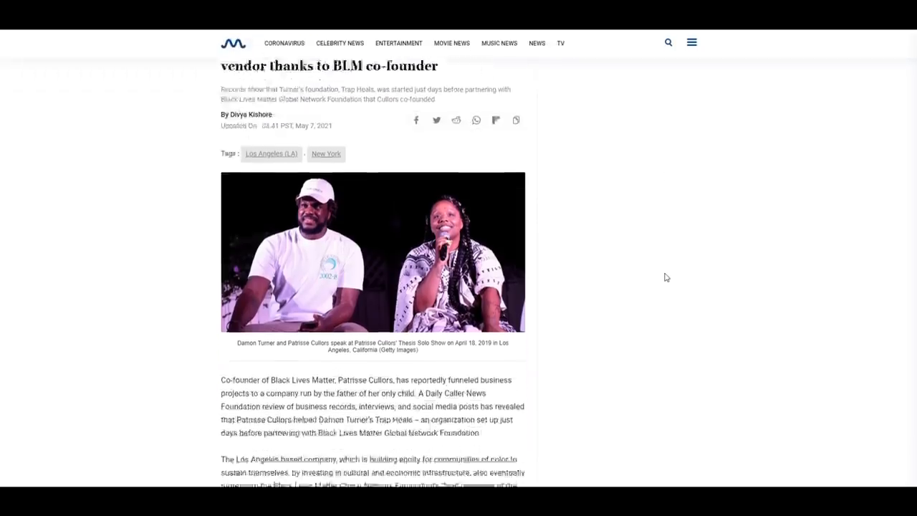
pyautogui.scroll(-3)
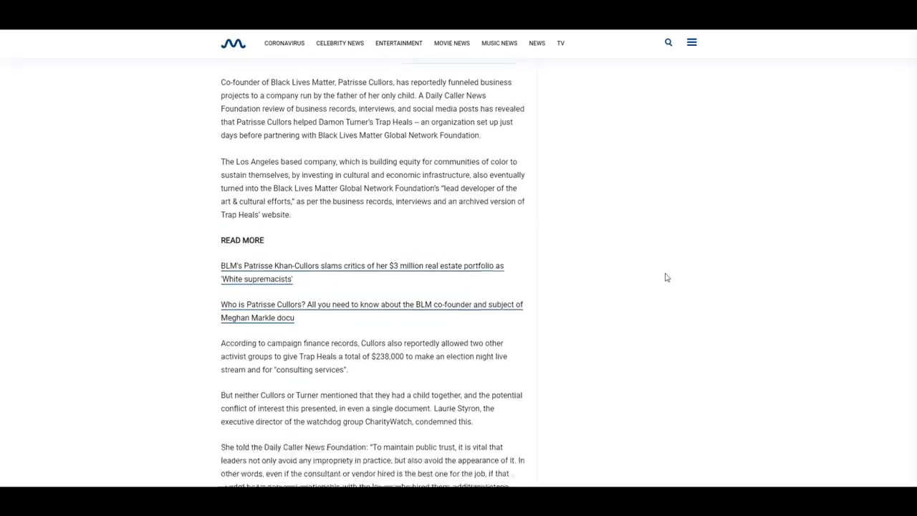
pyautogui.scroll(3)
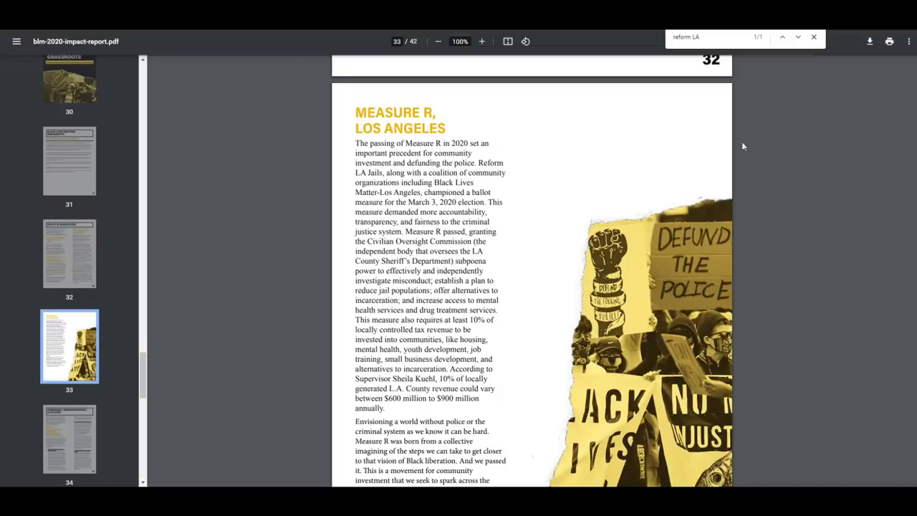
# Scroll the blm-2020-impact-report.pdf thumbnails up to the BLM PAC page
pyautogui.click(69, 161)
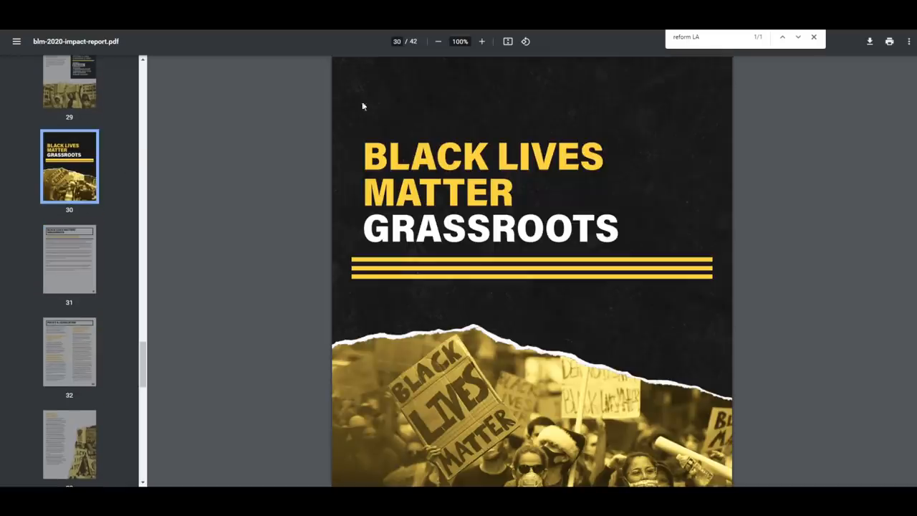
pyautogui.scroll(3)
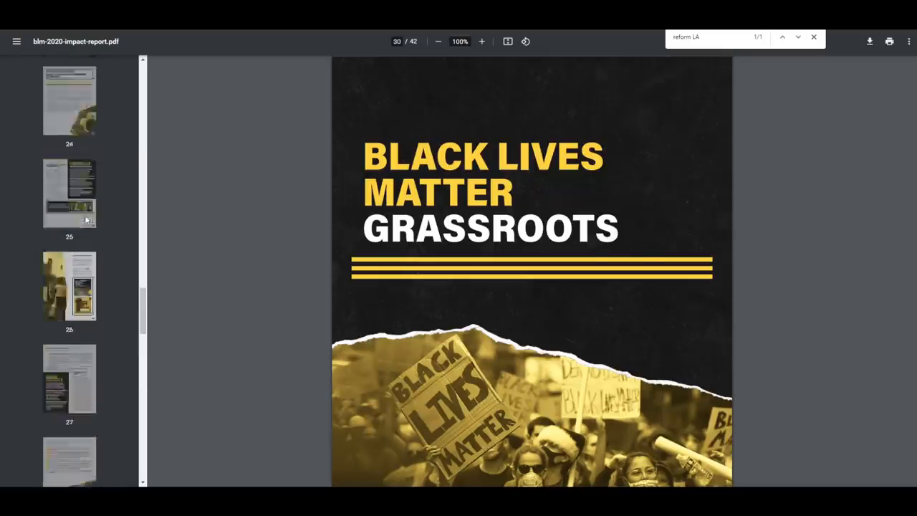
pyautogui.scroll(3)
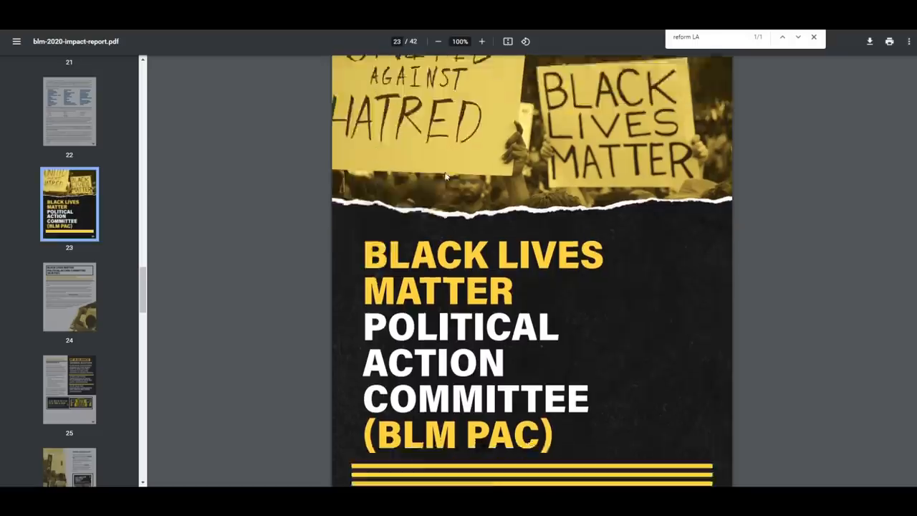
pyautogui.scroll(-3)
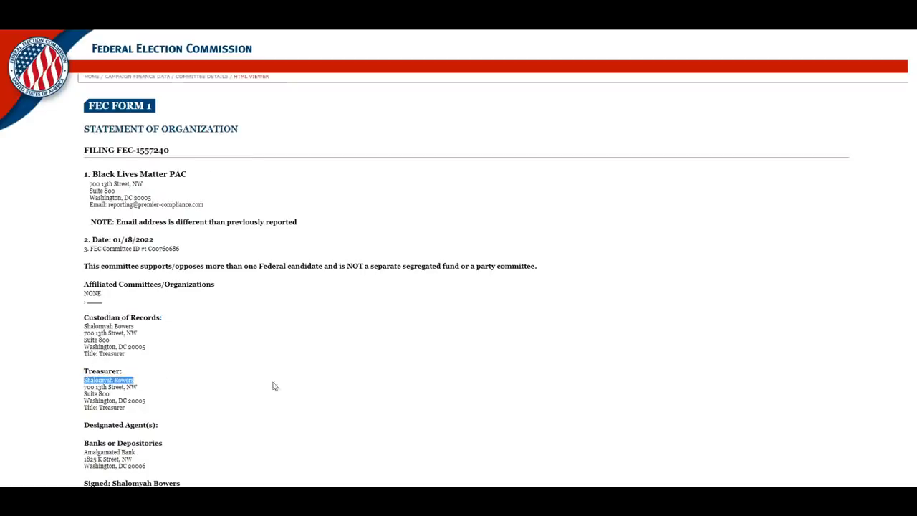
pyautogui.moveTo(273, 387)
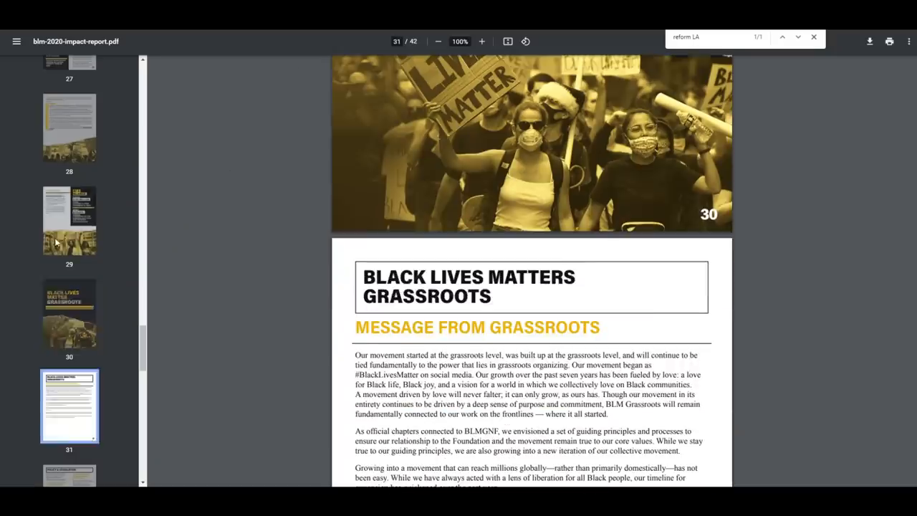
# Scroll the impact report from page 31 to page 33, Measure R, Los Angeles
pyautogui.scroll(-3)
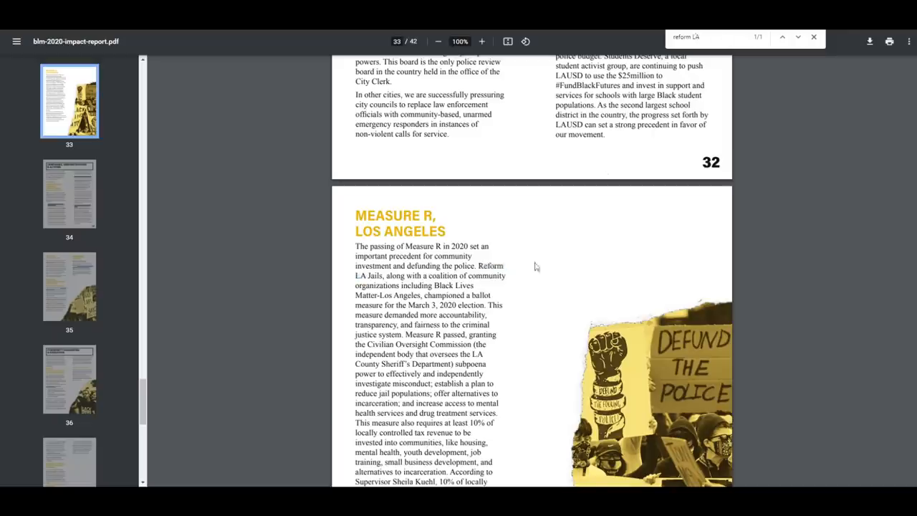
pyautogui.scroll(-3)
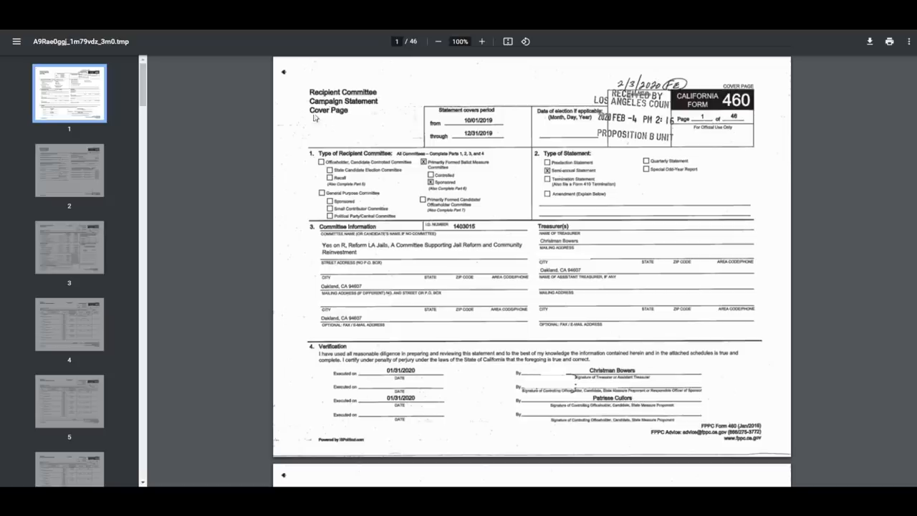
pyautogui.moveTo(393, 254)
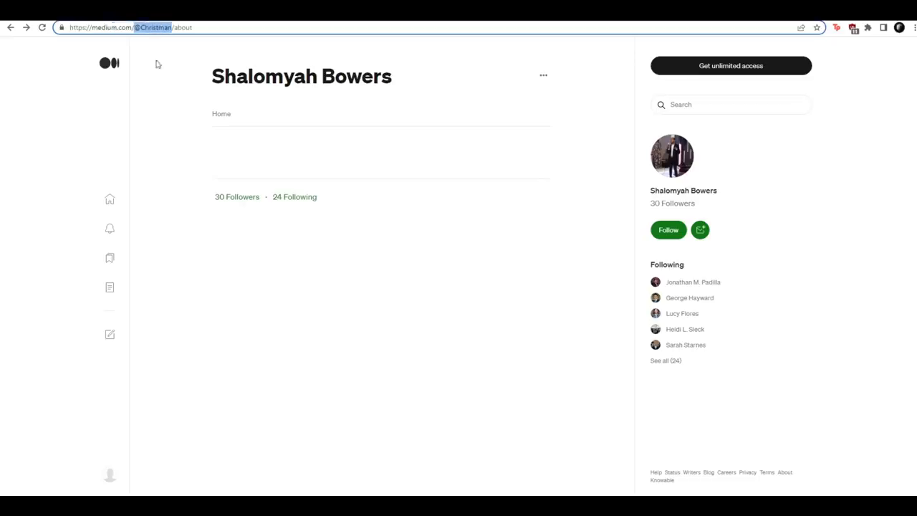
pyautogui.moveTo(169, 103)
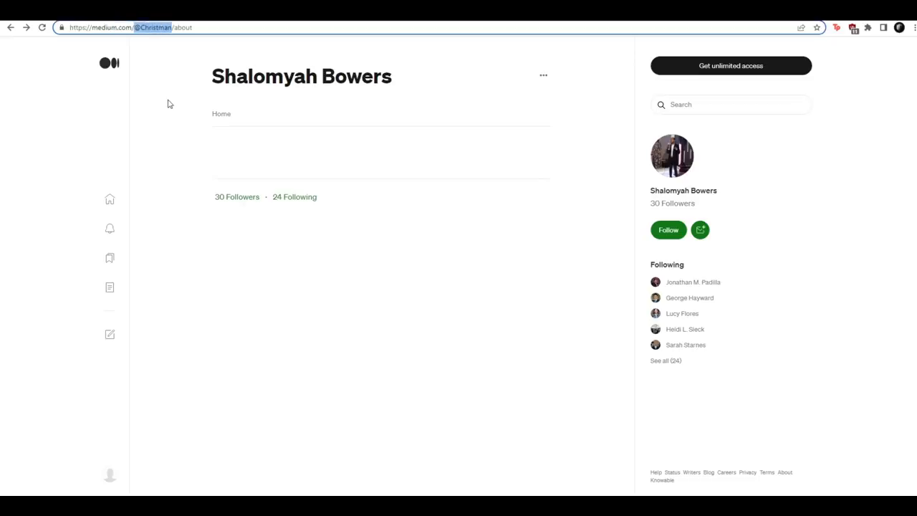
pyautogui.moveTo(444, 43)
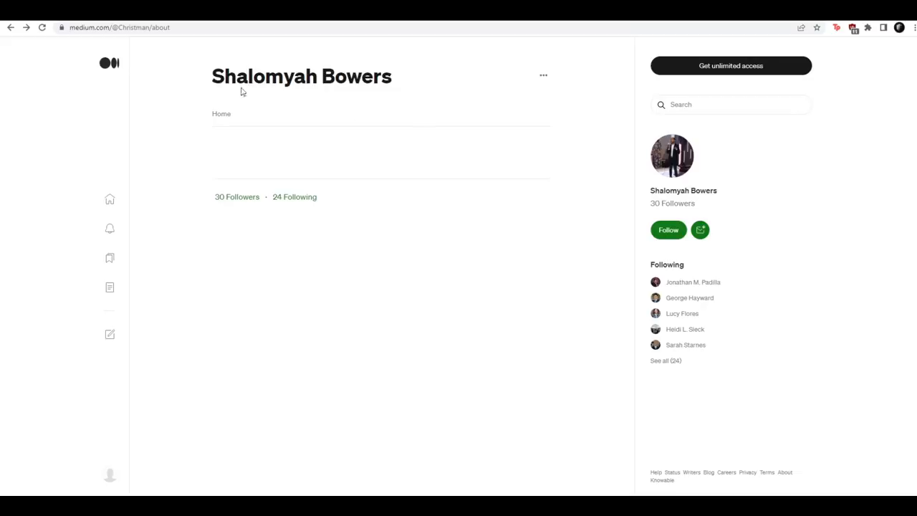
pyautogui.moveTo(666, 195)
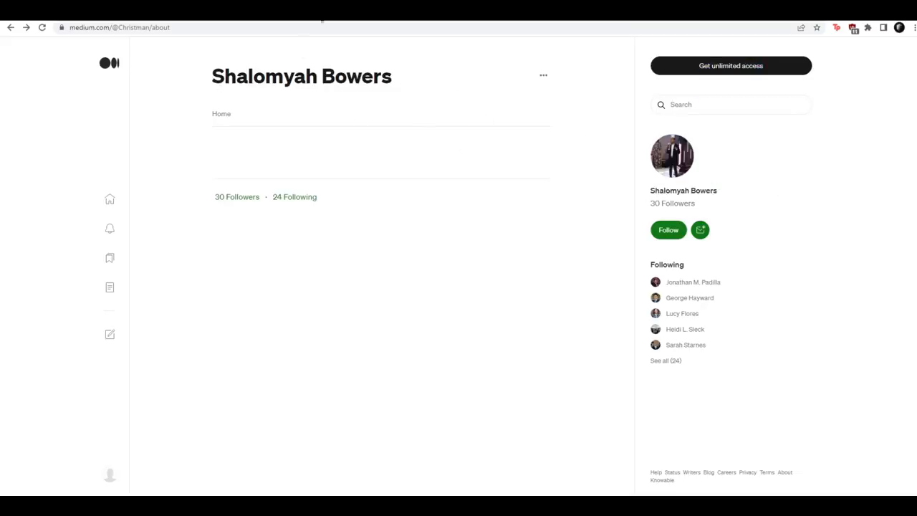
# Return from the Shalomyah Bowers Medium profile to the campaign payments PDF tab
pyautogui.click(119, 27)
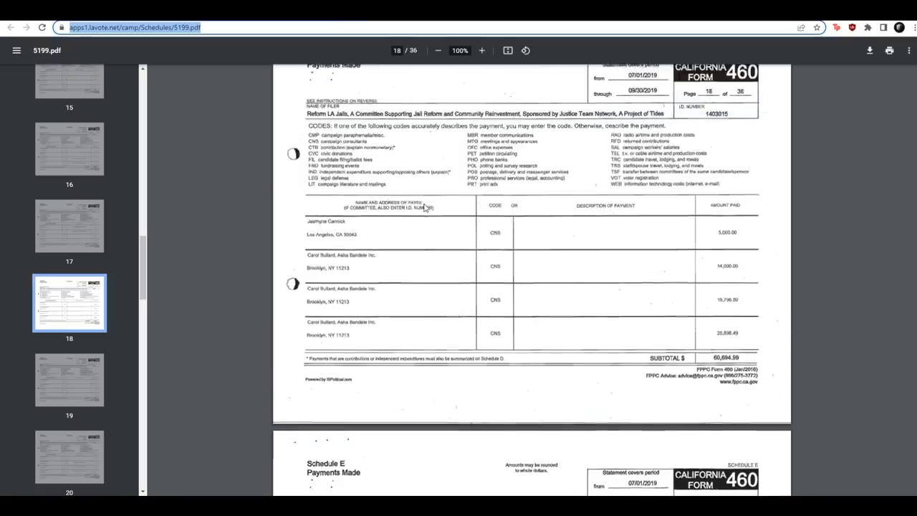
# Scroll 5199.pdf Schedule E pages 18 to 16 listing Bowers Consulting Firm payments
pyautogui.scroll(-3)
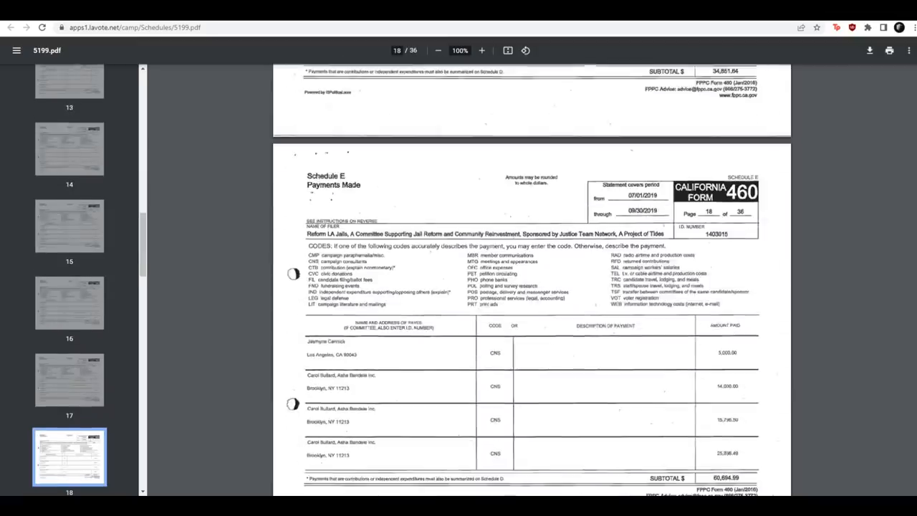
pyautogui.scroll(3)
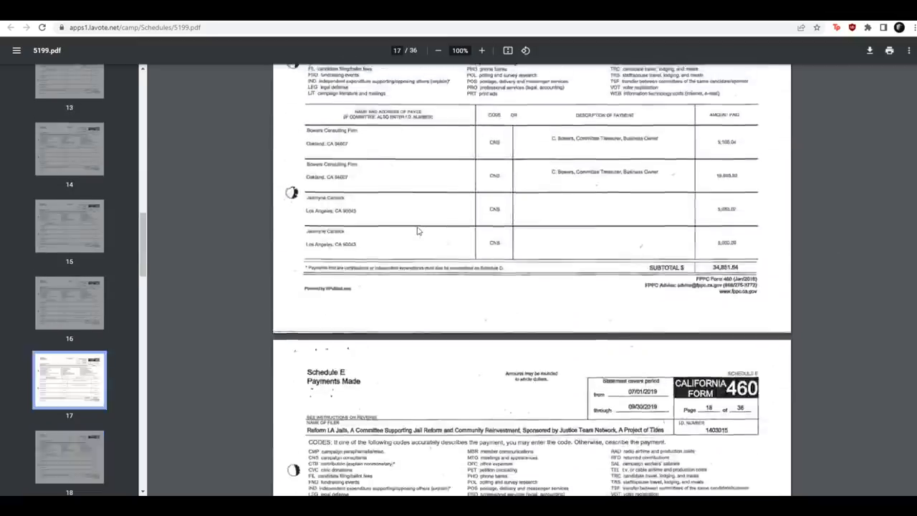
pyautogui.scroll(3)
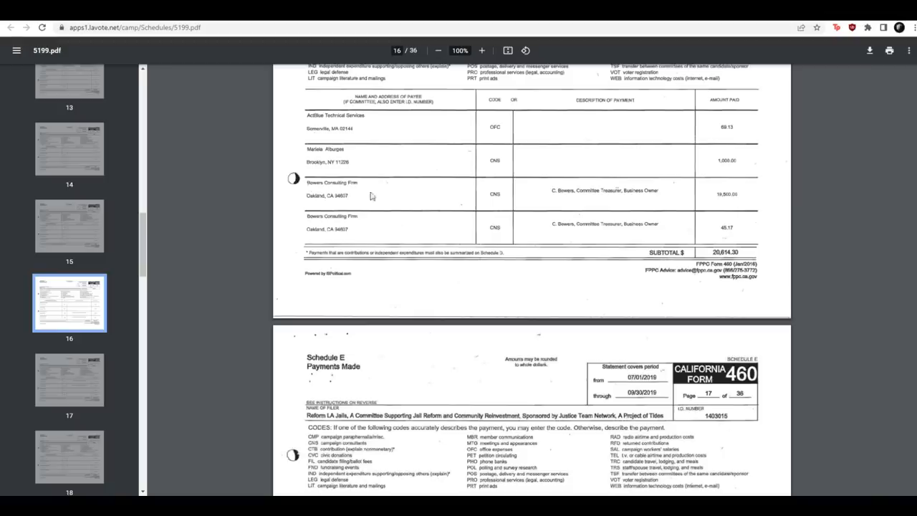
pyautogui.moveTo(322, 200)
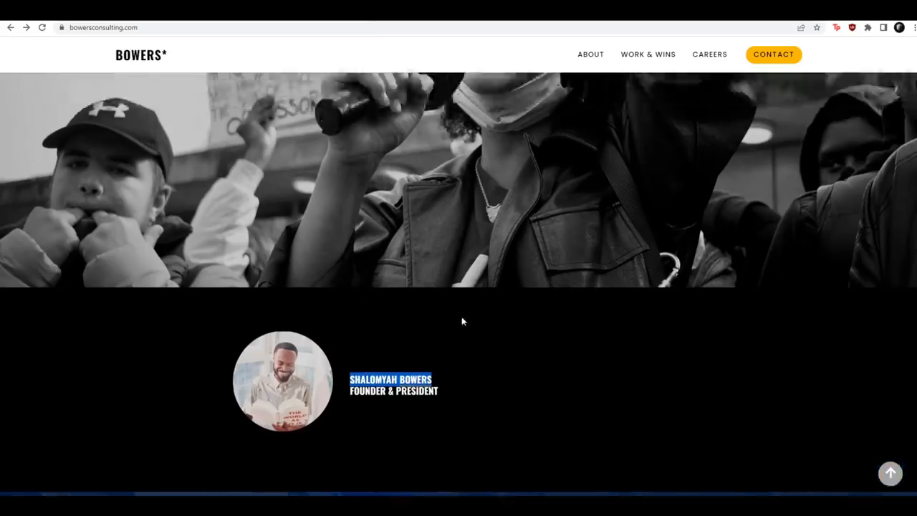
pyautogui.scroll(3)
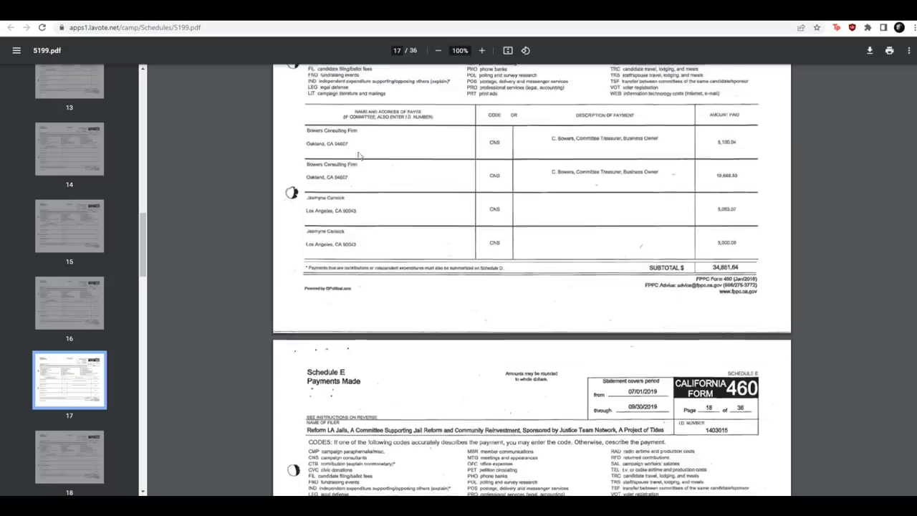
# Scroll Schedule E pages 20–25 past the Trap Heals LLC payments, then back to page 21
pyautogui.scroll(-3)
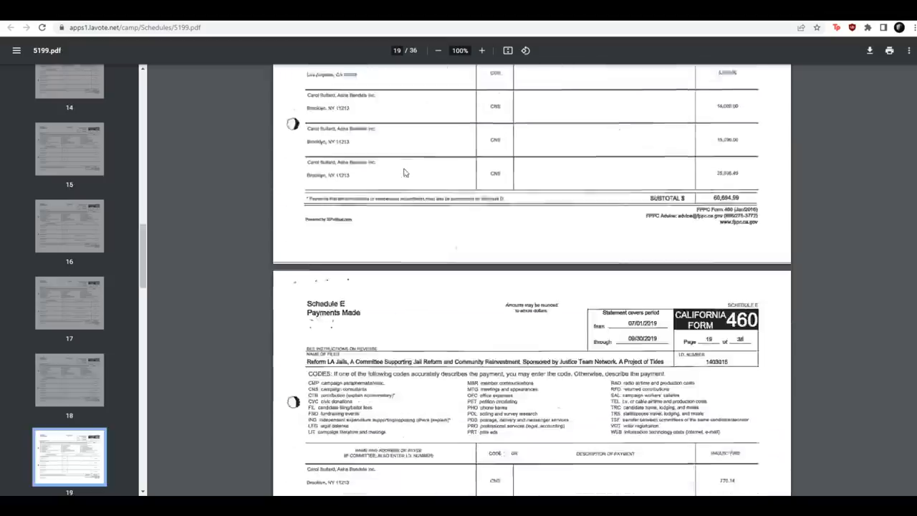
pyautogui.scroll(-3)
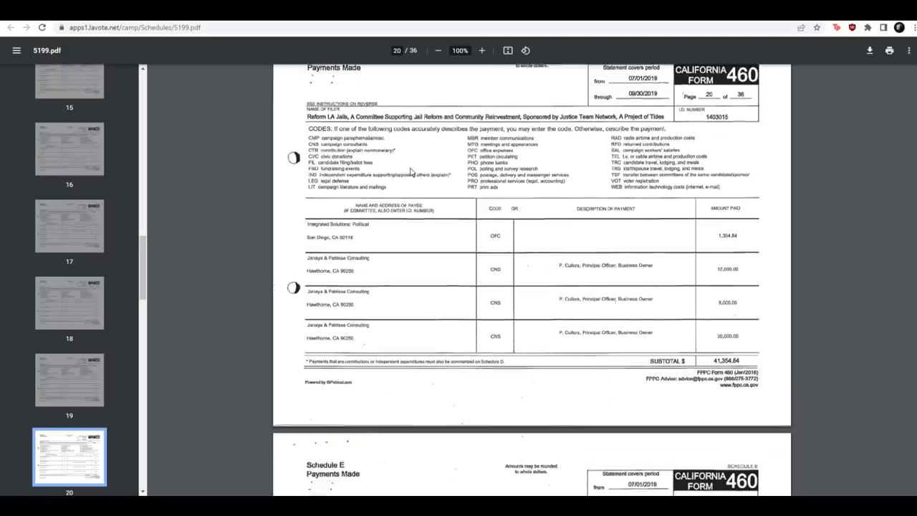
pyautogui.scroll(-3)
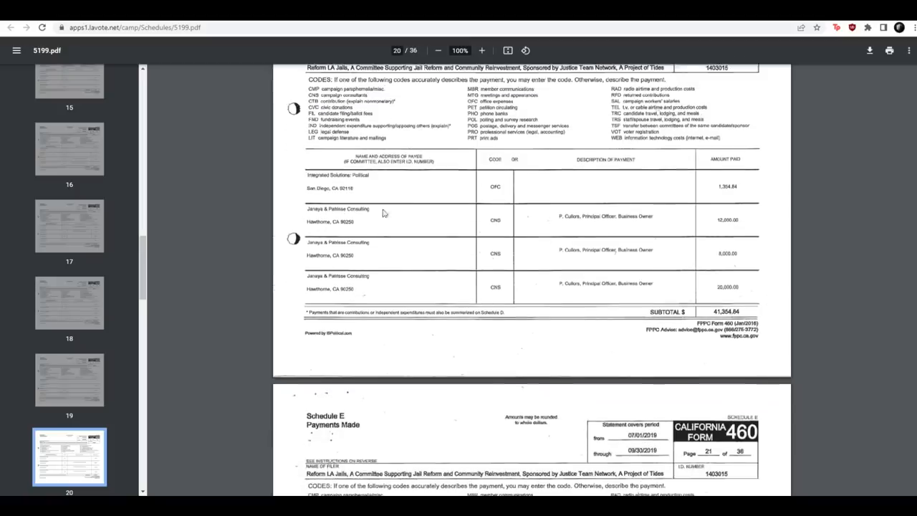
pyautogui.moveTo(321, 228)
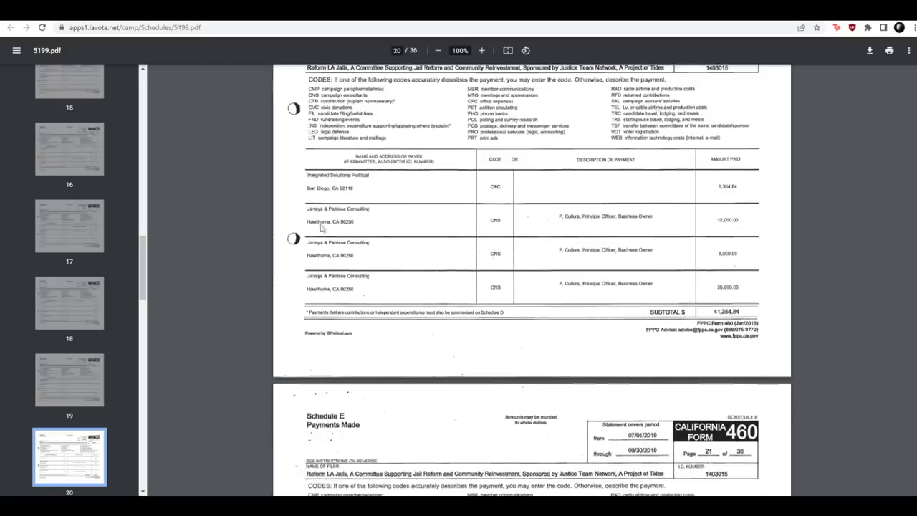
pyautogui.scroll(-3)
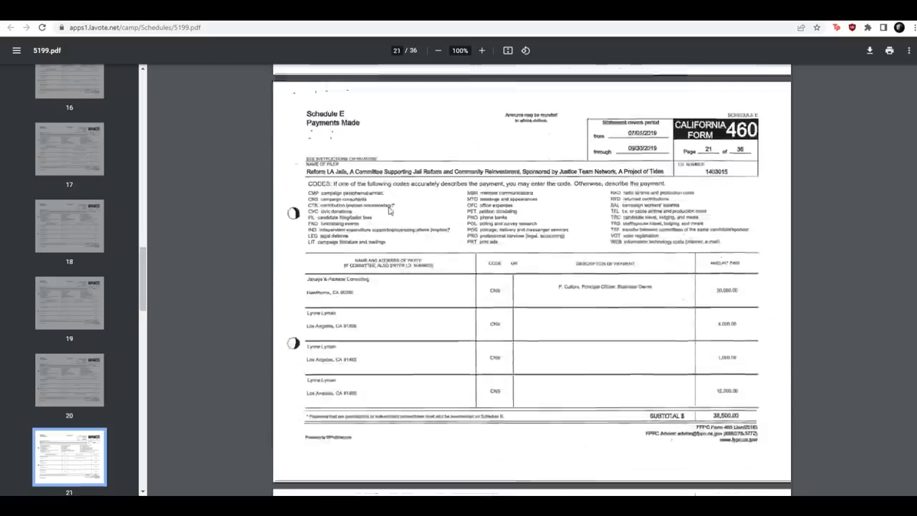
pyautogui.scroll(-3)
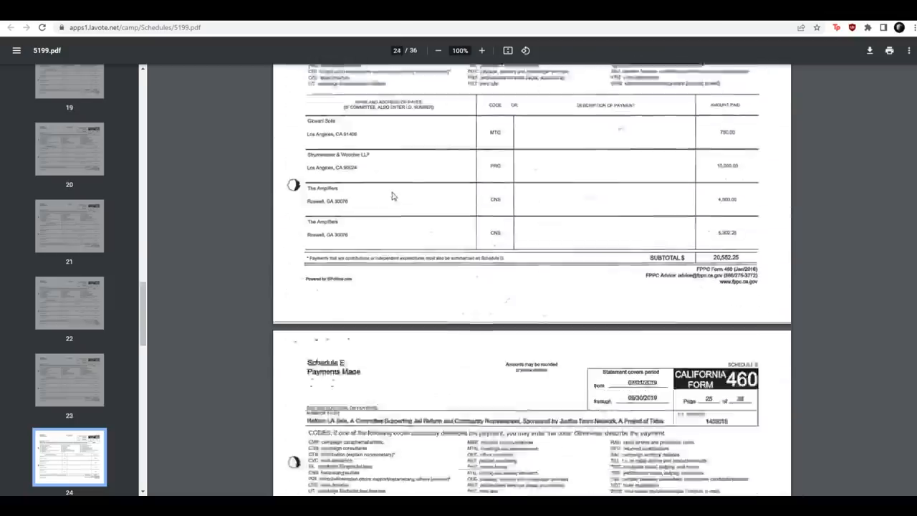
pyautogui.scroll(-3)
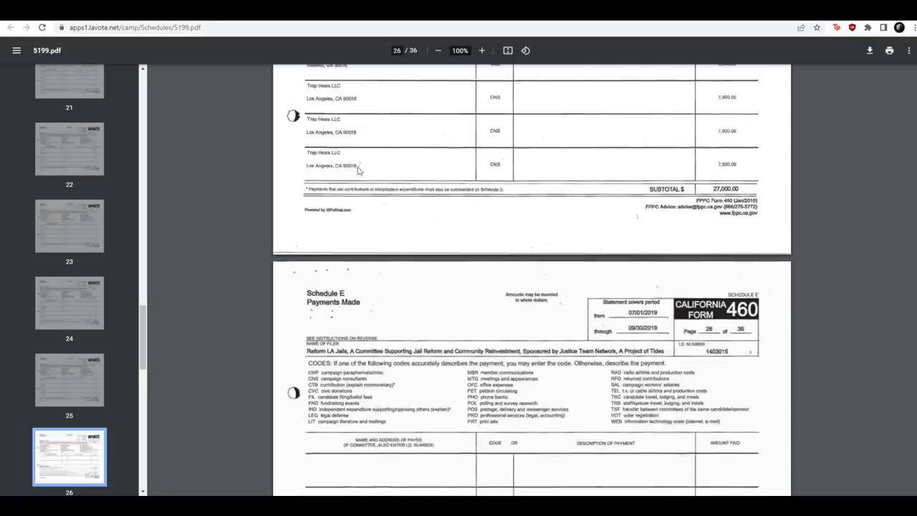
pyautogui.scroll(3)
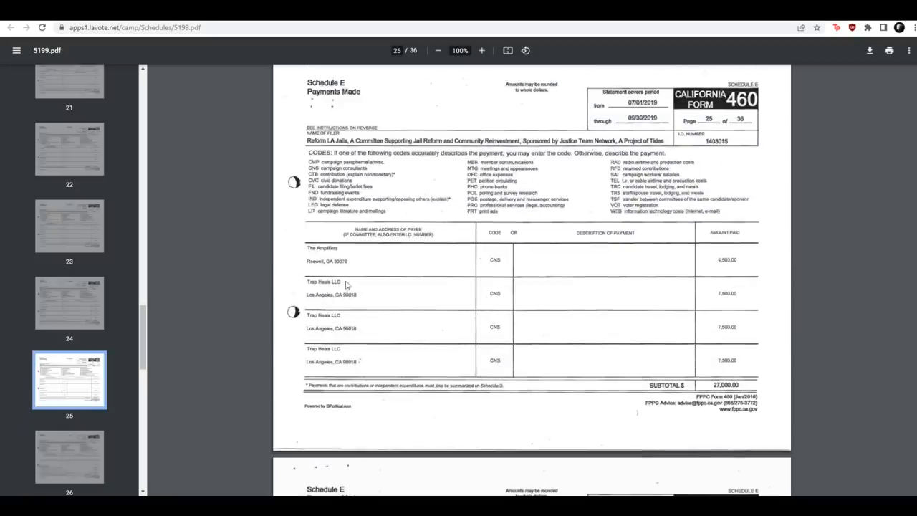
pyautogui.moveTo(330, 296)
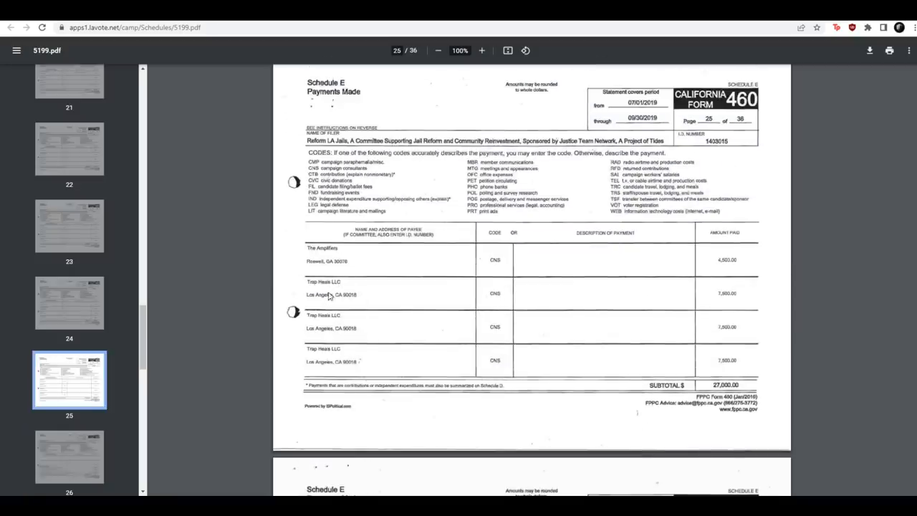
pyautogui.moveTo(430, 336)
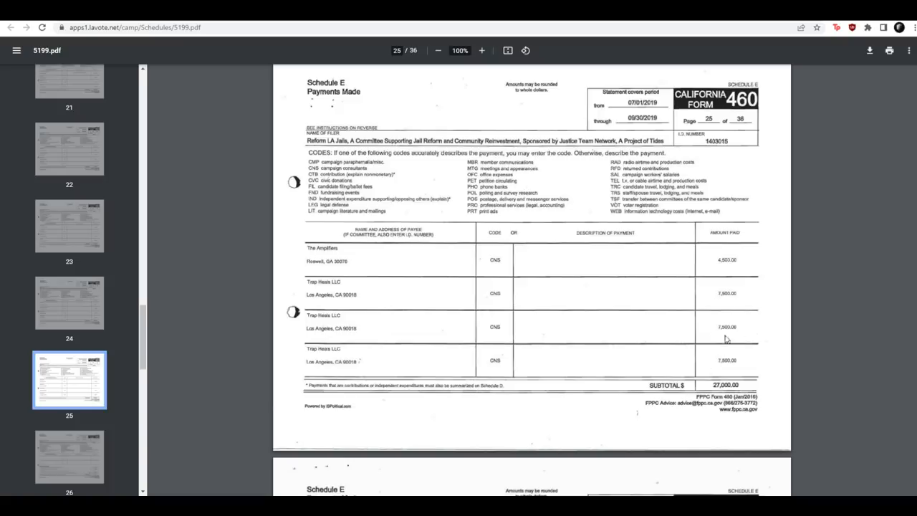
pyautogui.moveTo(700, 327)
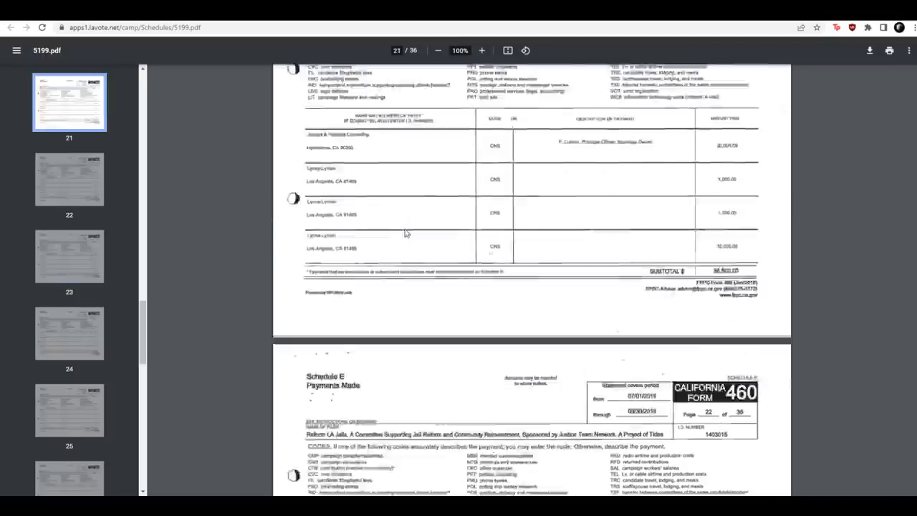
pyautogui.scroll(3)
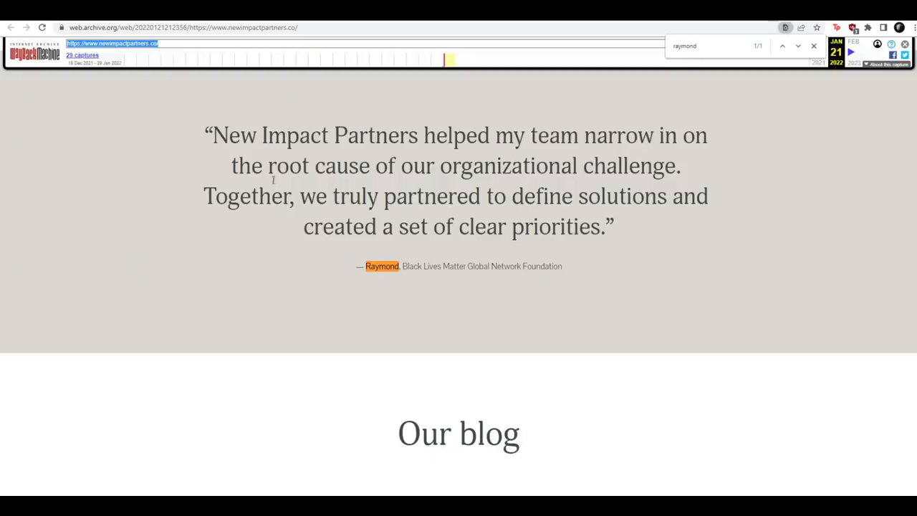
# Highlight the Black Lives Matter Global Network Foundation attribution under the archived testimonial
pyautogui.moveTo(213, 134); pyautogui.dragTo(347, 134)
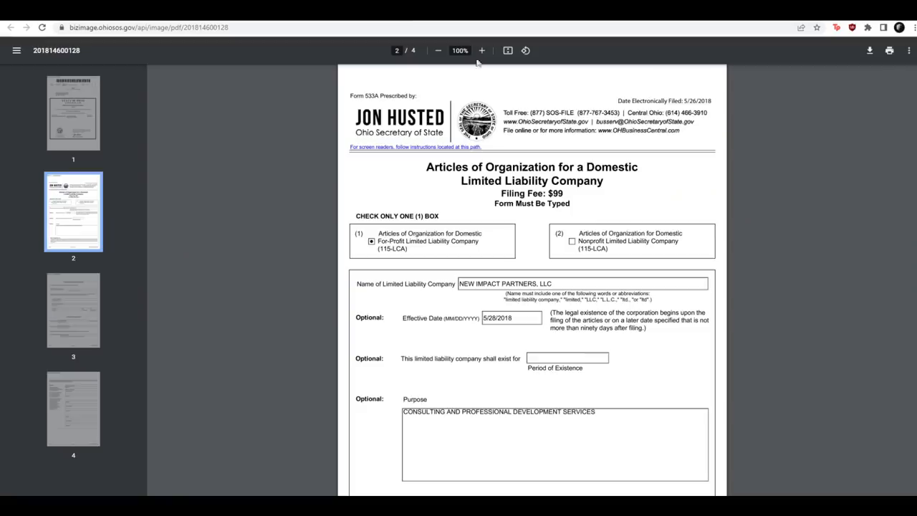
pyautogui.scroll(-3)
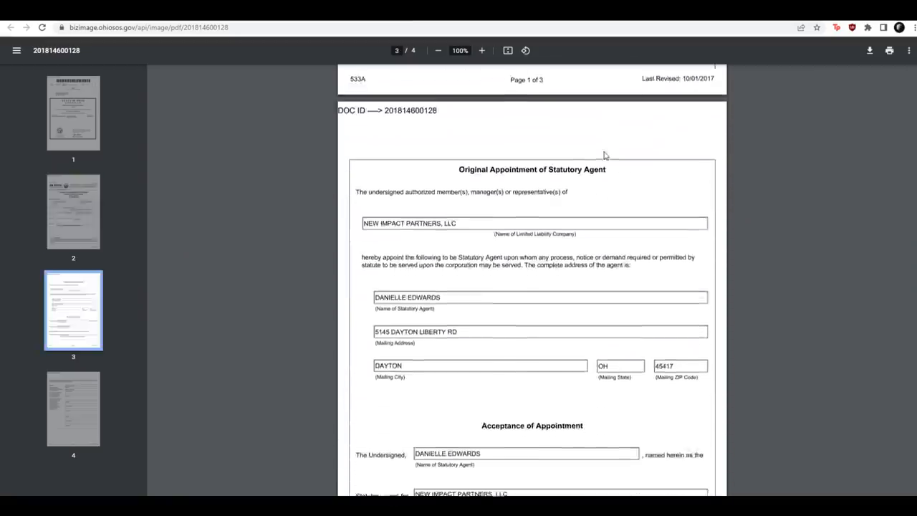
pyautogui.scroll(-3)
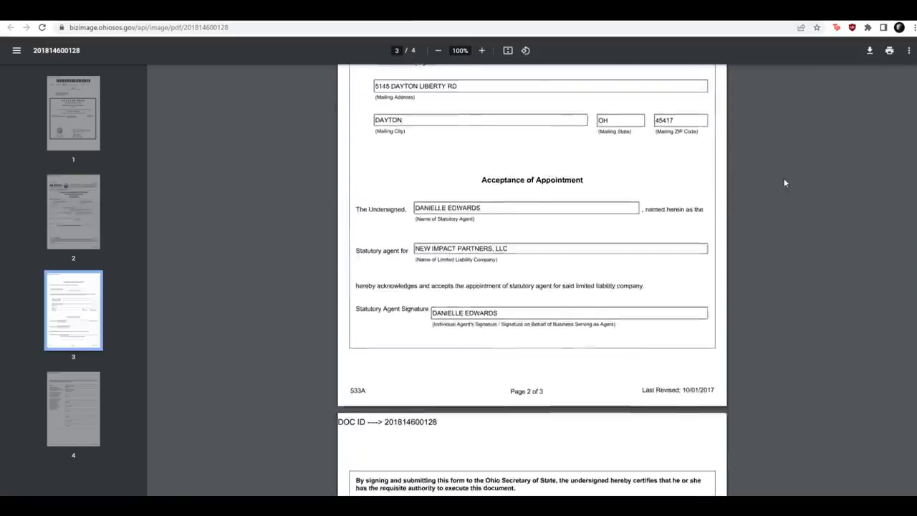
pyautogui.scroll(-3)
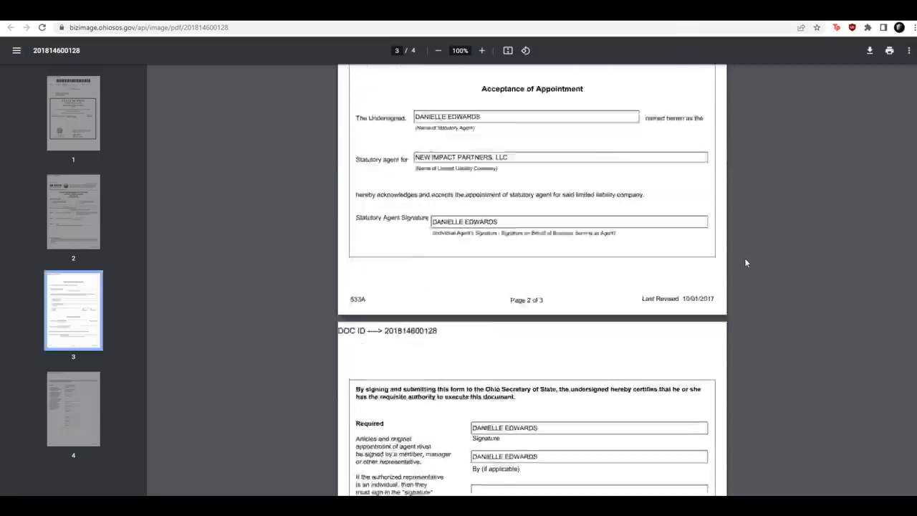
pyautogui.click(73, 112)
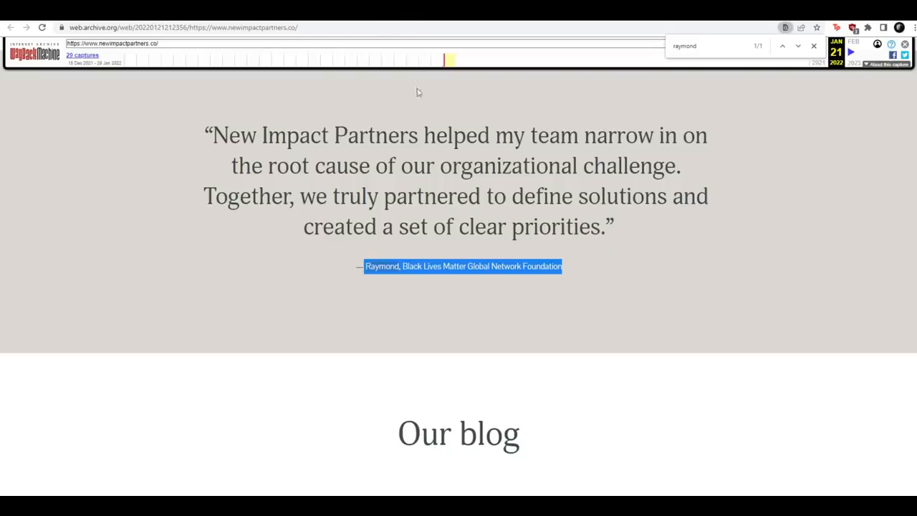
pyautogui.moveTo(460, 188)
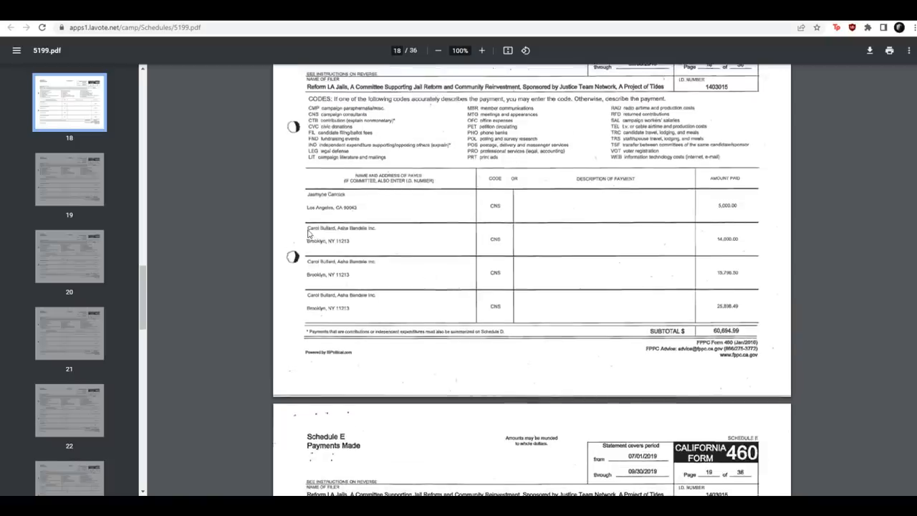
pyautogui.moveTo(367, 303)
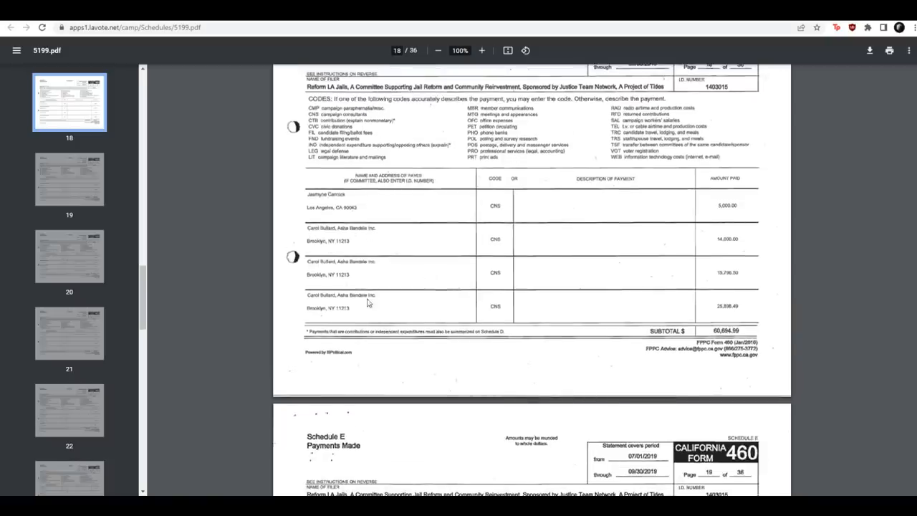
pyautogui.moveTo(366, 303)
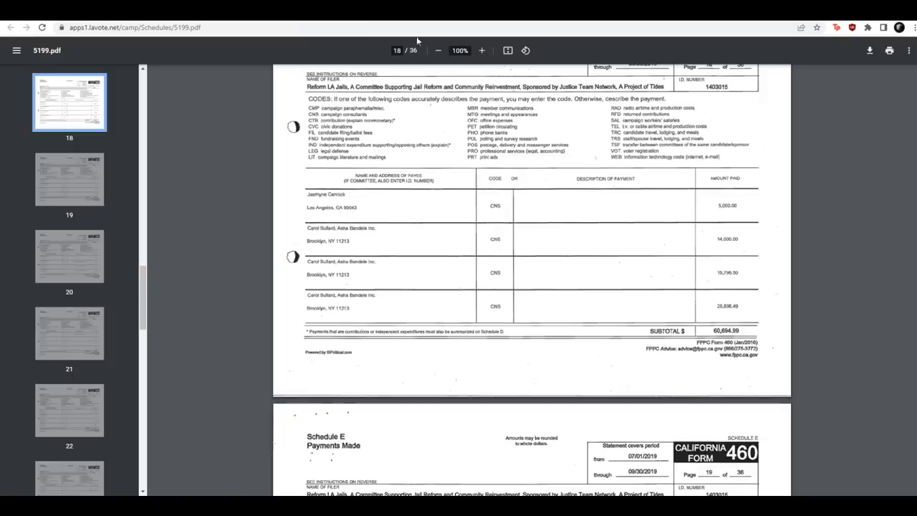
# Scroll the Form 460 Schedule E to page 25 with Trap Heals LLC payments subtotalling 27,000.00
pyautogui.scroll(-3)
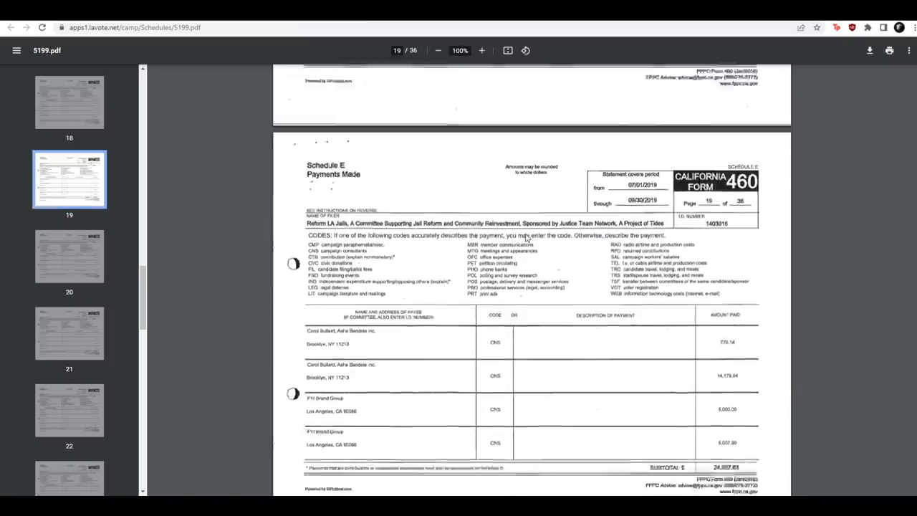
pyautogui.scroll(-3)
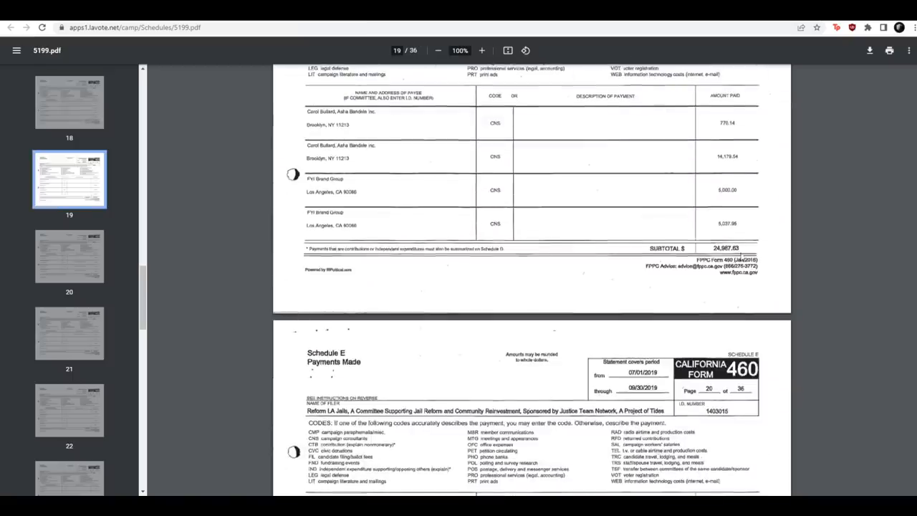
pyautogui.scroll(-3)
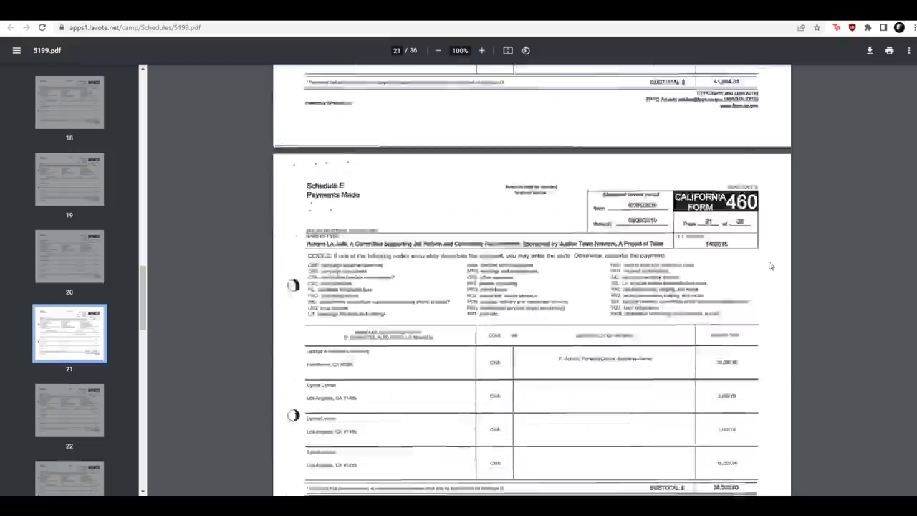
pyautogui.scroll(3)
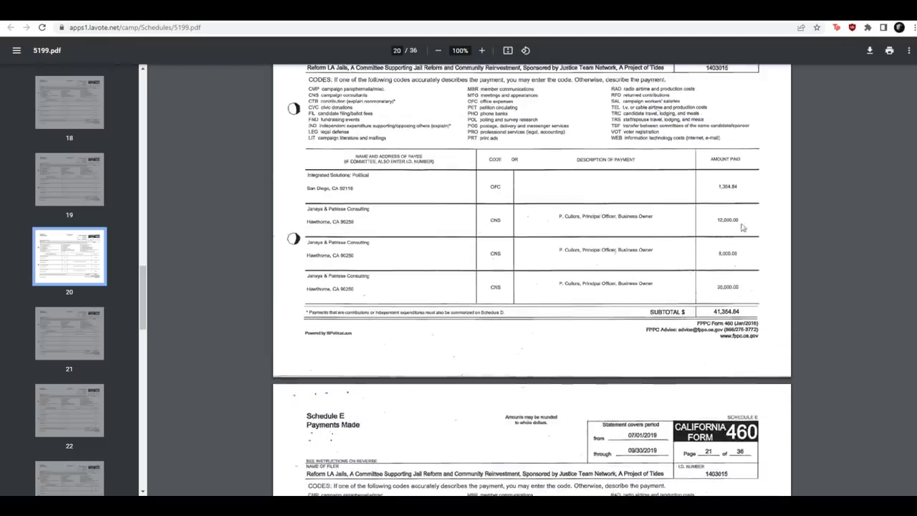
pyautogui.scroll(-3)
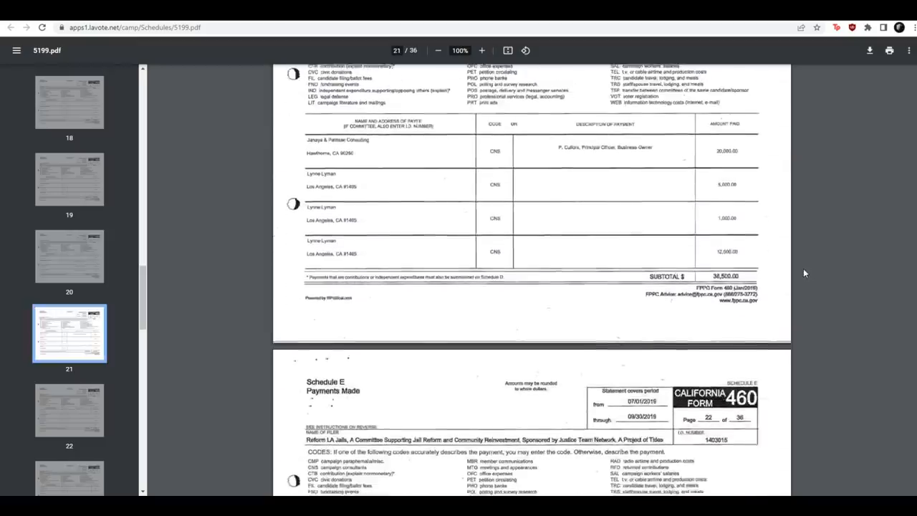
pyautogui.scroll(-3)
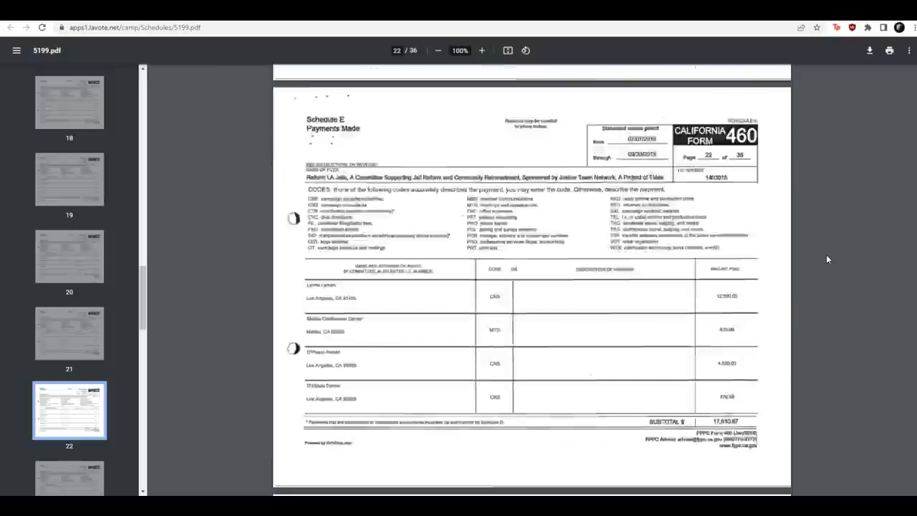
pyautogui.scroll(-3)
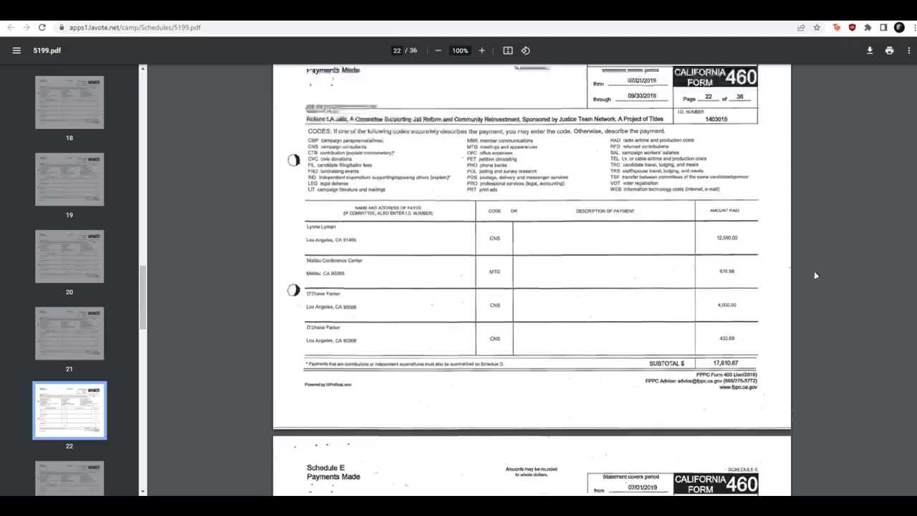
pyautogui.scroll(3)
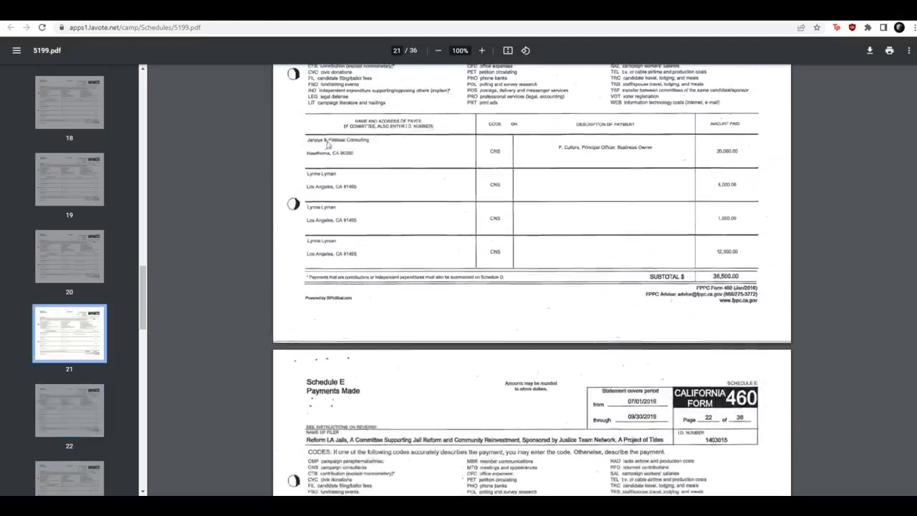
pyautogui.moveTo(714, 154)
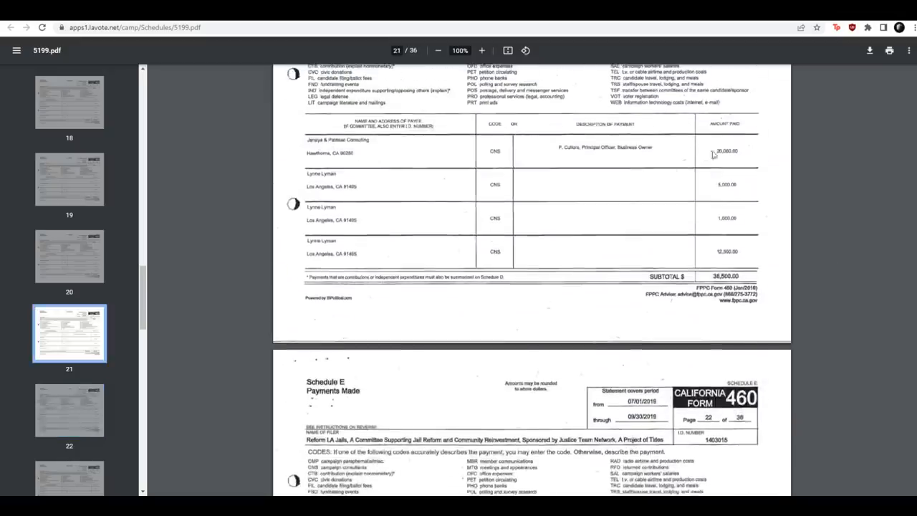
pyautogui.scroll(-3)
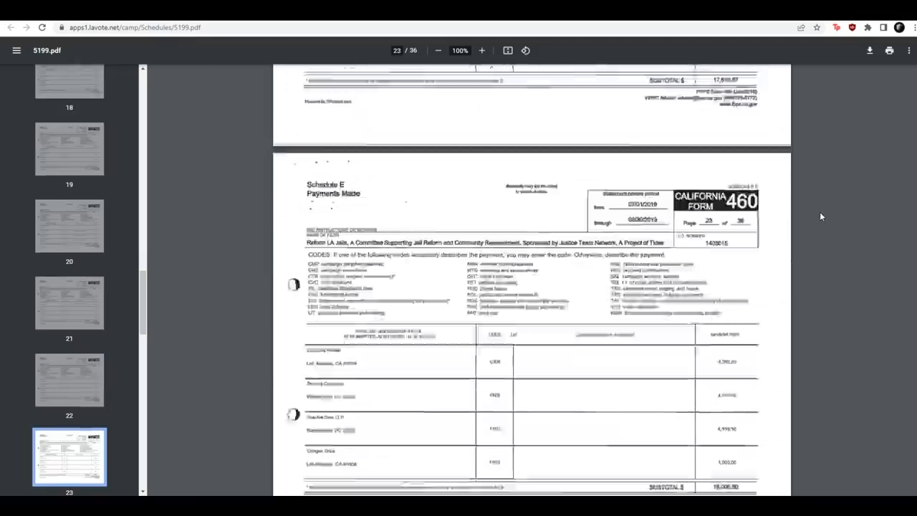
pyautogui.scroll(-3)
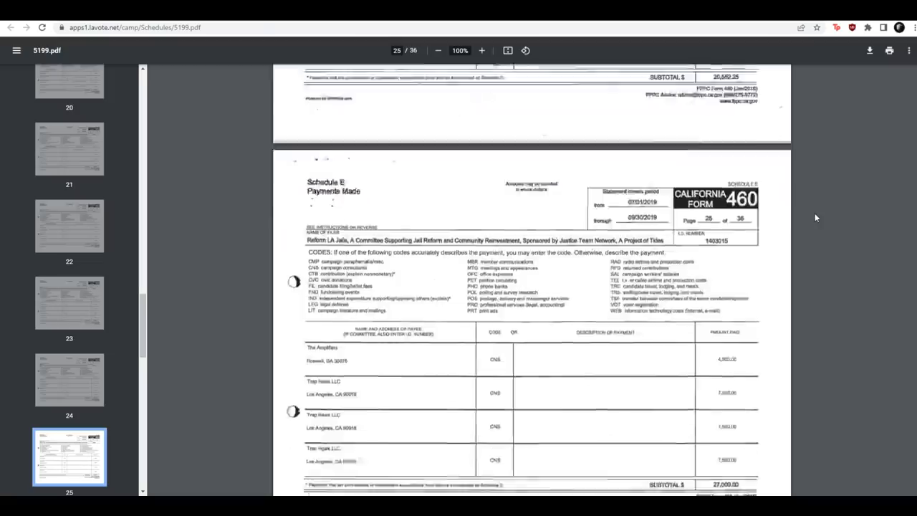
pyautogui.scroll(-3)
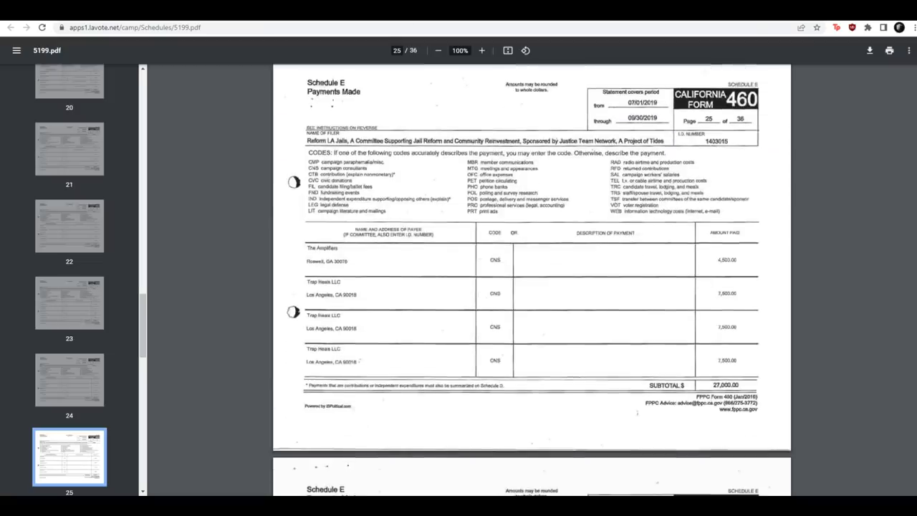
pyautogui.scroll(3)
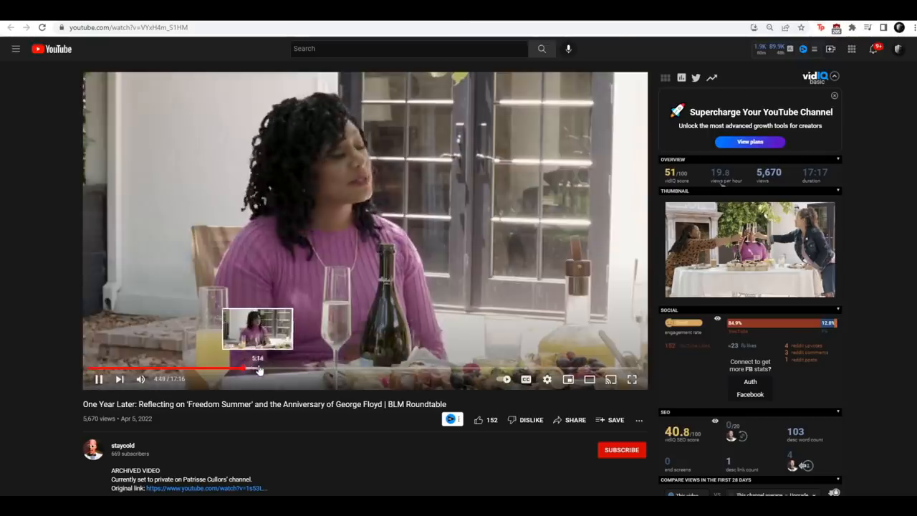
pyautogui.moveTo(286, 370)
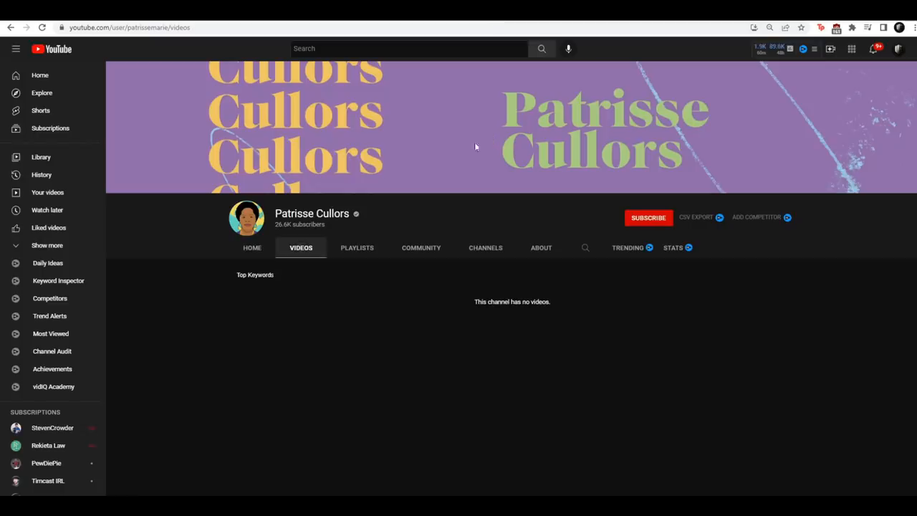
# Select Patrisse Cullors' channel name on her empty YouTube channel page
pyautogui.doubleClick(313, 214)
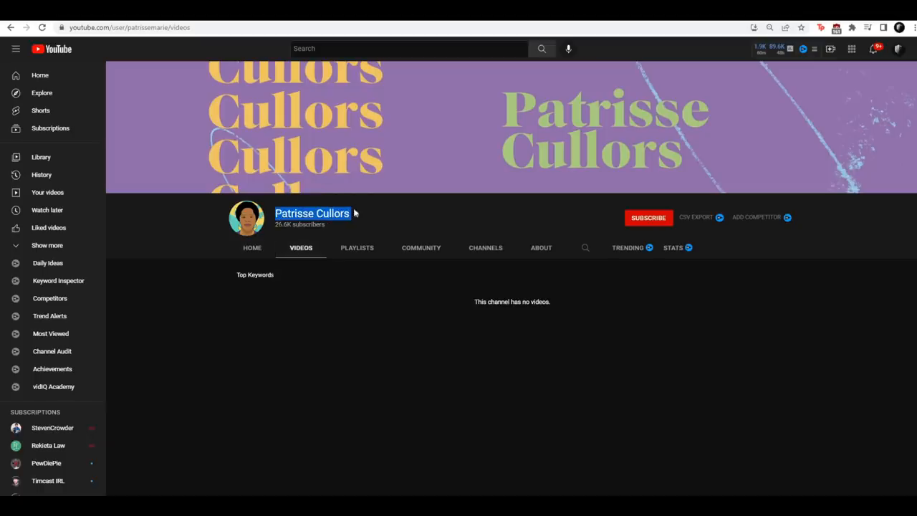
pyautogui.moveTo(484, 225)
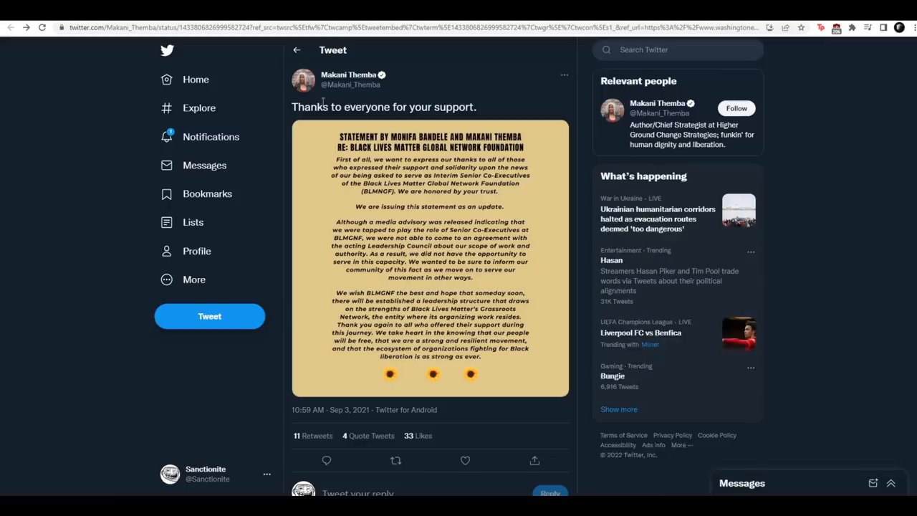
pyautogui.moveTo(349, 74)
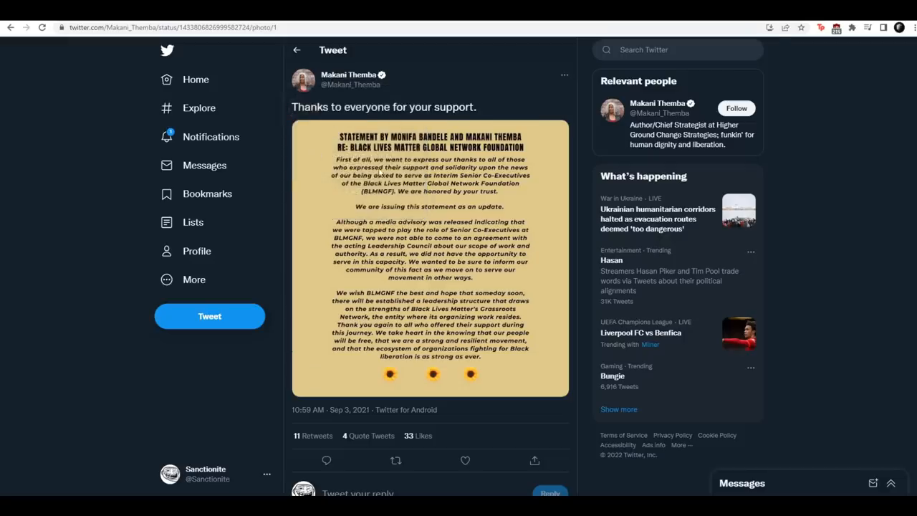
# Show Makani Themba's tweet with the statement image on BLM's interim senior co-executives
pyautogui.click(430, 258)
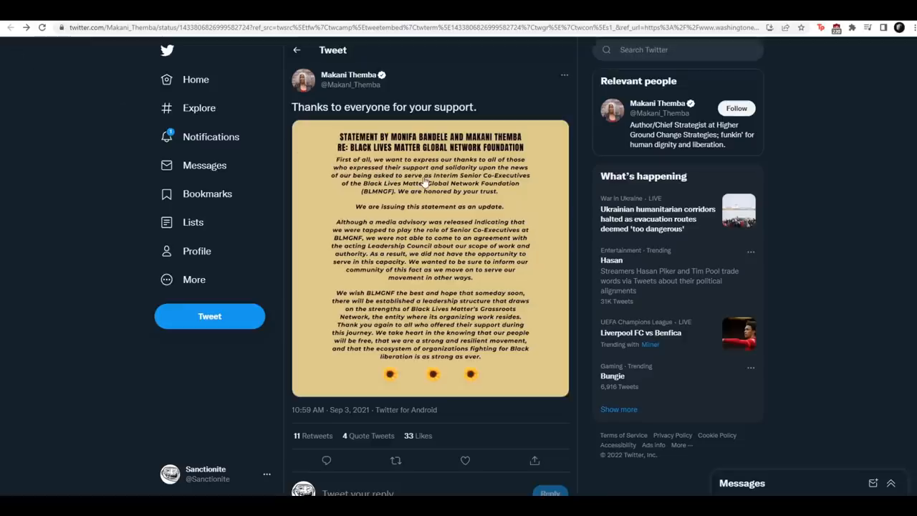
pyautogui.moveTo(519, 169)
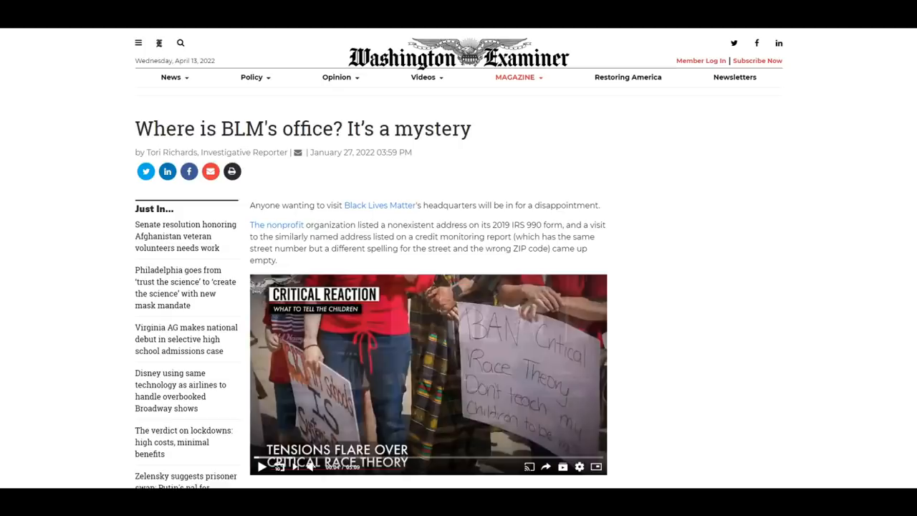
# Select the 'Where is BLM's office? It's a mystery' headline and scroll to the 2019 990-EZ image
pyautogui.scroll(-3)
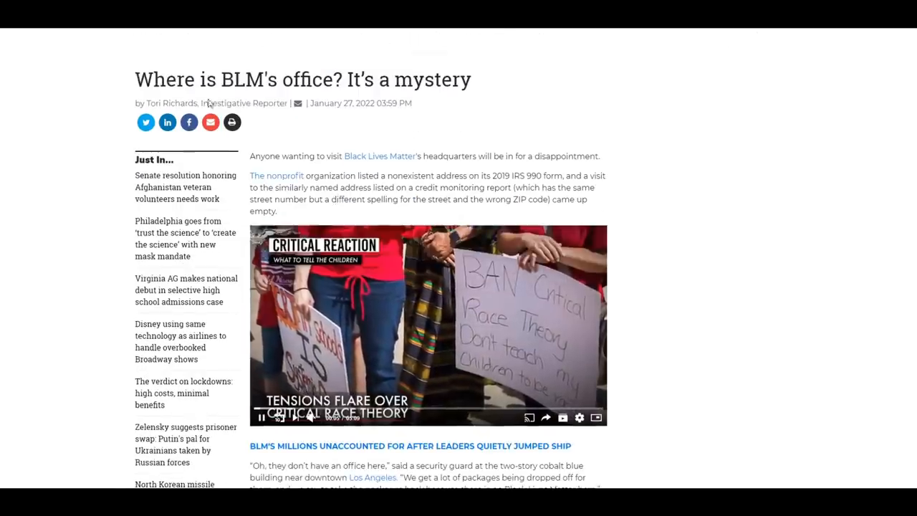
pyautogui.tripleClick(302, 79)
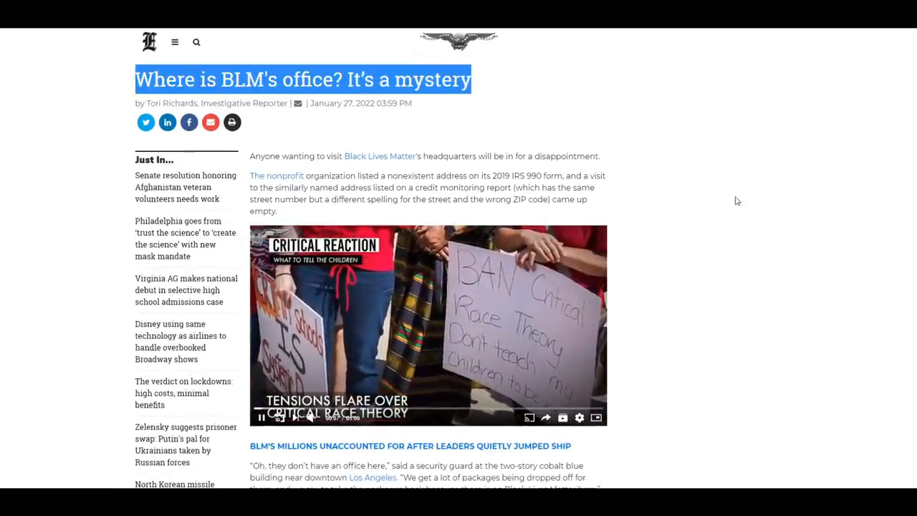
pyautogui.scroll(-3)
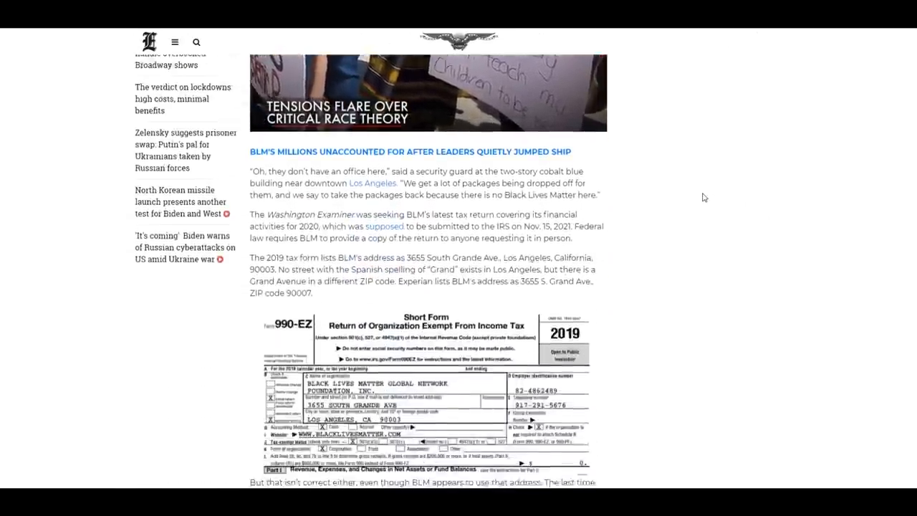
pyautogui.scroll(-3)
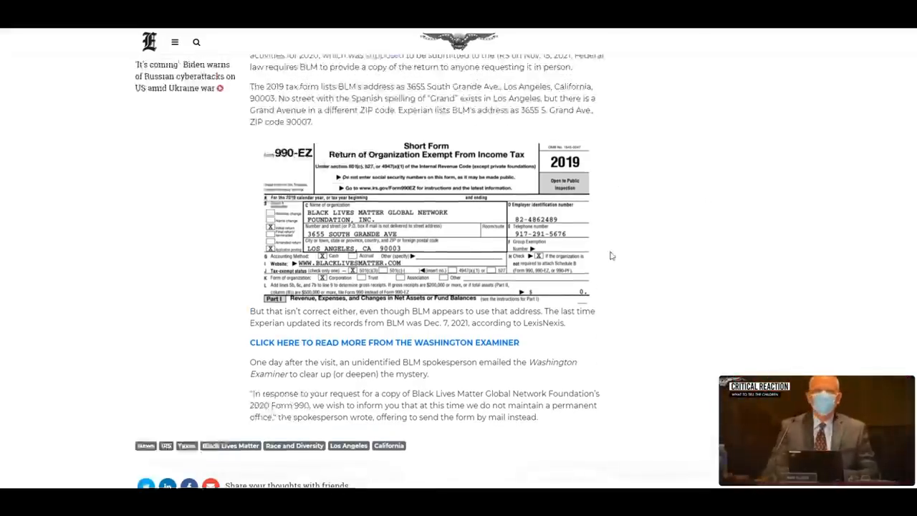
pyautogui.scroll(3)
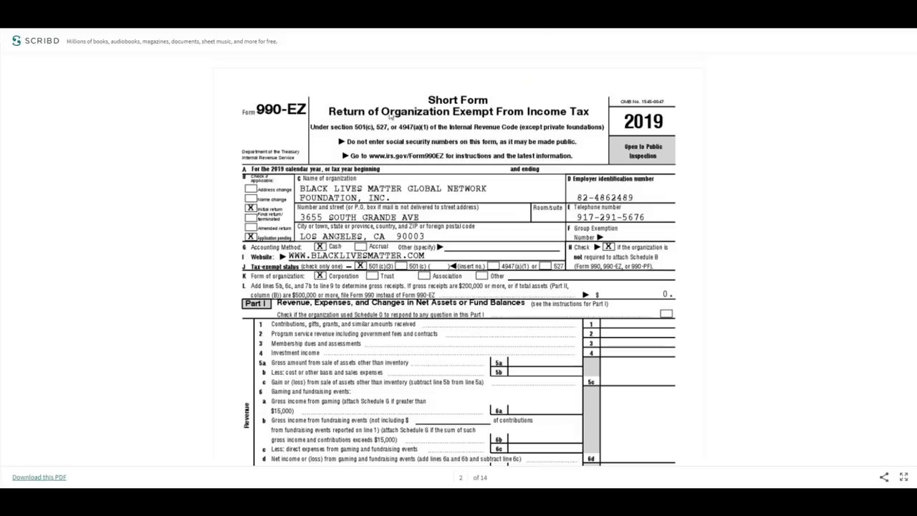
pyautogui.moveTo(511, 108)
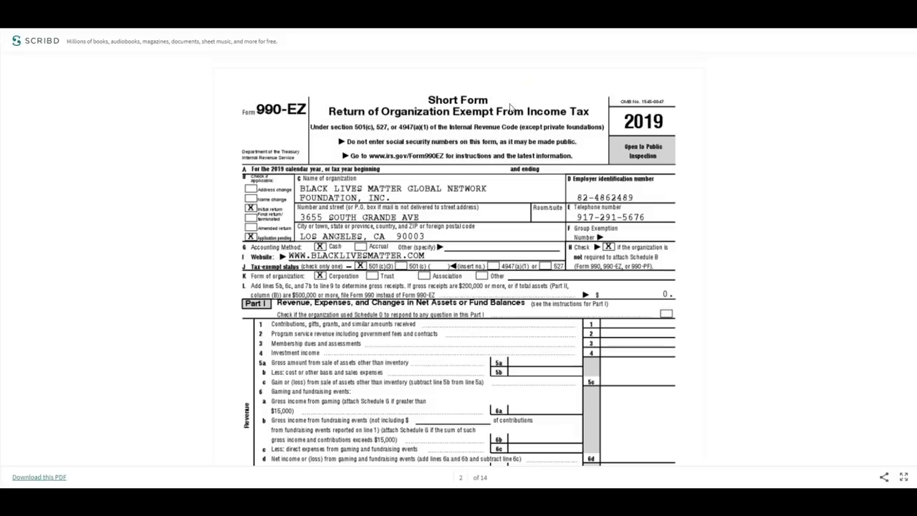
# Scroll the 2019 Form 990-EZ through Part I revenue and expenses into the Part II balance sheet
pyautogui.scroll(-3)
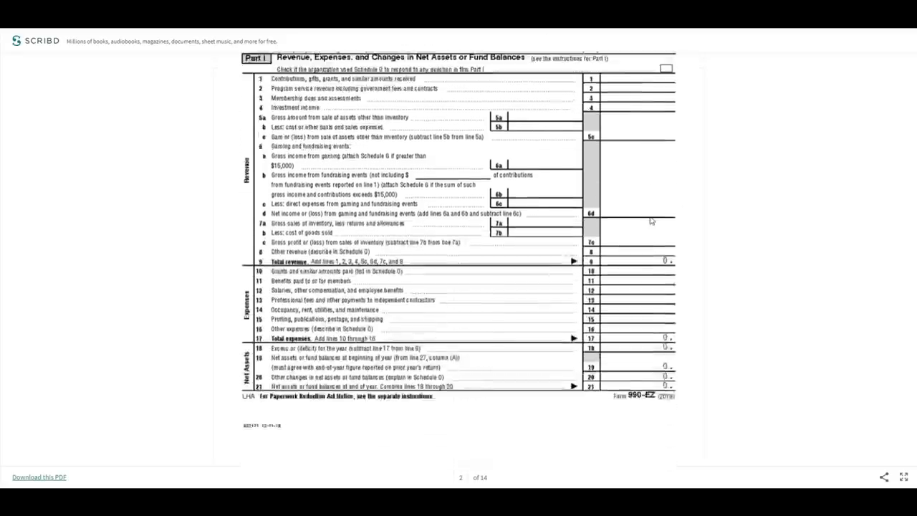
pyautogui.scroll(3)
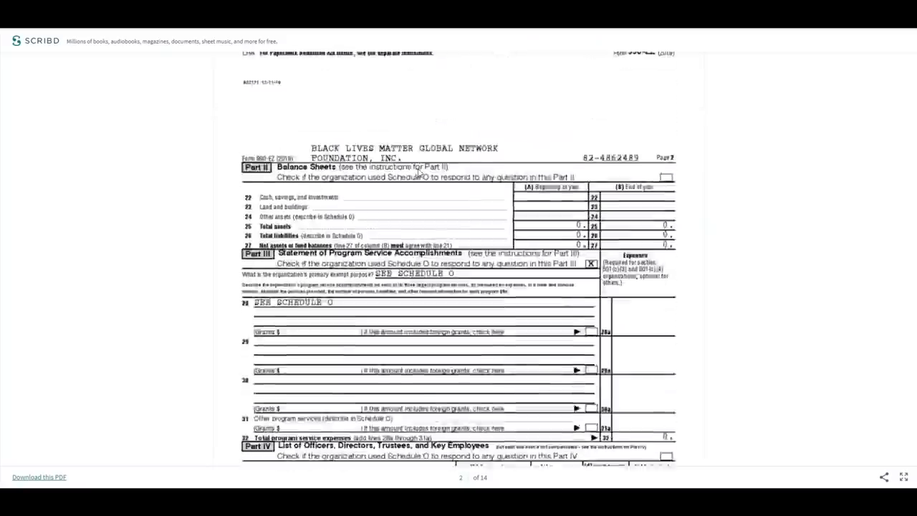
pyautogui.scroll(3)
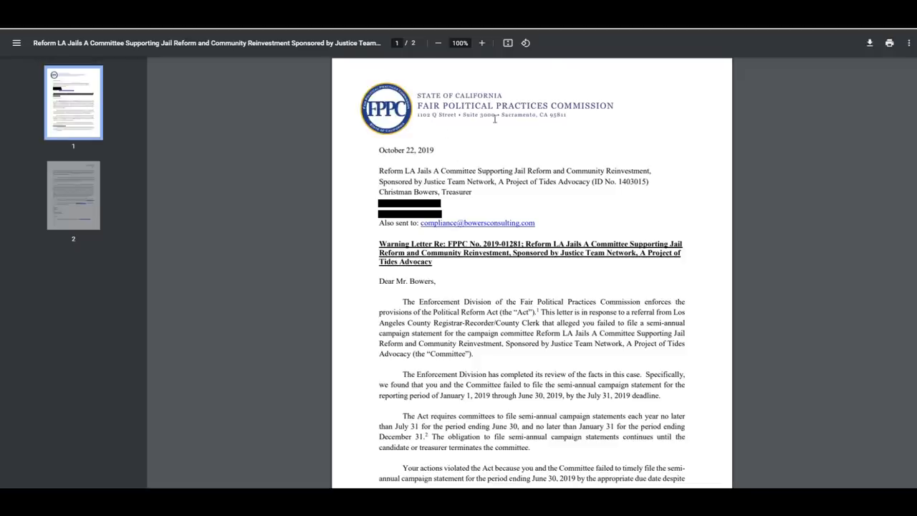
# Highlight 'Your actions violated' and a following sentence on the letter's first page
pyautogui.scroll(-3)
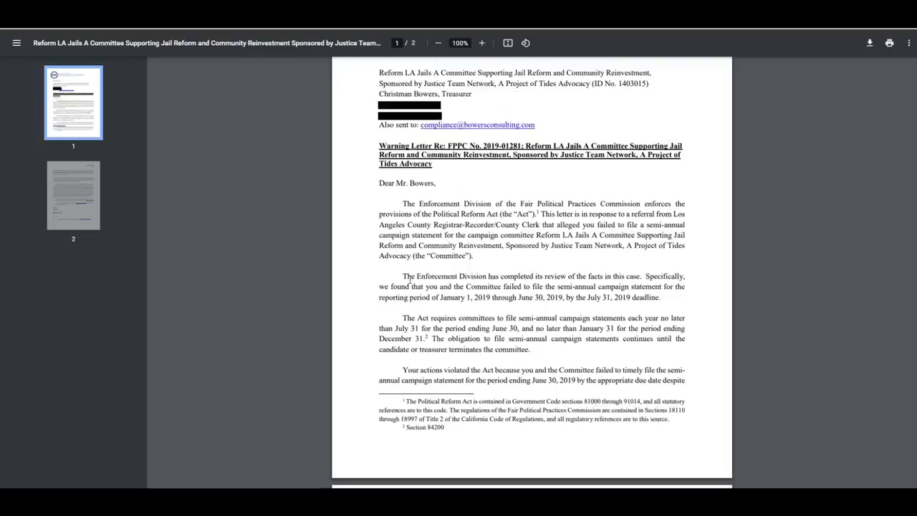
pyautogui.moveTo(399, 275); pyautogui.dragTo(686, 287)
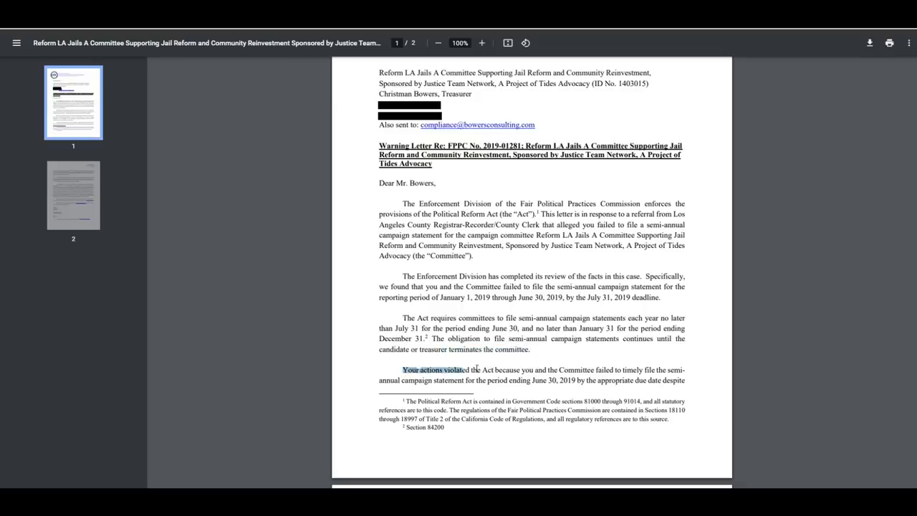
pyautogui.moveTo(397, 370); pyautogui.dragTo(686, 380)
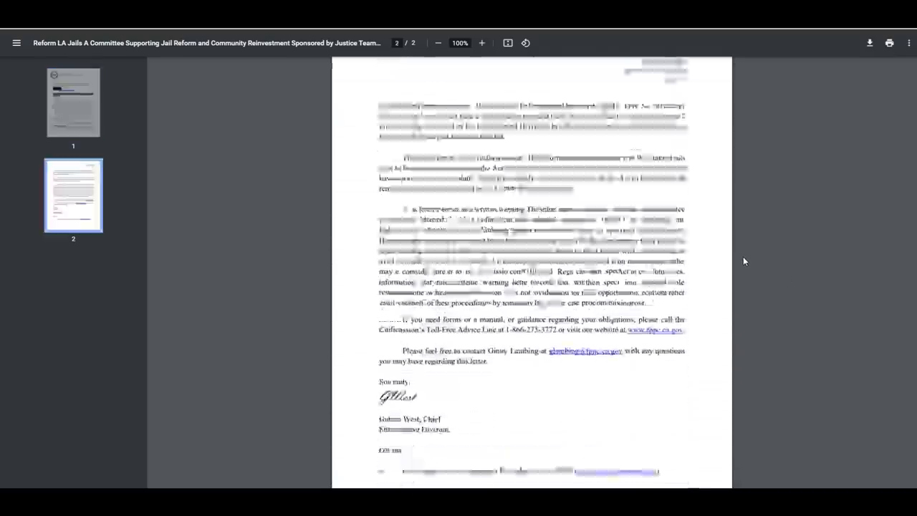
# Read page 2 of the FPPC warning letter, then return to page 1
pyautogui.scroll(-3)
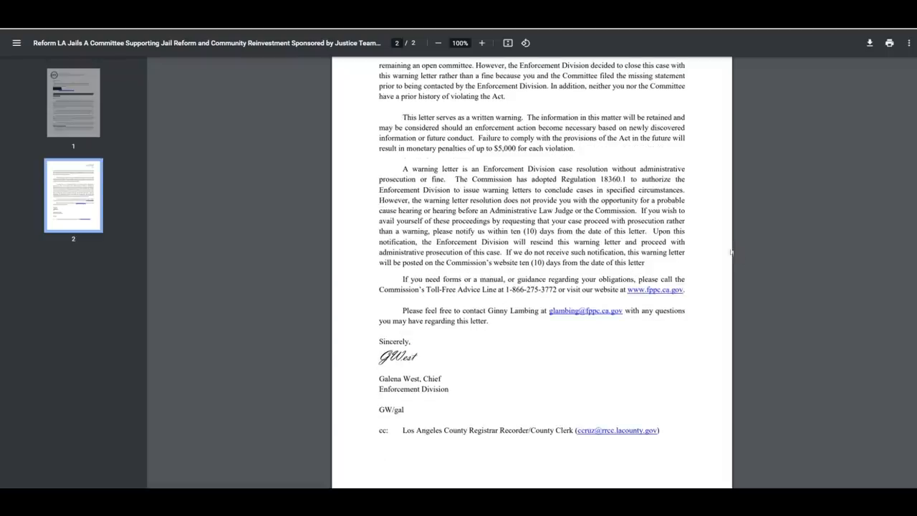
pyautogui.moveTo(402, 118); pyautogui.dragTo(683, 261)
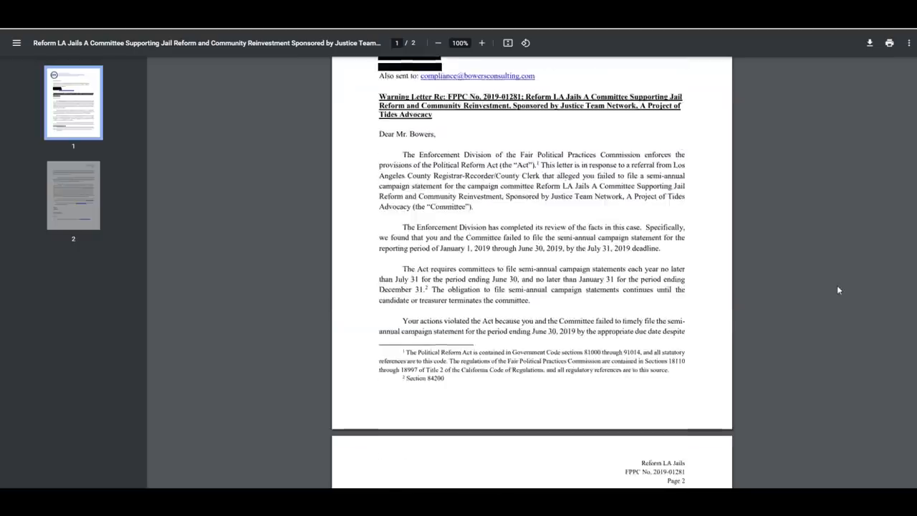
pyautogui.scroll(3)
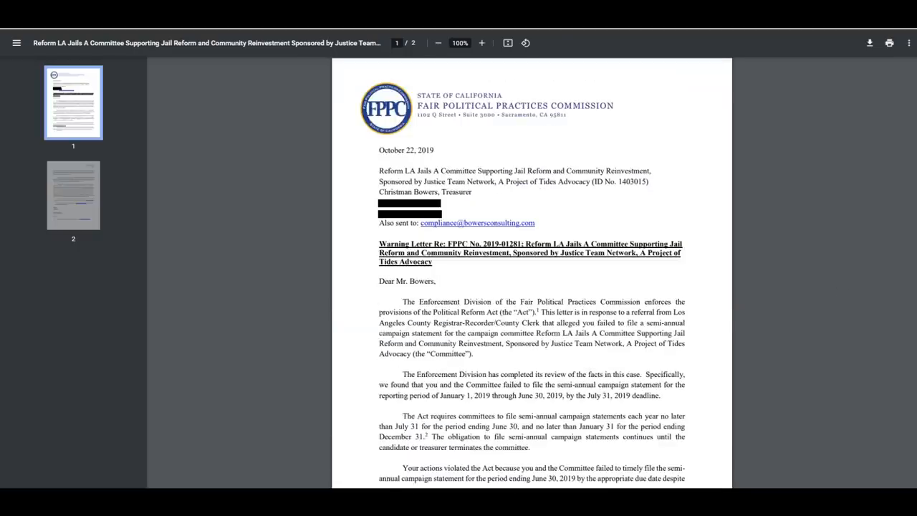